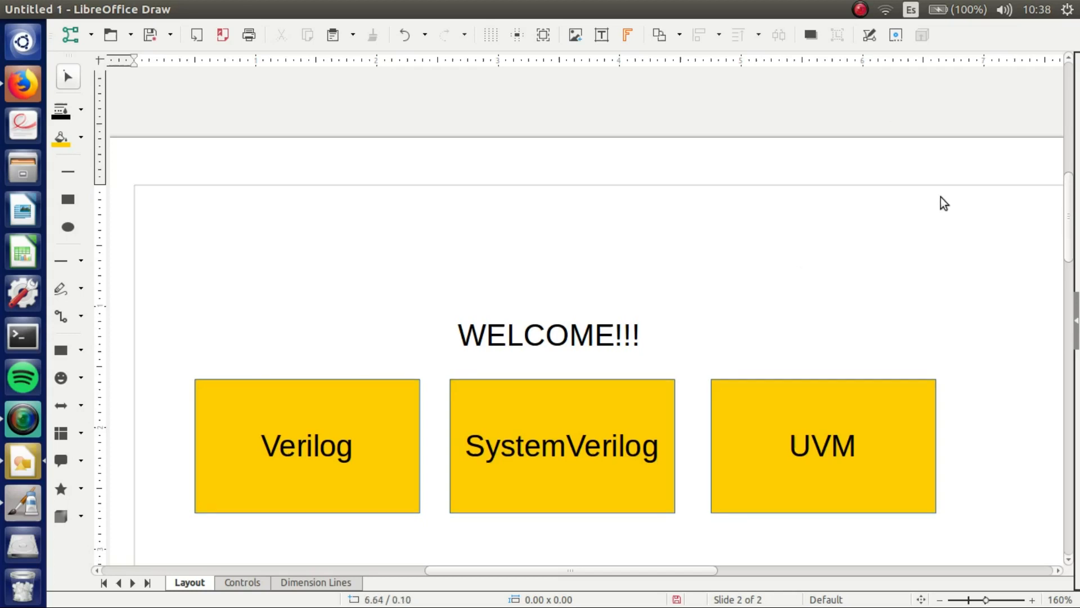
pyautogui.moveTo(969, 201)
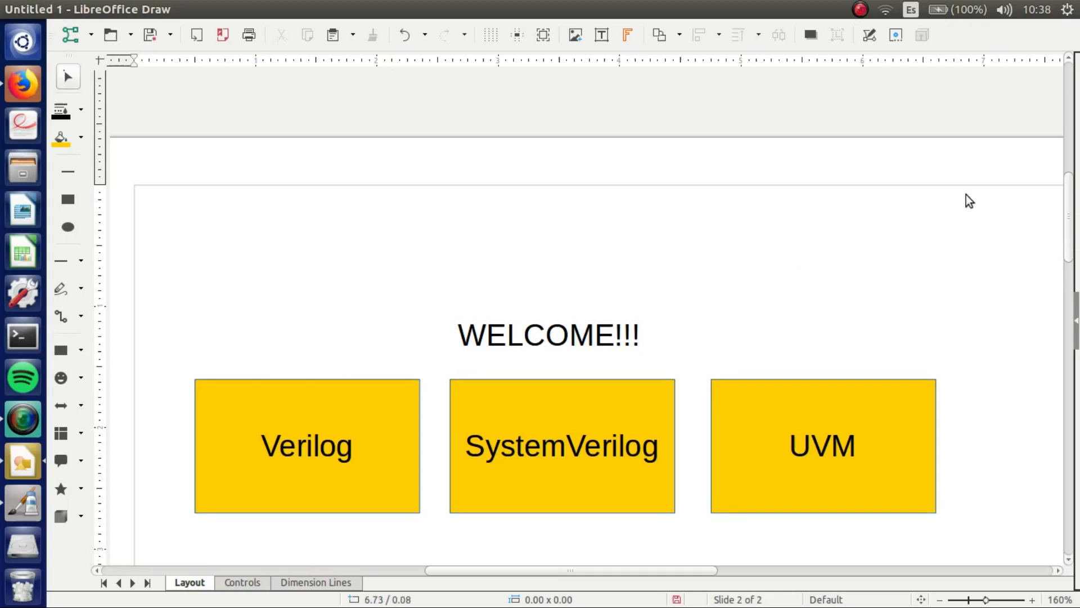
# - Scroll the Draw slide to bring the AND gate diagram into view
pyautogui.scroll(-3)
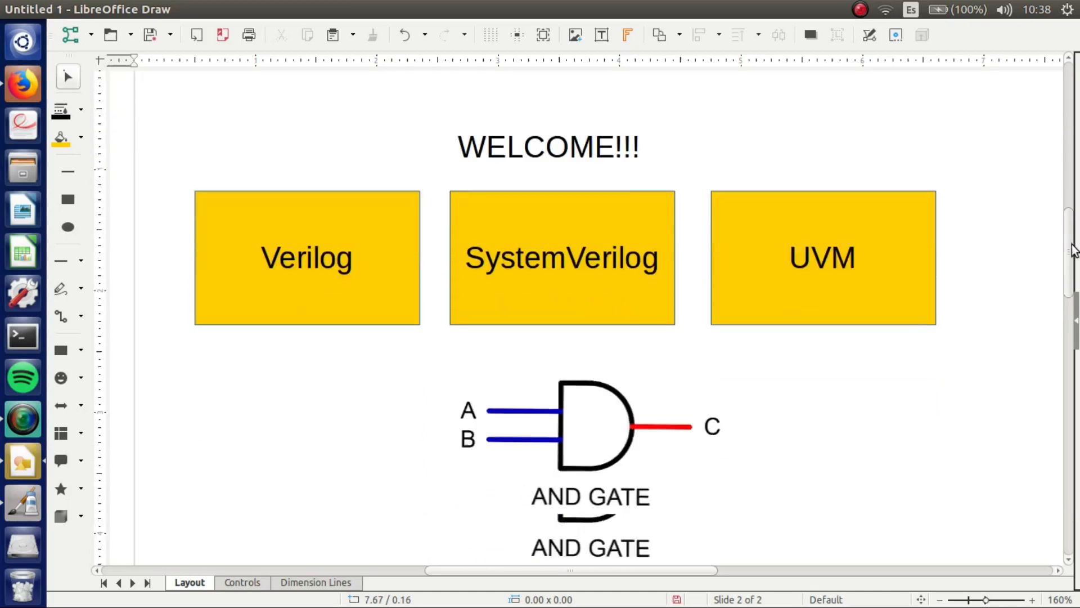
pyautogui.scroll(3)
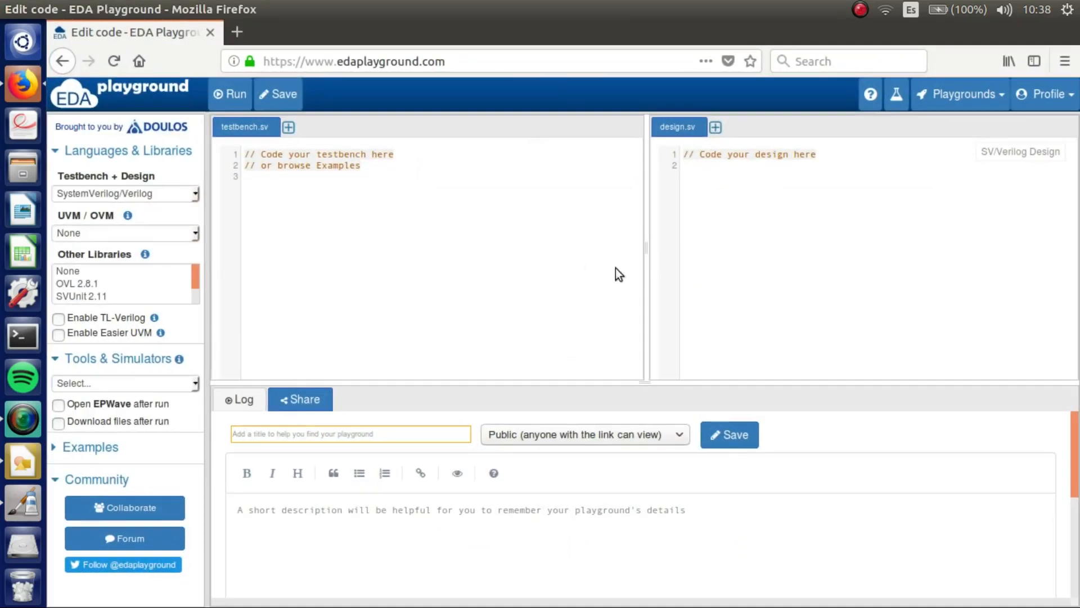
pyautogui.moveTo(627, 278)
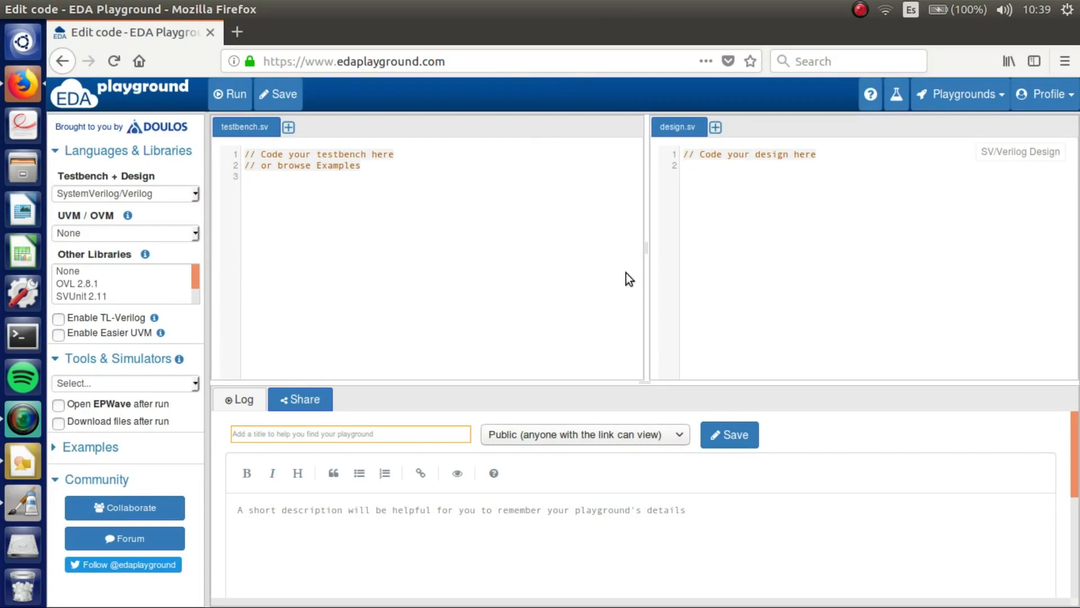
# - Place the text cursor in the empty design.sv editor pane
pyautogui.click(683, 165)
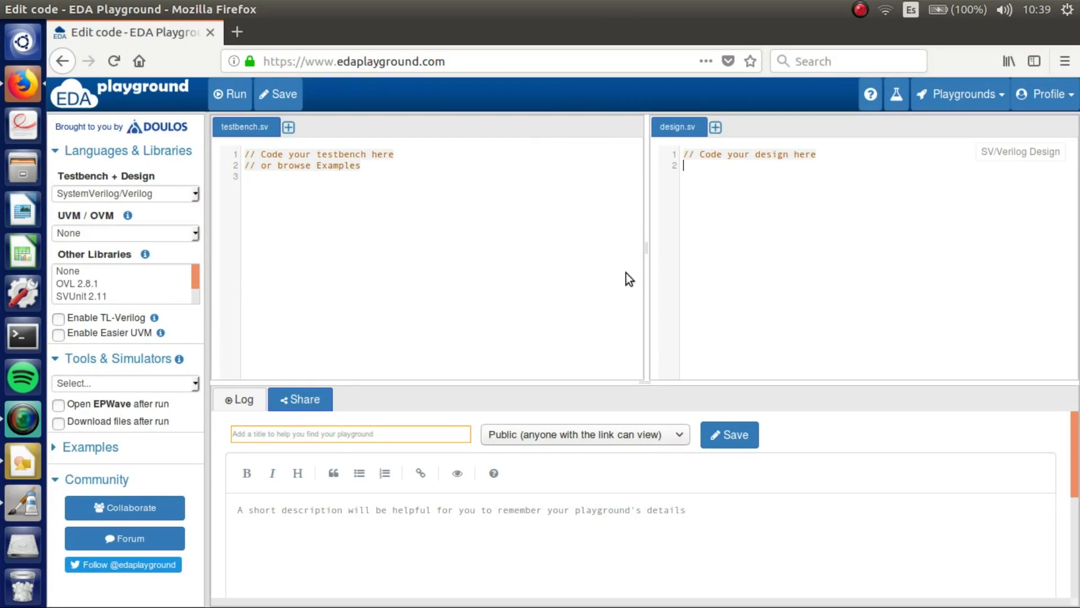
pyautogui.moveTo(237, 347)
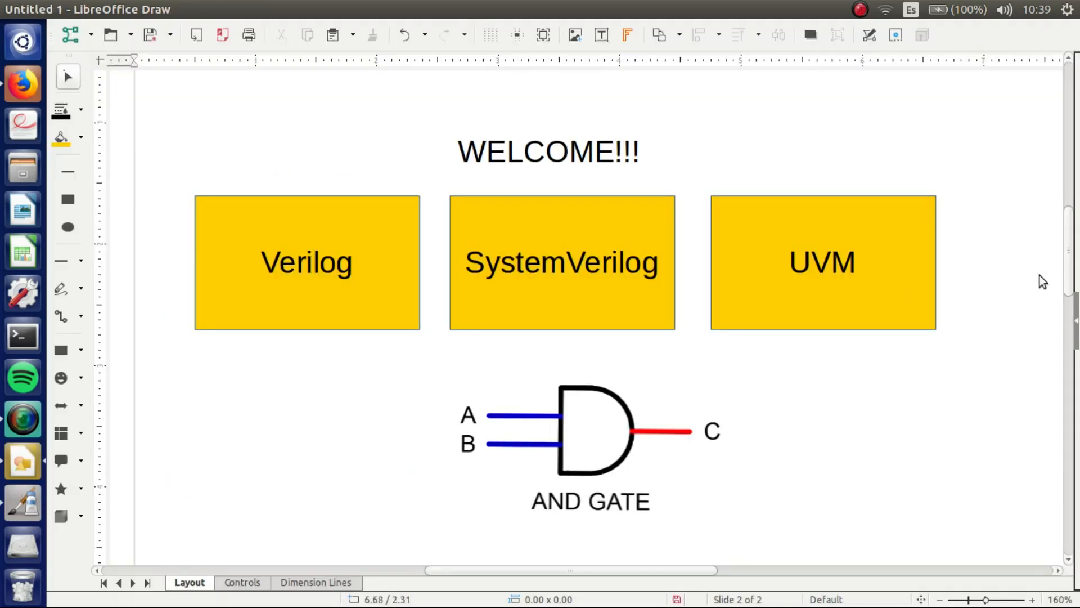
# - Zoom out and scroll to the 'Some Rules in Connectivity' notes and module port diagram
pyautogui.scroll(-3)
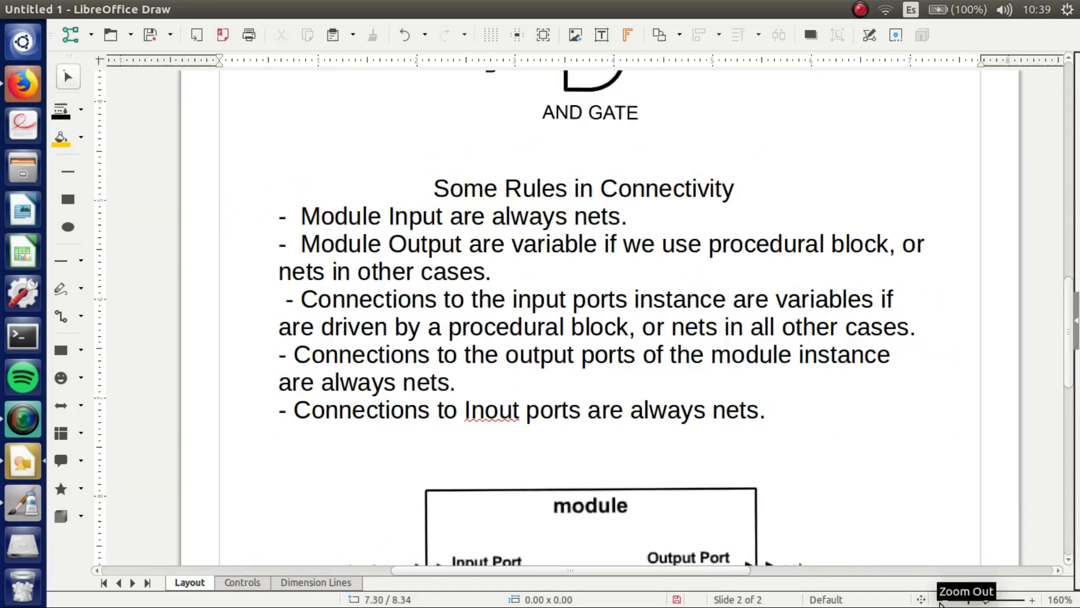
pyautogui.click(966, 599)
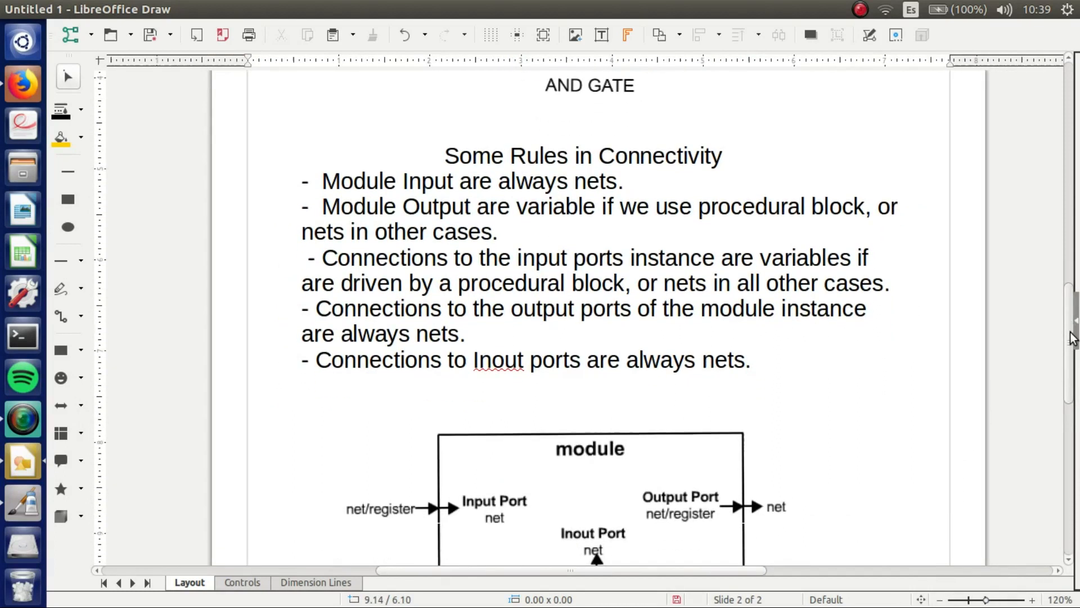
pyautogui.scroll(-3)
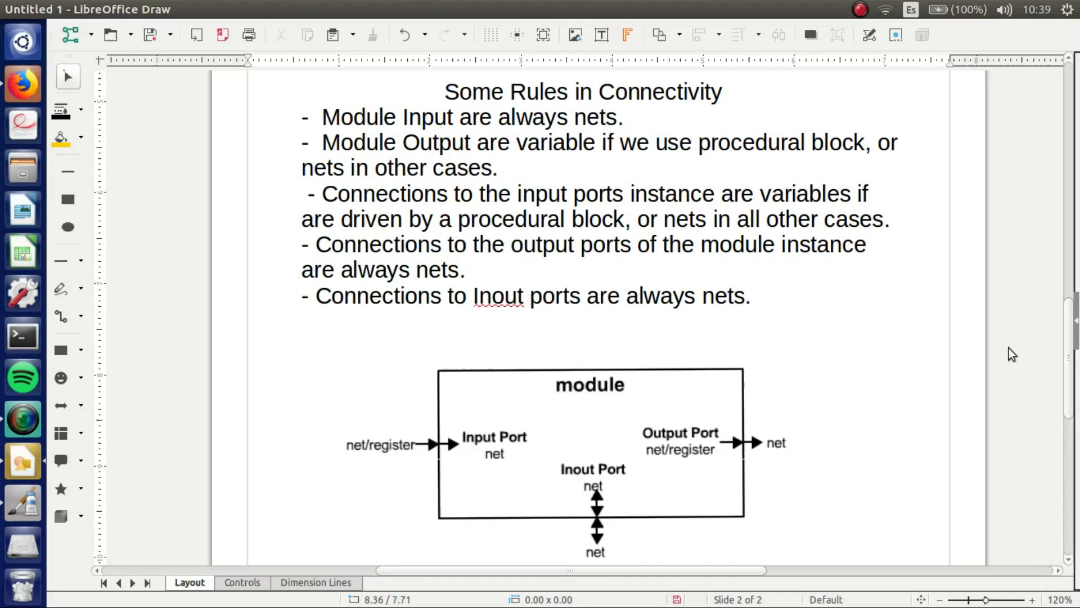
pyautogui.moveTo(587, 422)
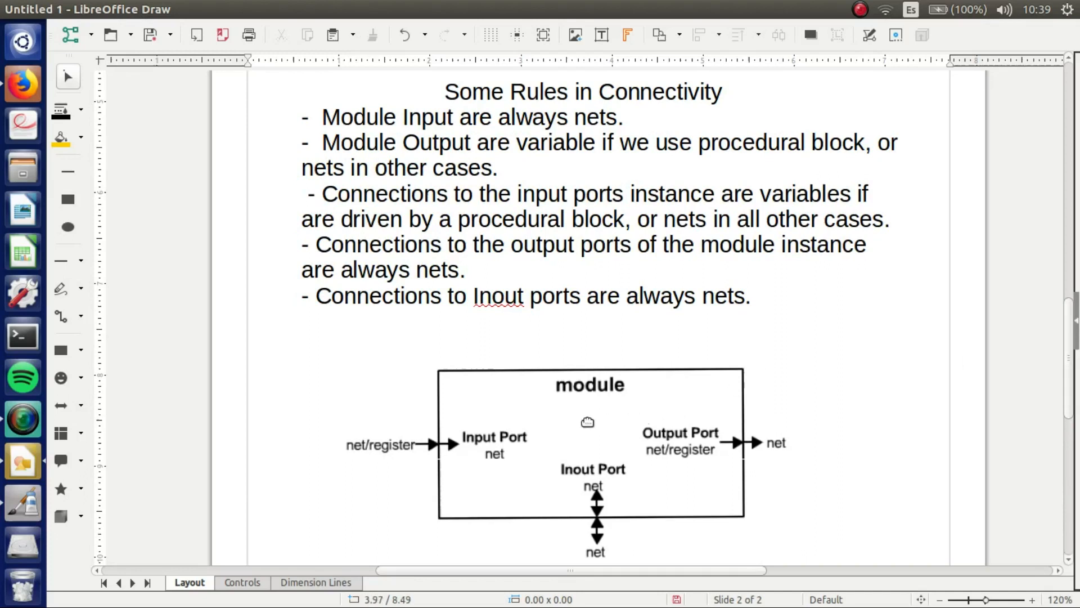
pyautogui.moveTo(495, 462)
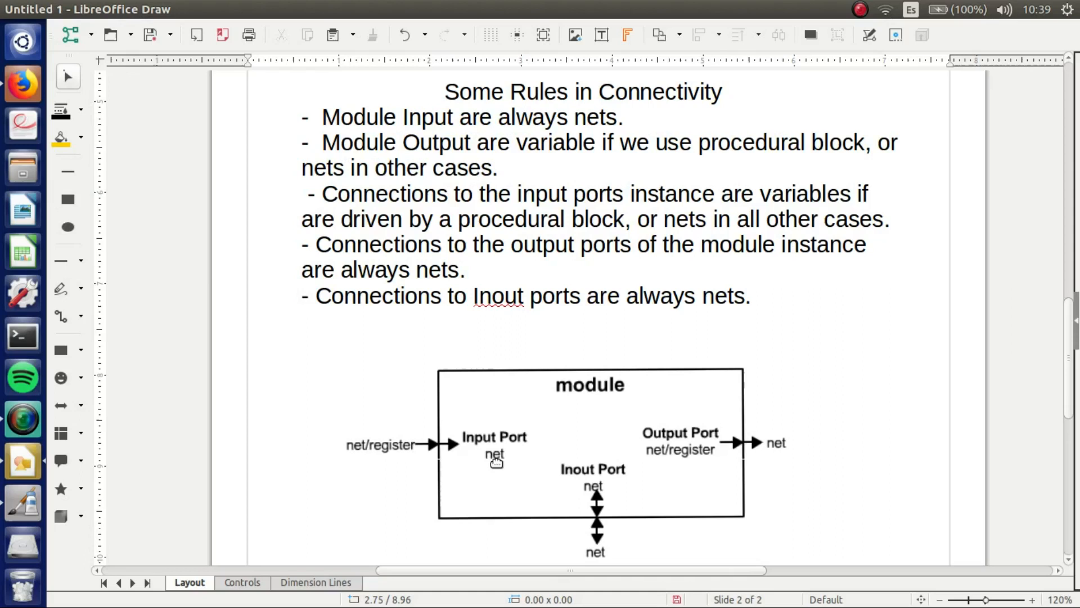
pyautogui.moveTo(349, 392)
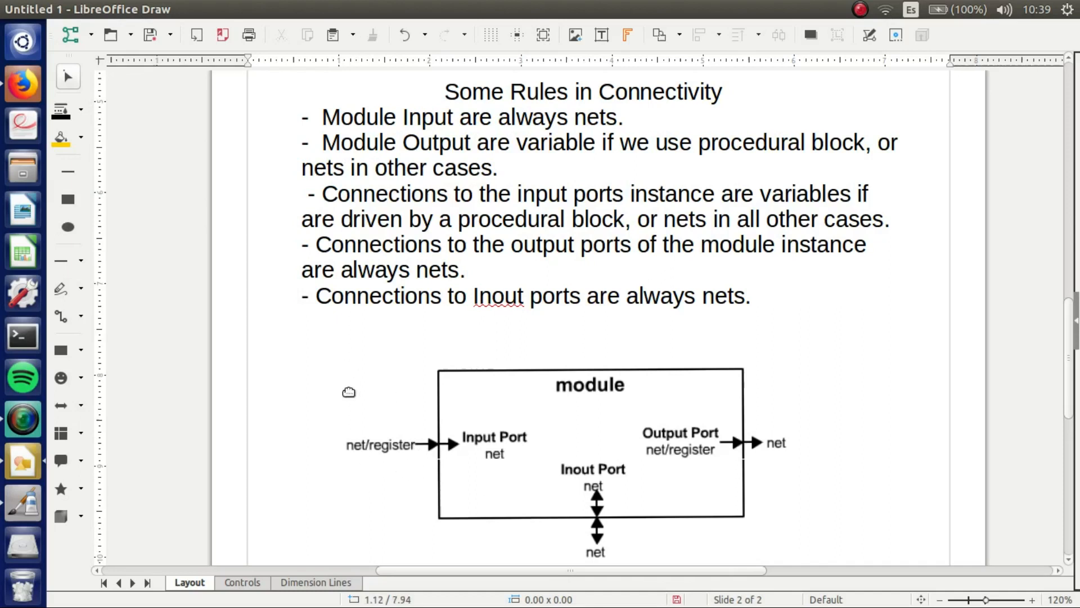
pyautogui.moveTo(499, 488)
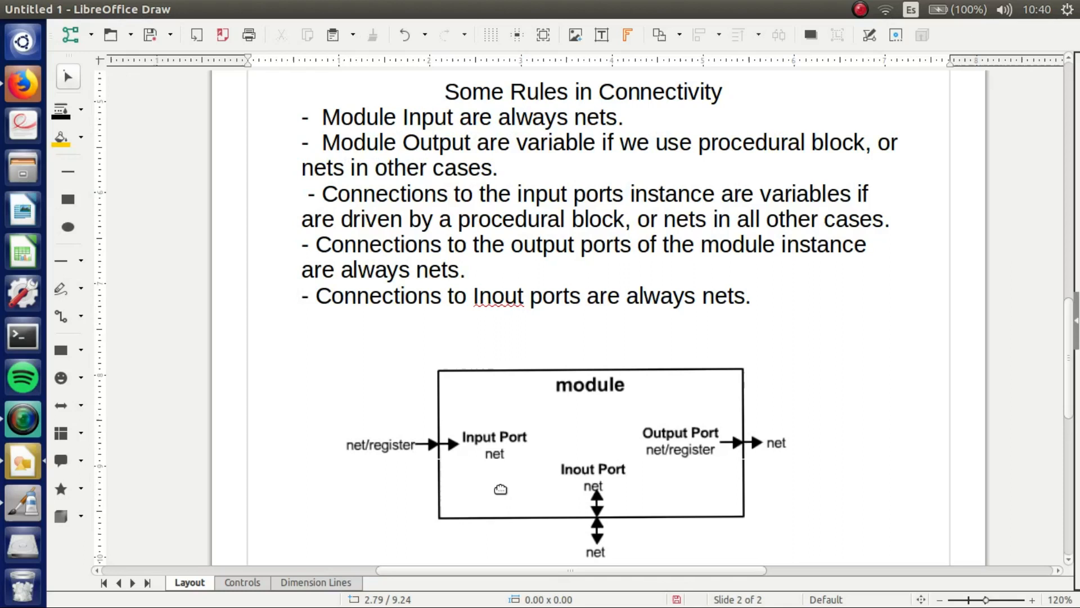
pyautogui.moveTo(774, 459)
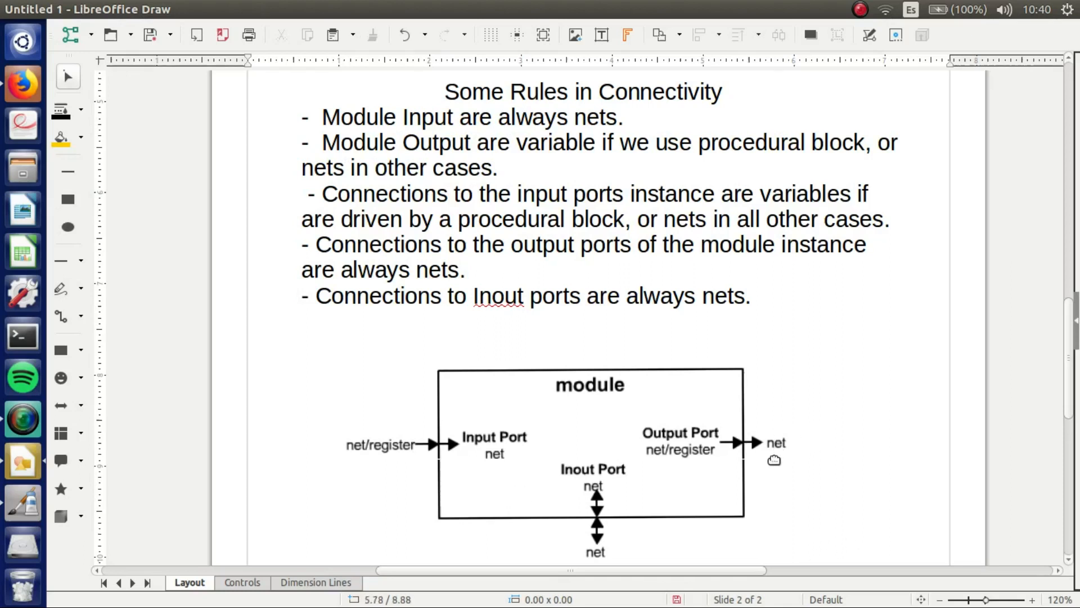
pyautogui.moveTo(817, 471)
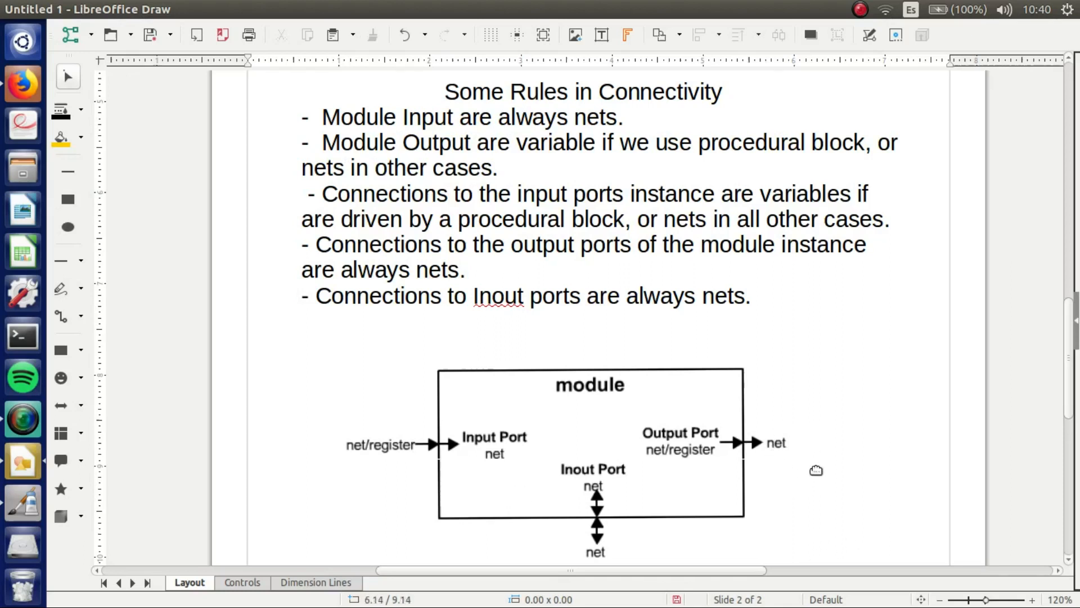
pyautogui.moveTo(822, 509)
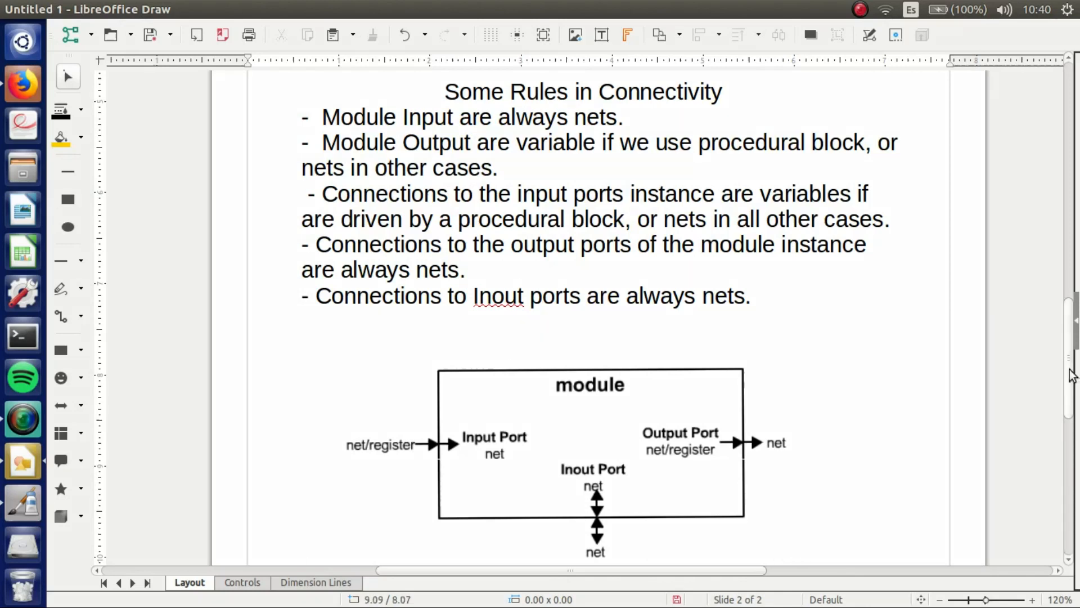
pyautogui.moveTo(849, 418)
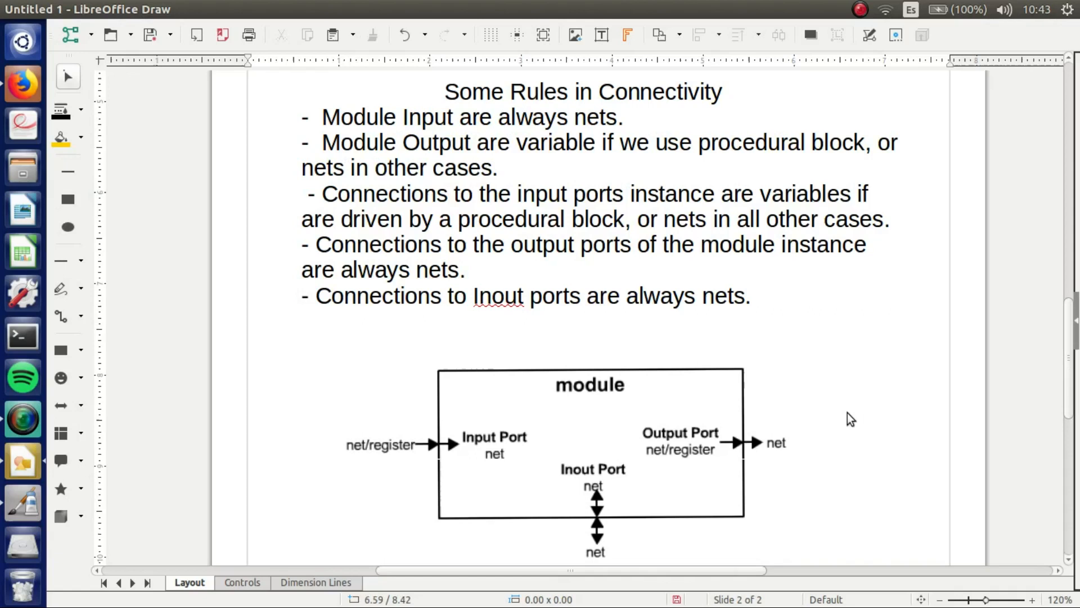
pyautogui.moveTo(331, 404)
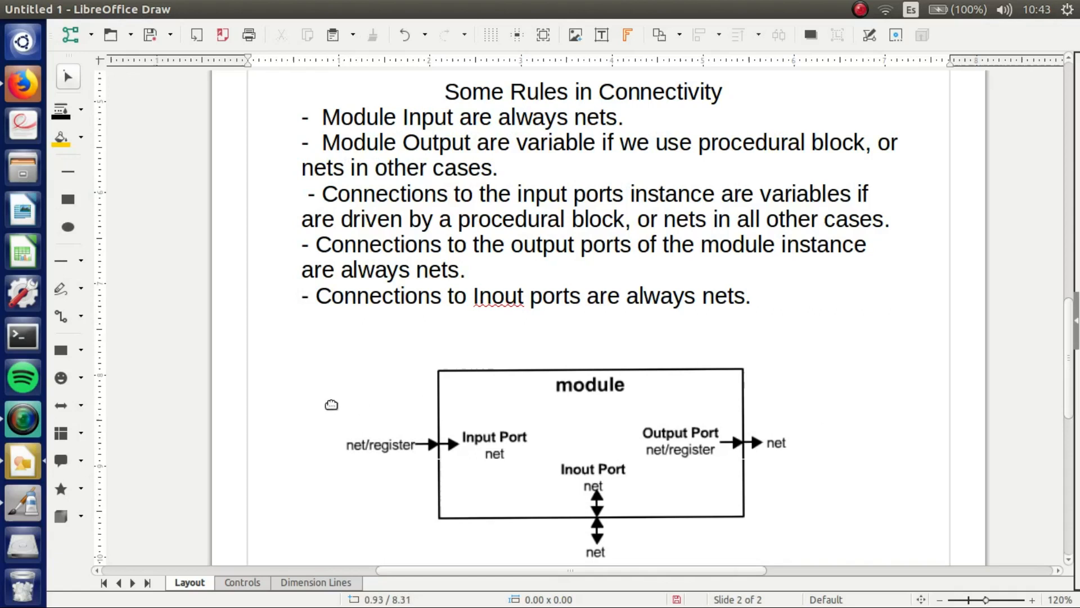
pyautogui.moveTo(22, 502)
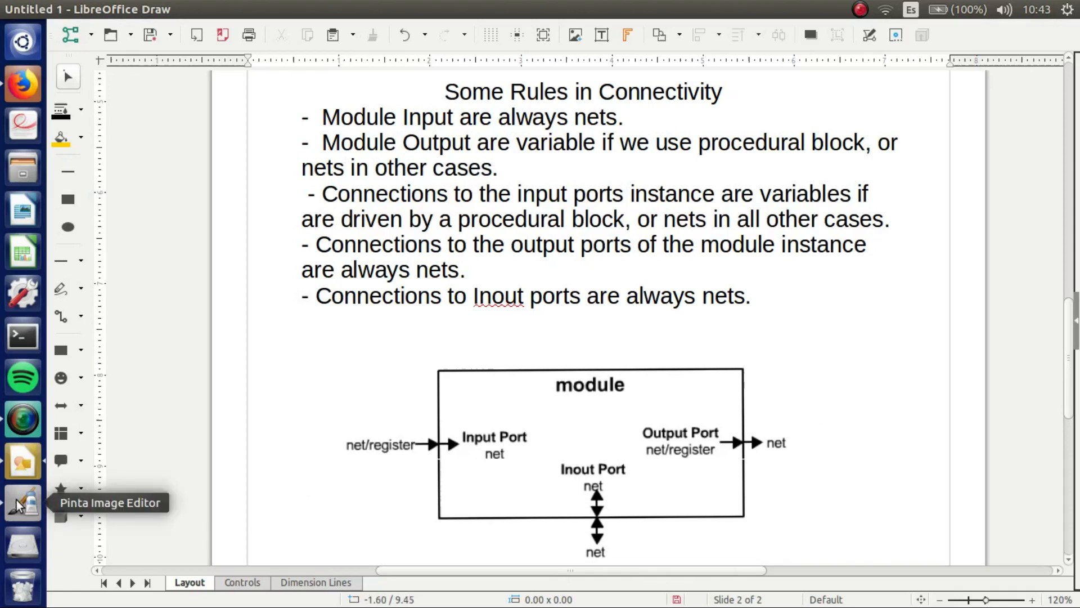
# - Sketch the gate box in Pinta with red A, B inputs, cyan C output and AA, BB, CC wires
pyautogui.click(22, 502)
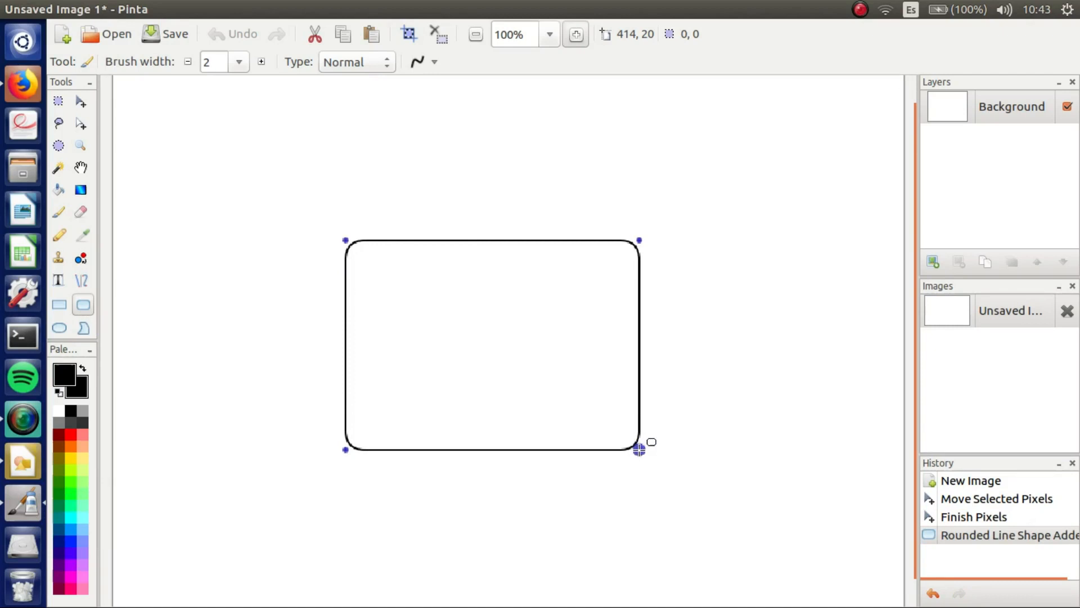
pyautogui.moveTo(283, 307)
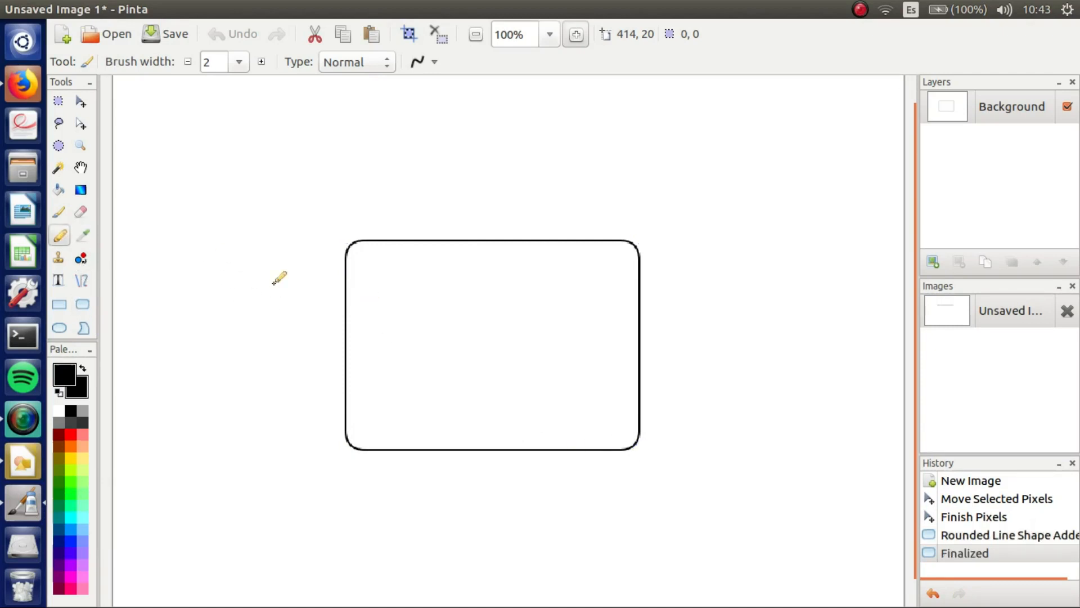
pyautogui.moveTo(354, 303)
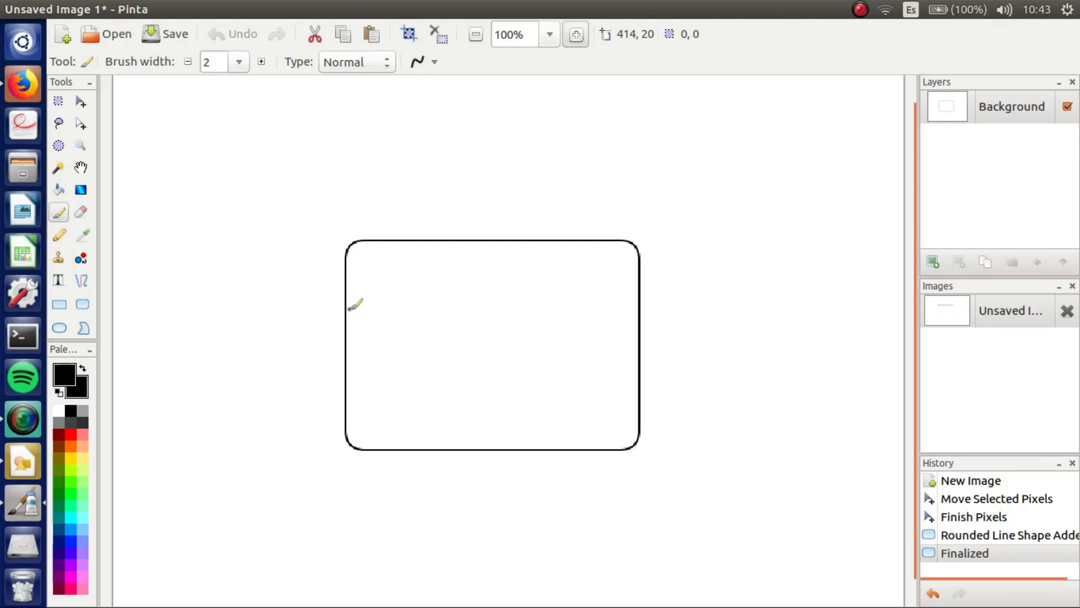
pyautogui.moveTo(352, 298)
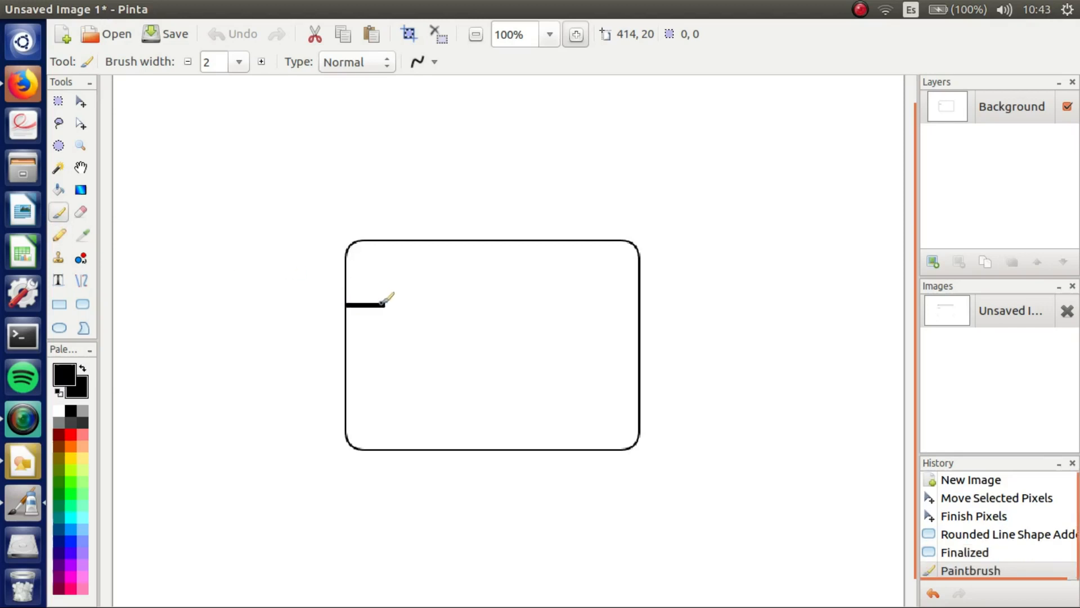
pyautogui.click(232, 34)
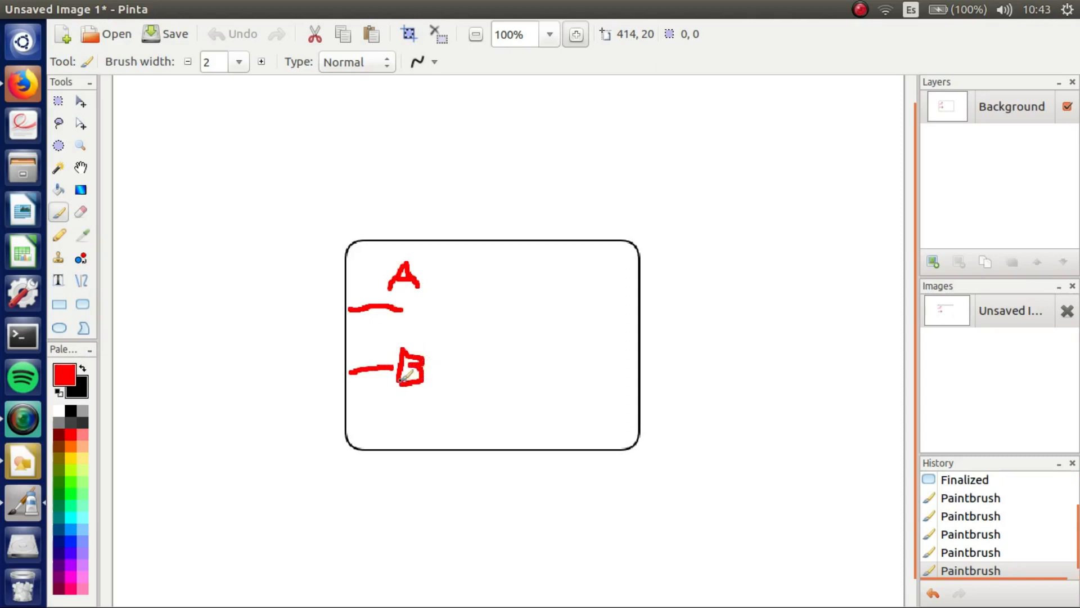
pyautogui.click(75, 522)
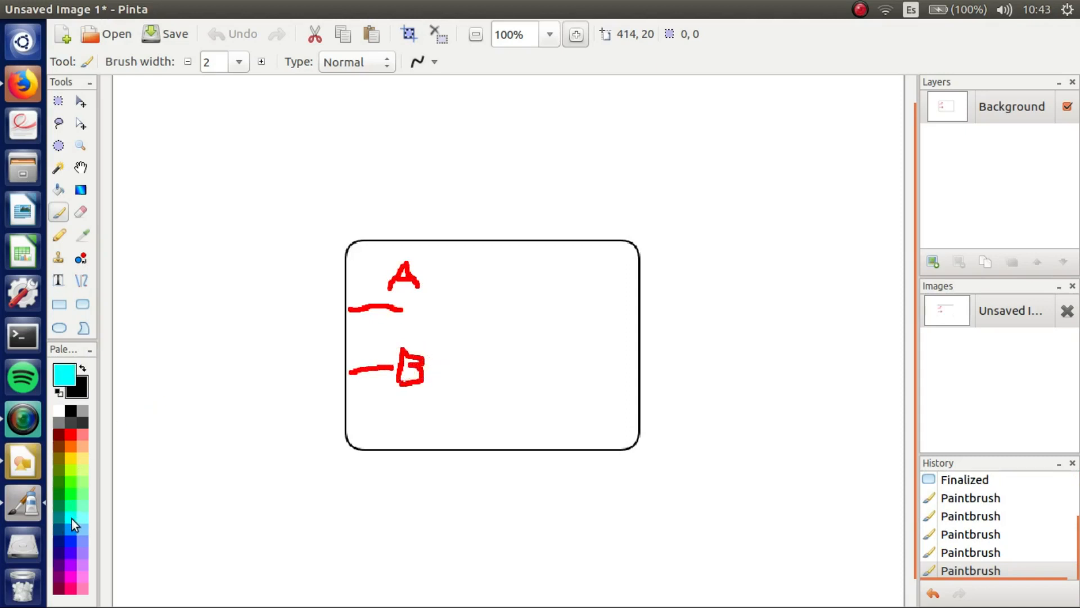
pyautogui.moveTo(596, 293)
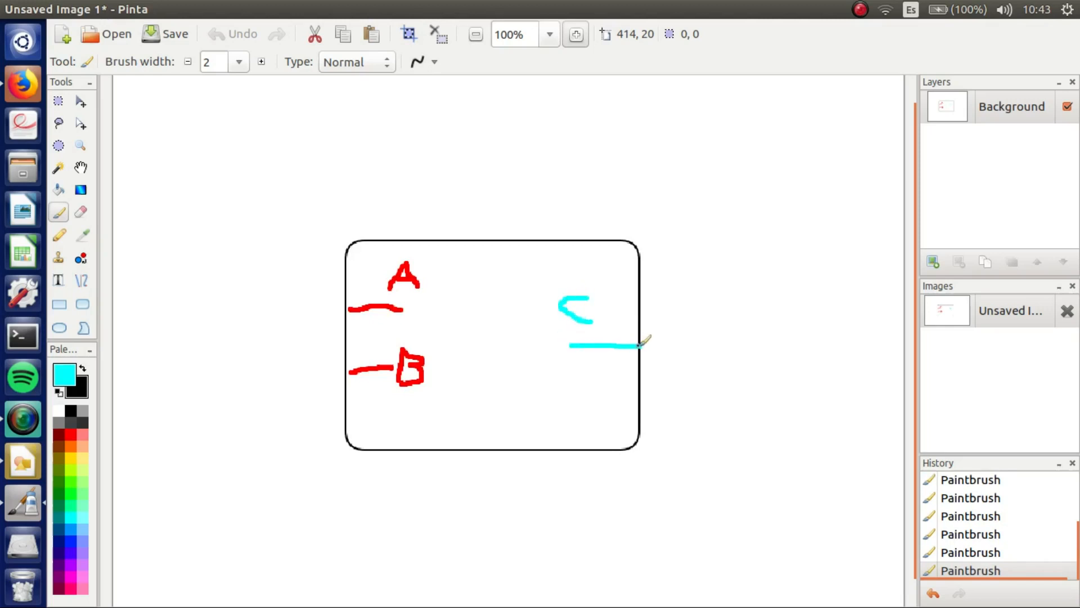
pyautogui.moveTo(525, 306)
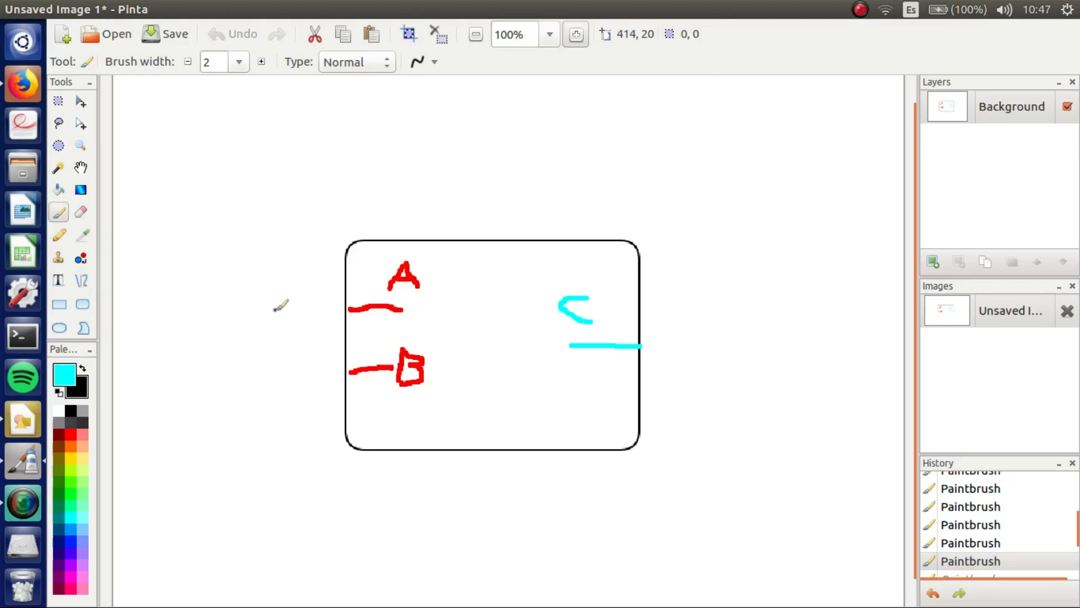
pyautogui.moveTo(275, 301)
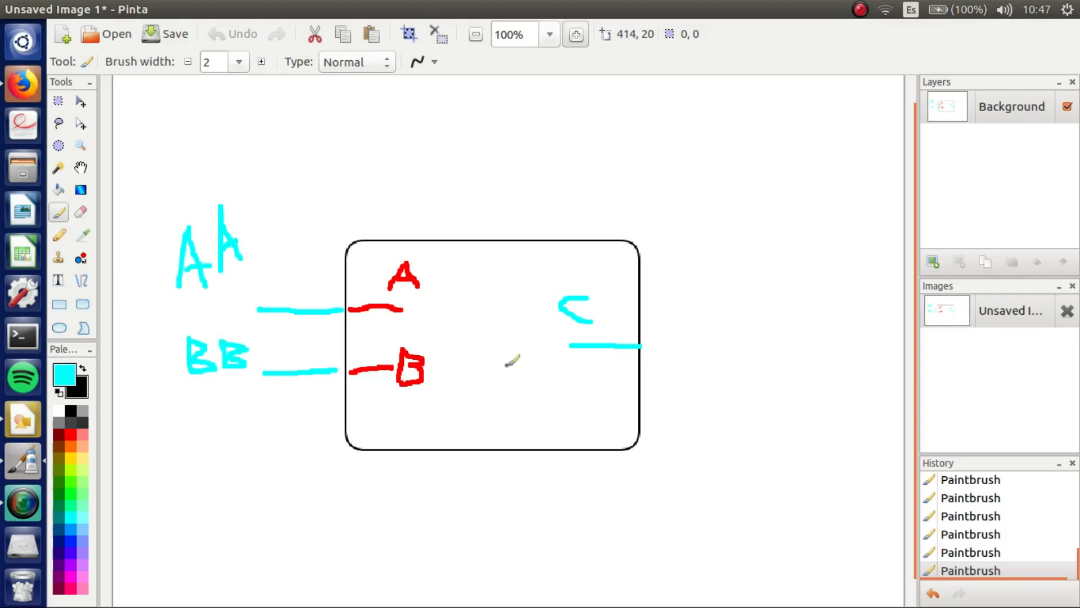
pyautogui.moveTo(217, 432)
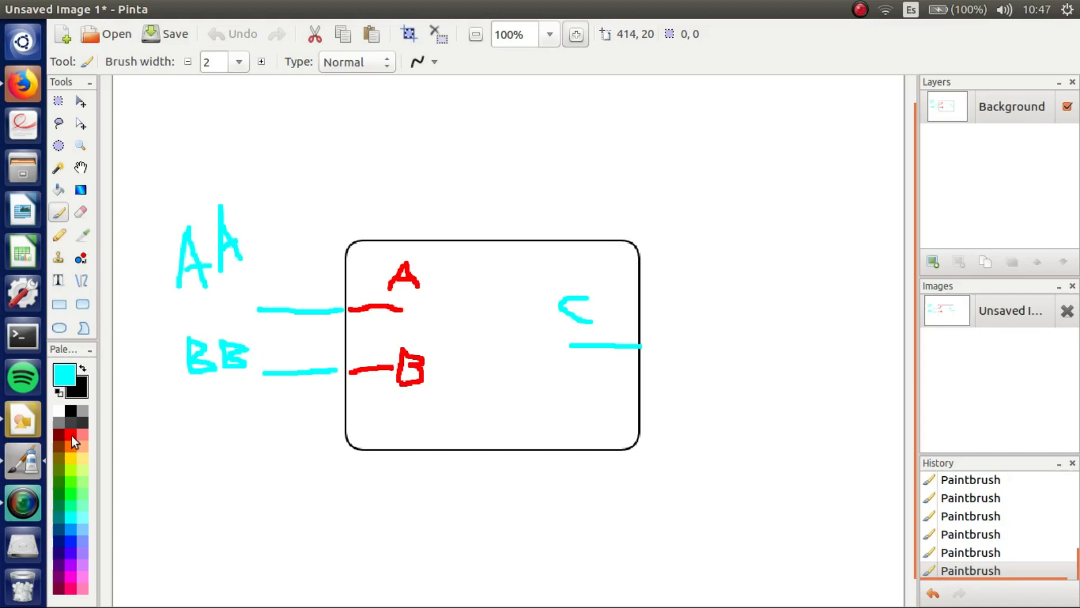
pyautogui.click(74, 441)
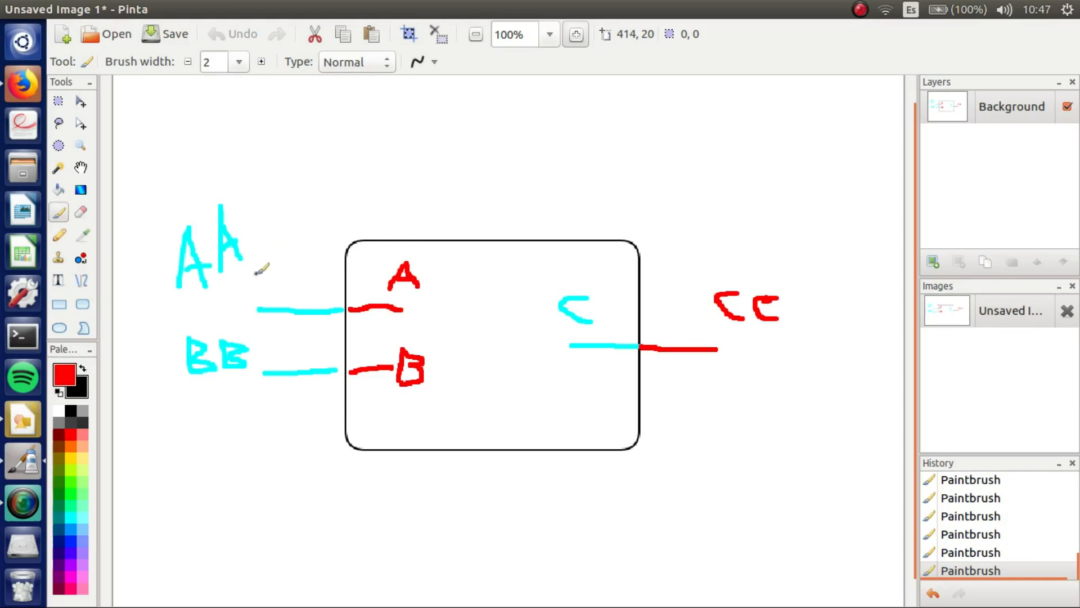
pyautogui.moveTo(551, 442)
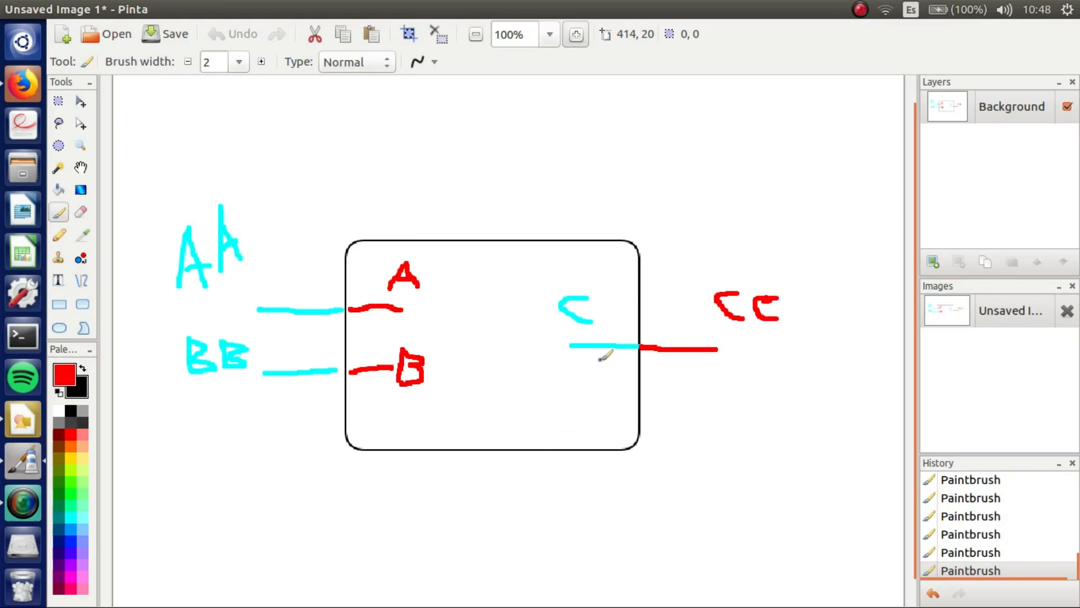
pyautogui.moveTo(707, 363)
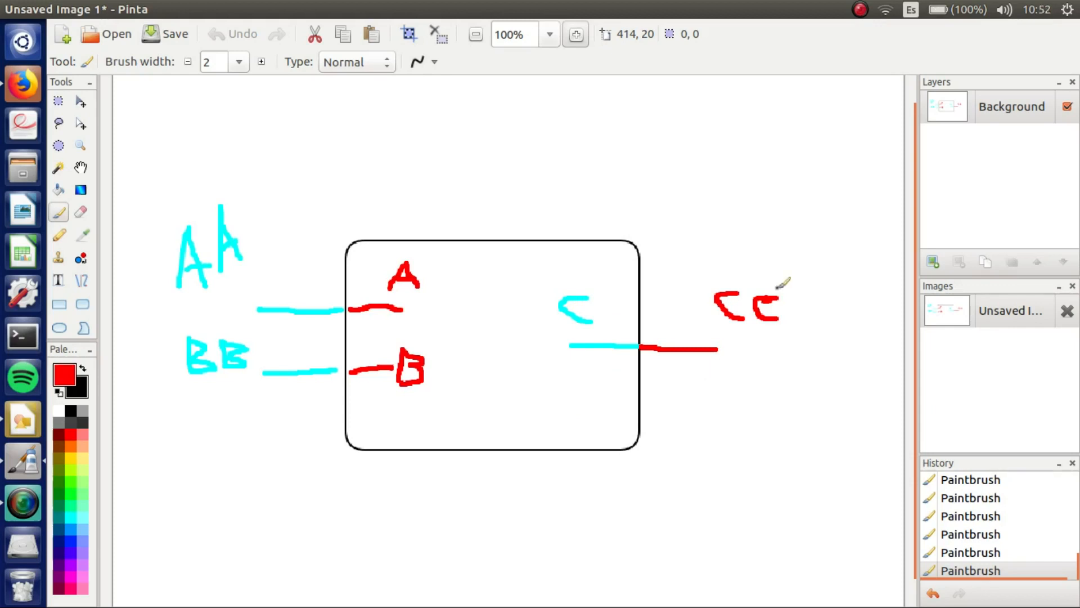
pyautogui.moveTo(386, 186)
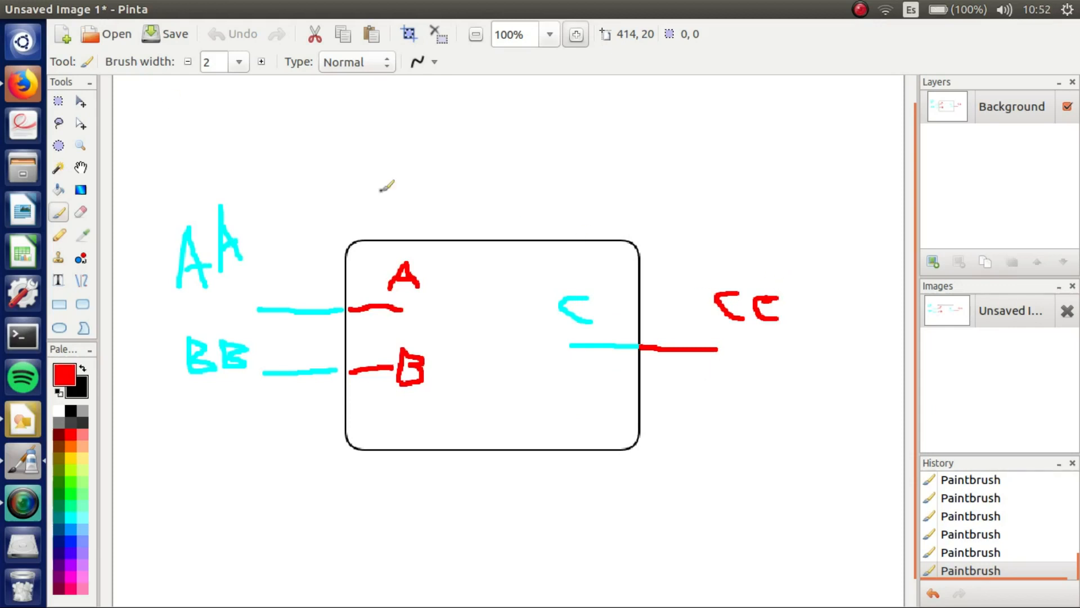
# - Switch back to the EDA Playground page with its empty editors
pyautogui.click(23, 93)
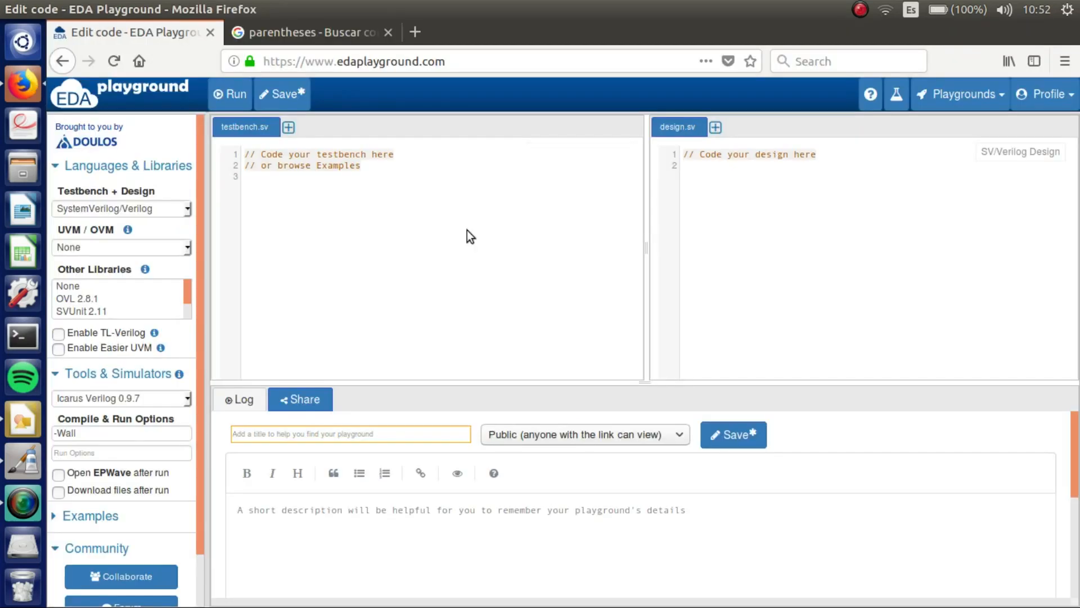
pyautogui.moveTo(768, 226)
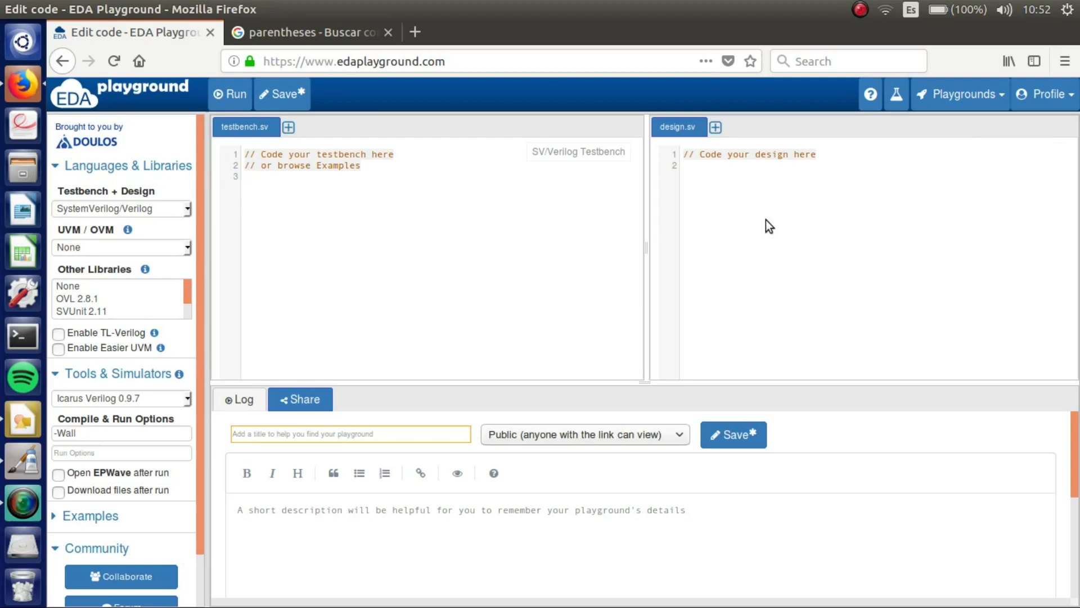
pyautogui.moveTo(808, 280)
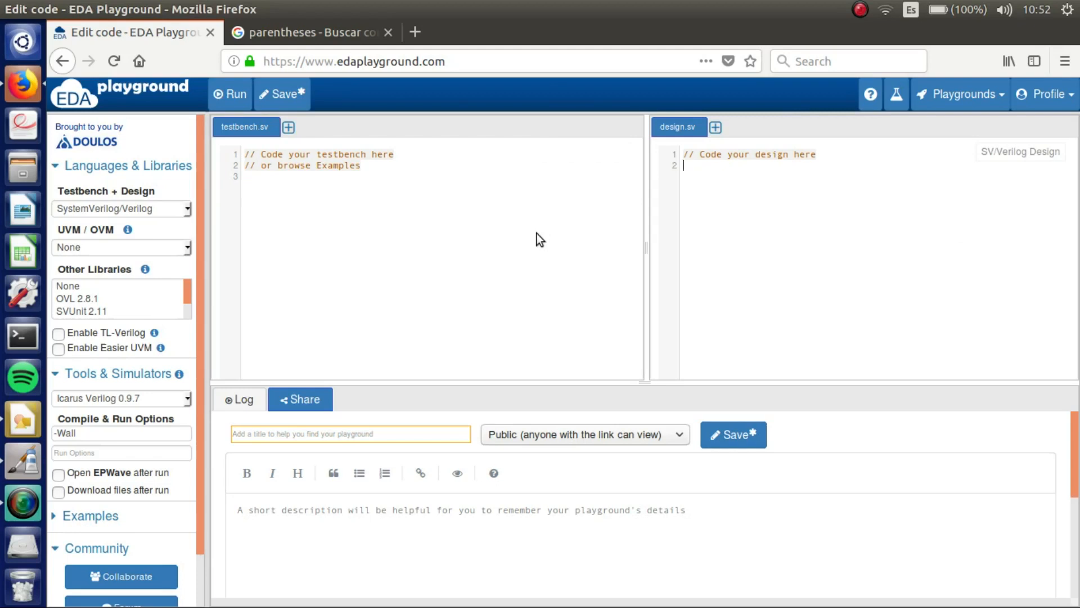
pyautogui.moveTo(272, 220)
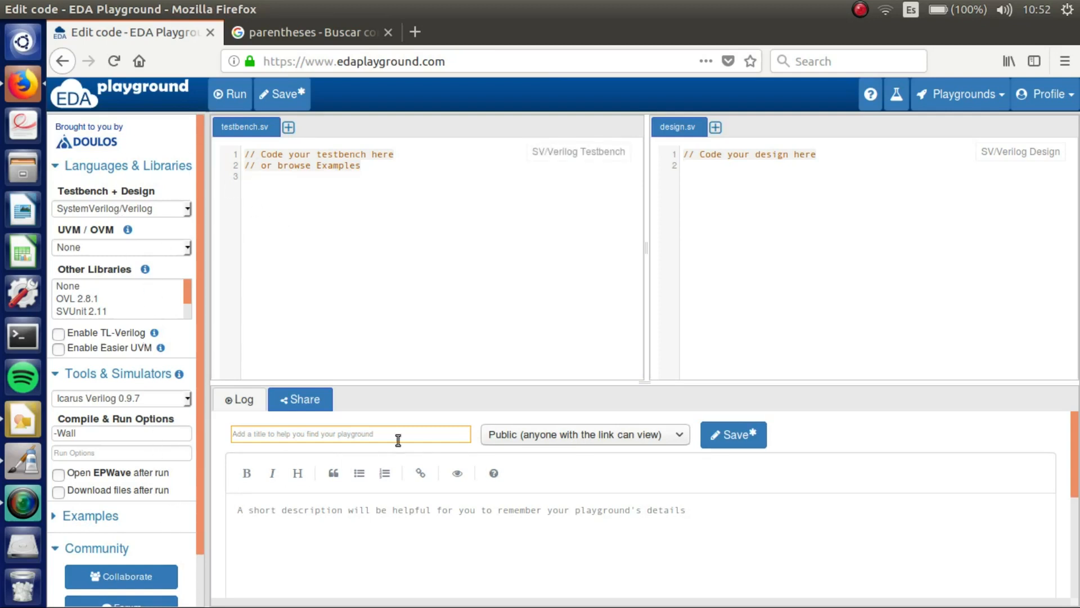
pyautogui.moveTo(713, 186)
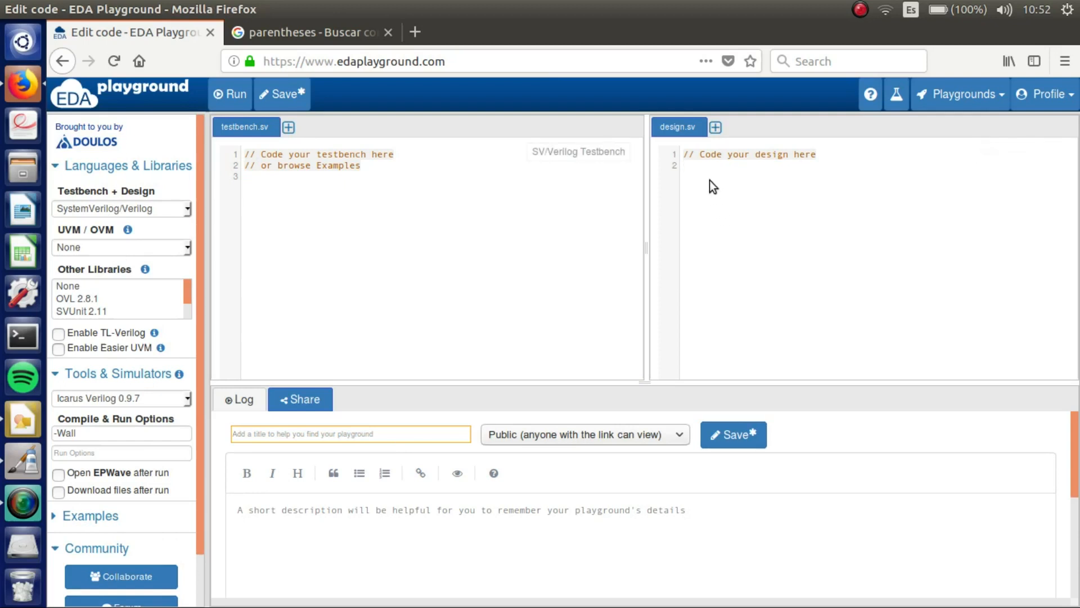
# - Write 'module and_gate ();' as the design's module header
pyautogui.write('mod')
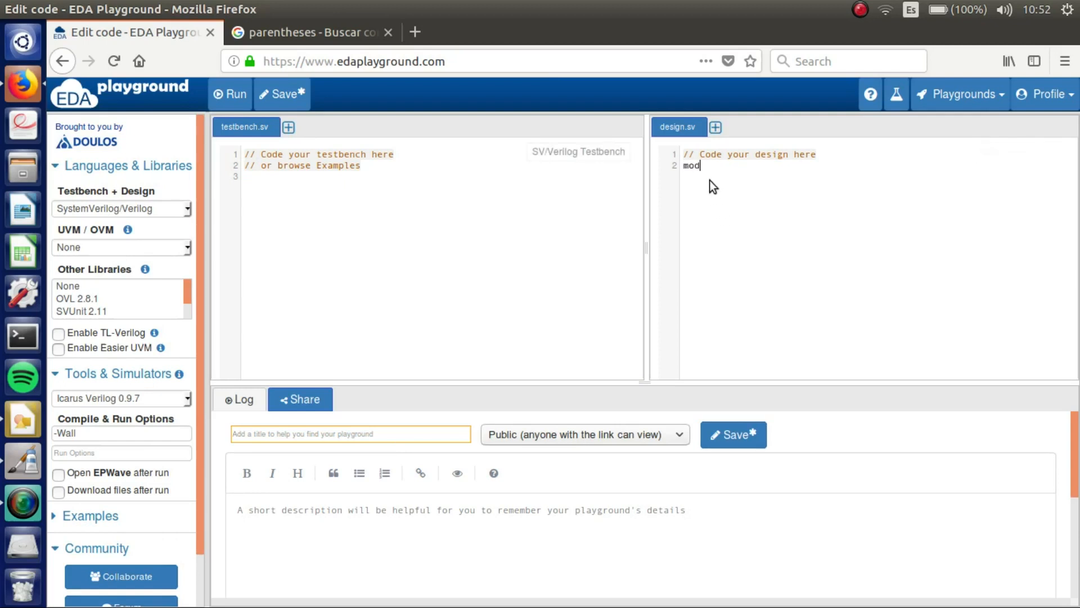
pyautogui.write('ule')
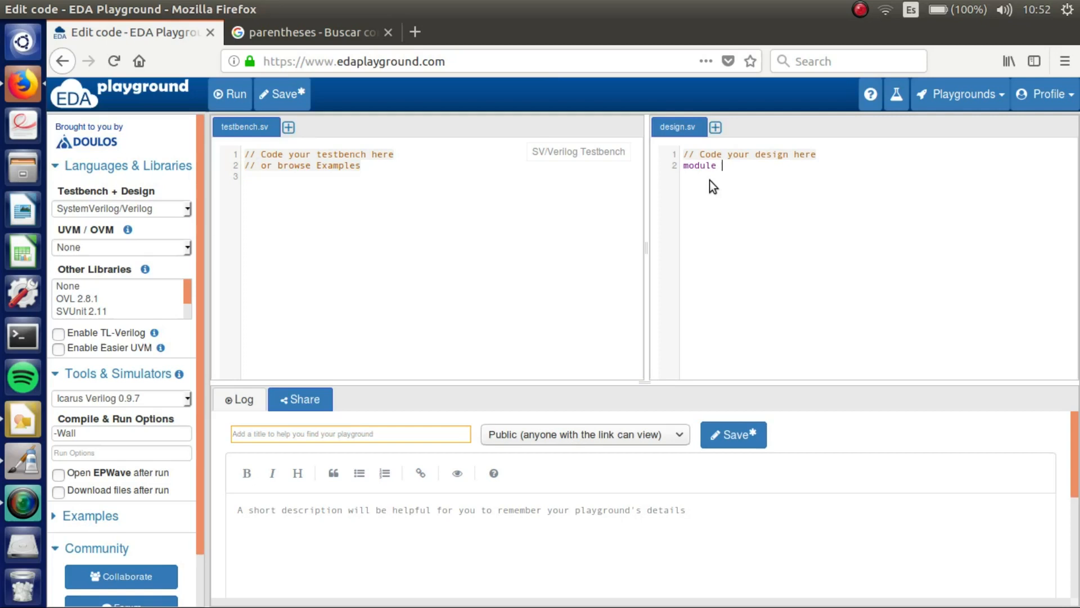
pyautogui.write('and_')
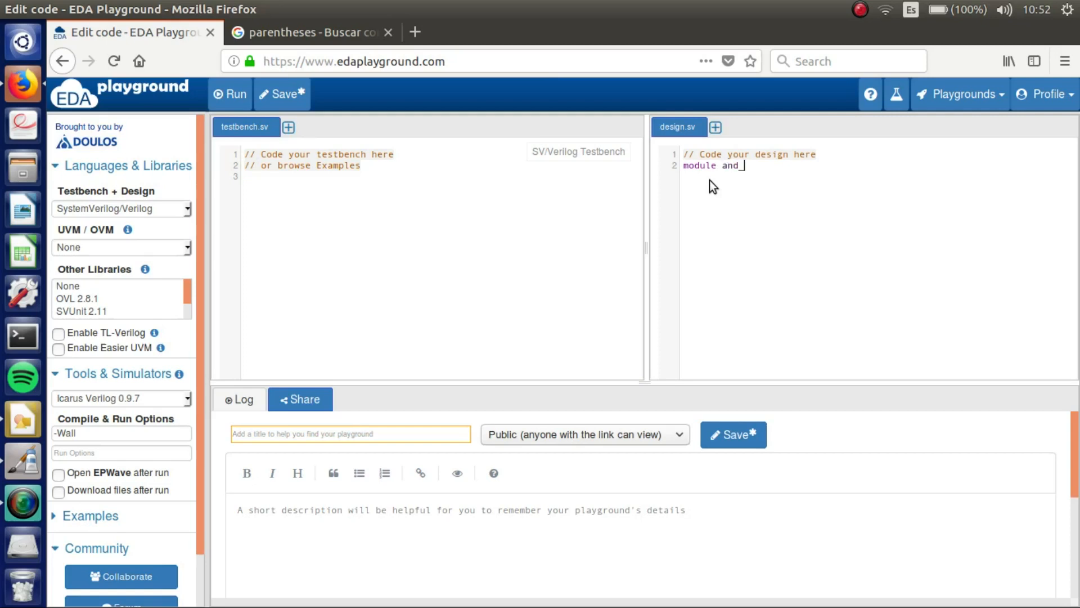
pyautogui.write('gate')
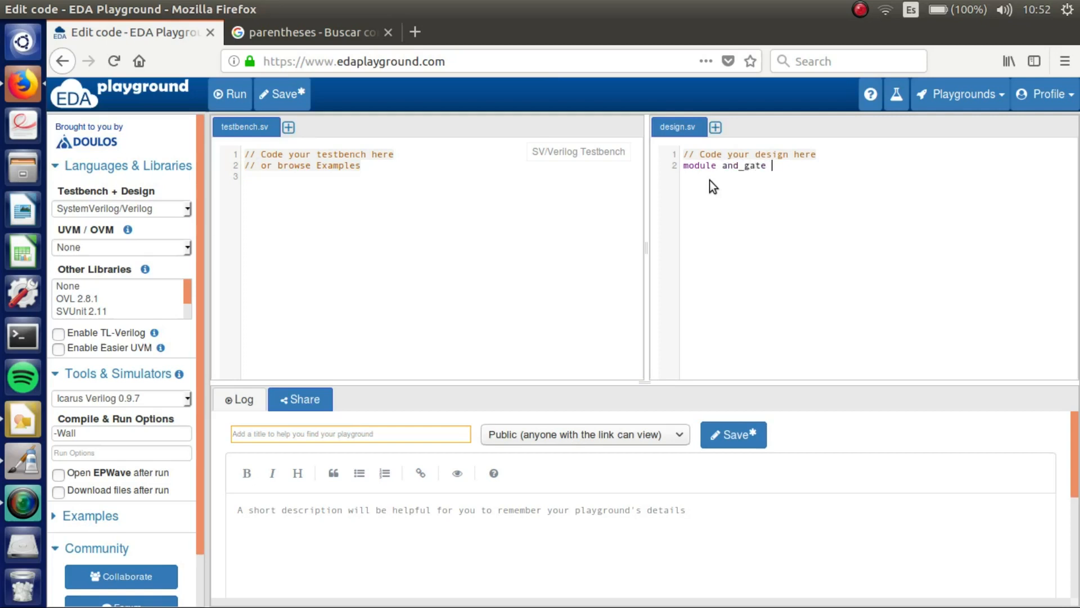
pyautogui.write('()')
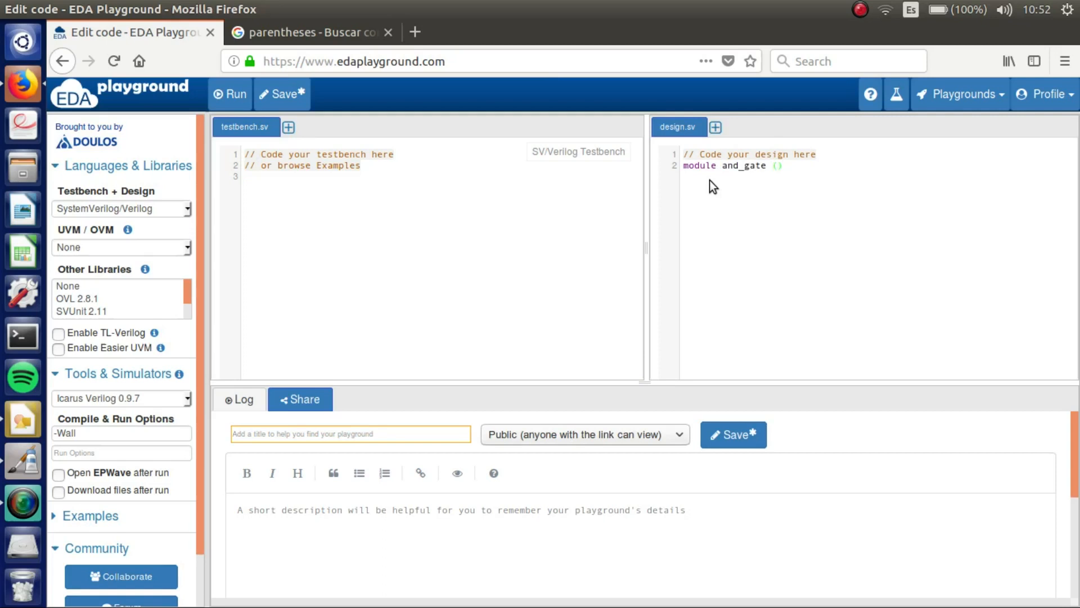
pyautogui.write(';')
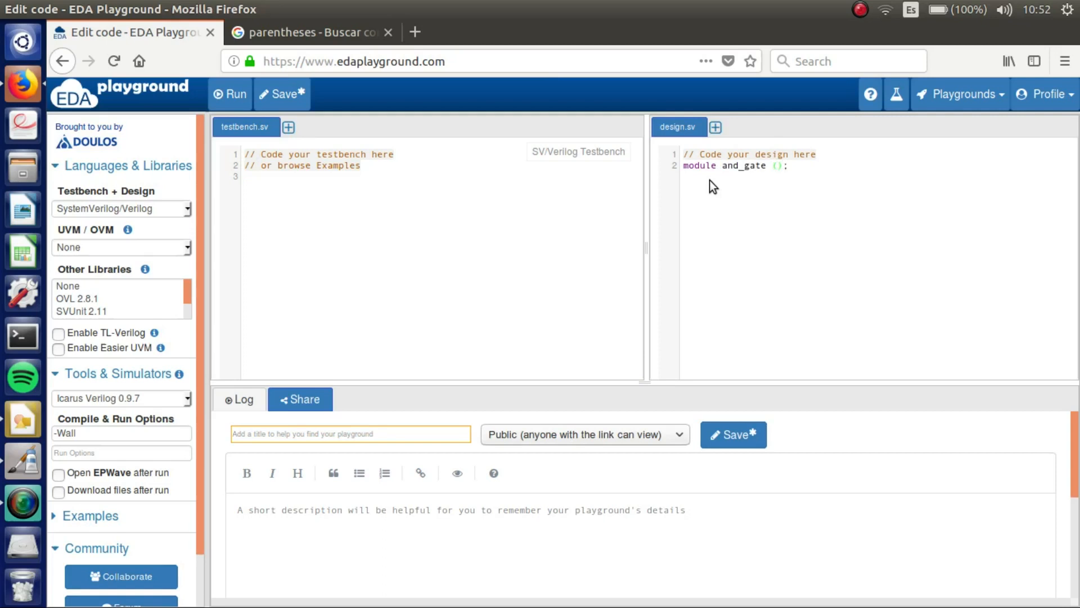
# - Start the A,B port list and an input line, then undo back to 'module and_gate (A'
pyautogui.click(776, 166)
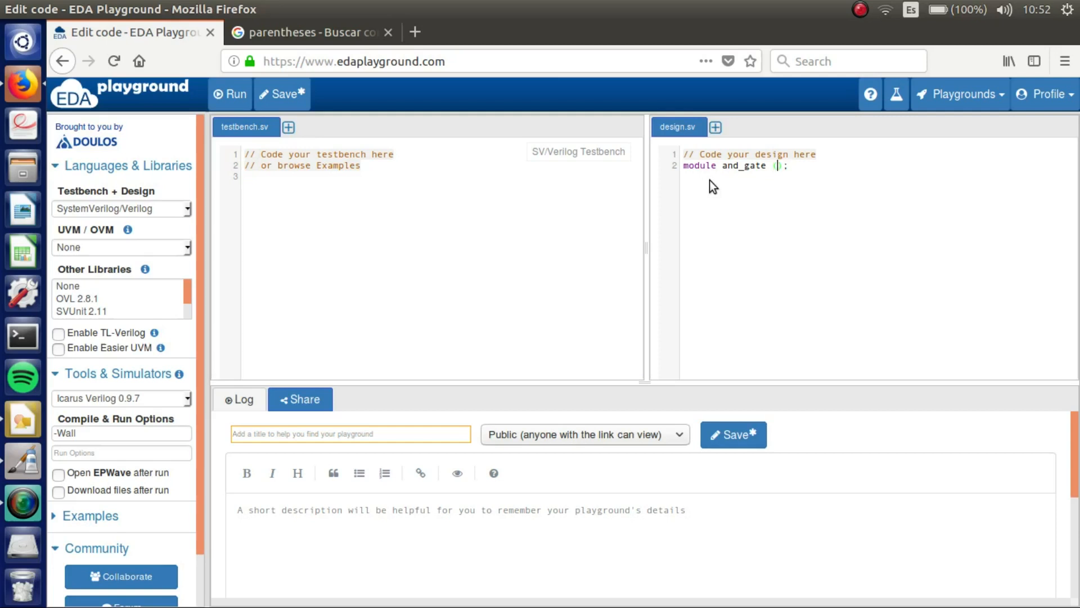
pyautogui.write(')')
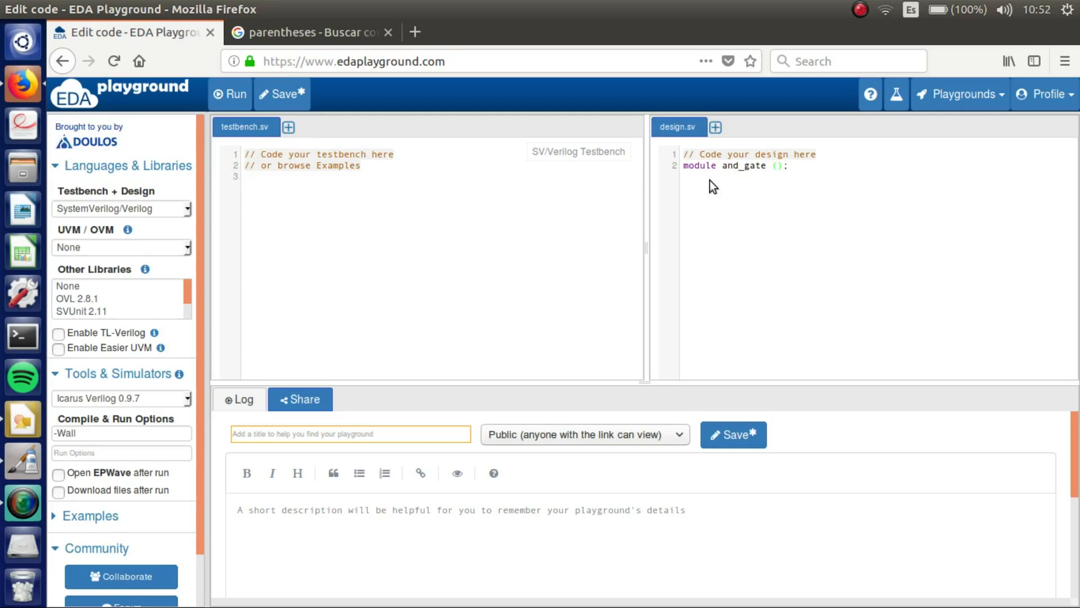
pyautogui.write('A,B')
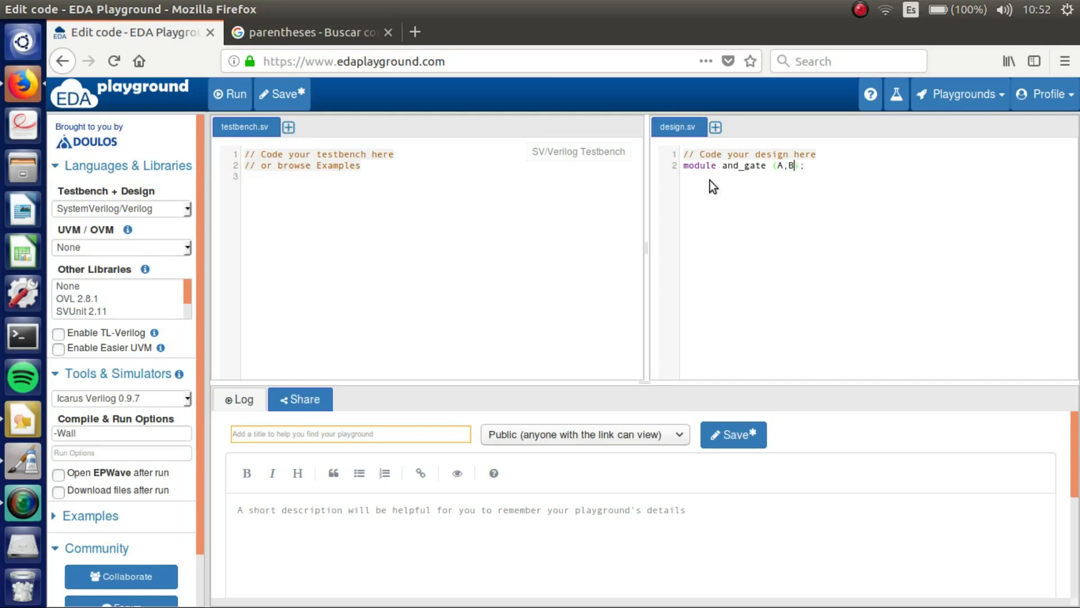
pyautogui.write(',C')
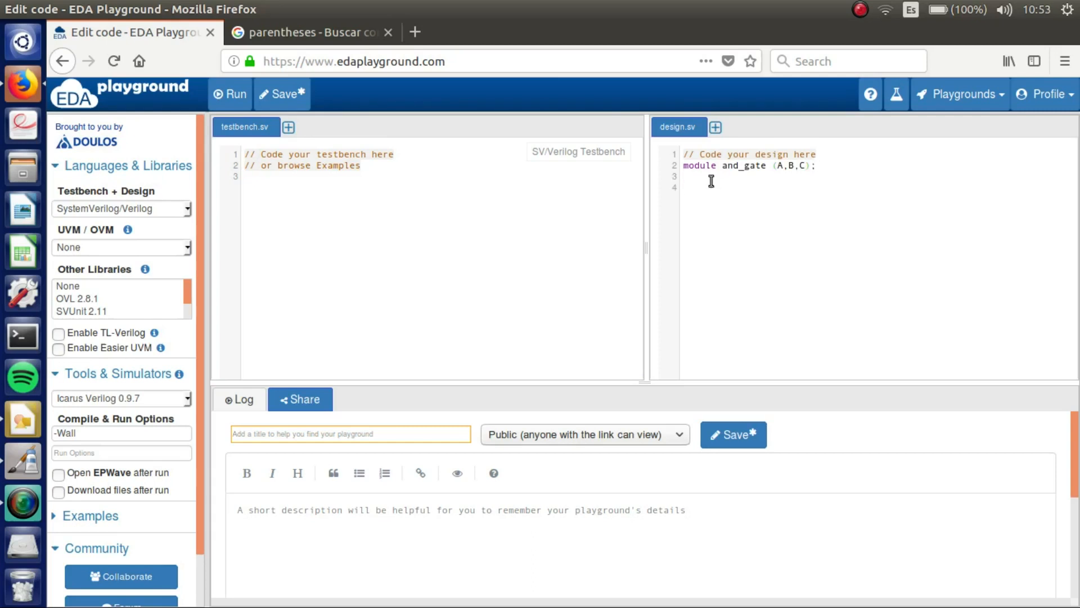
pyautogui.write('input')
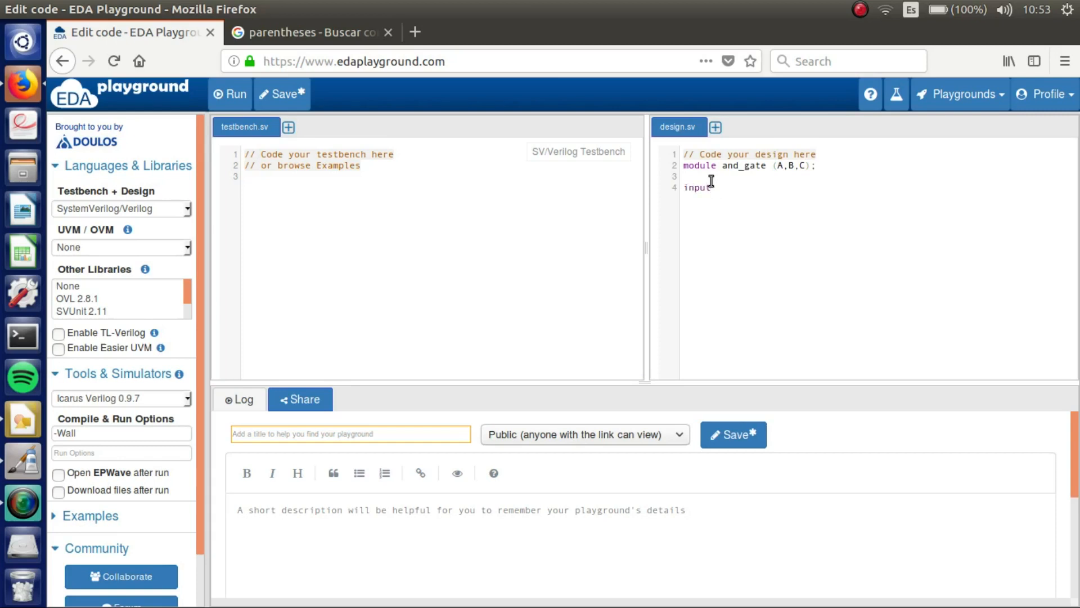
pyautogui.press('BackSpace')
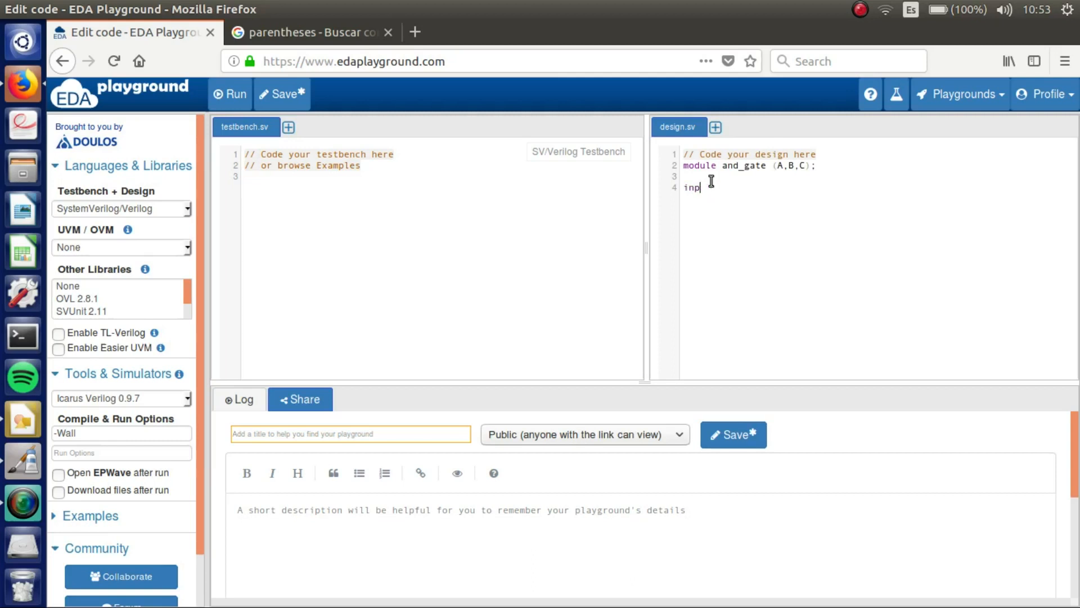
pyautogui.press('ctrl+z')
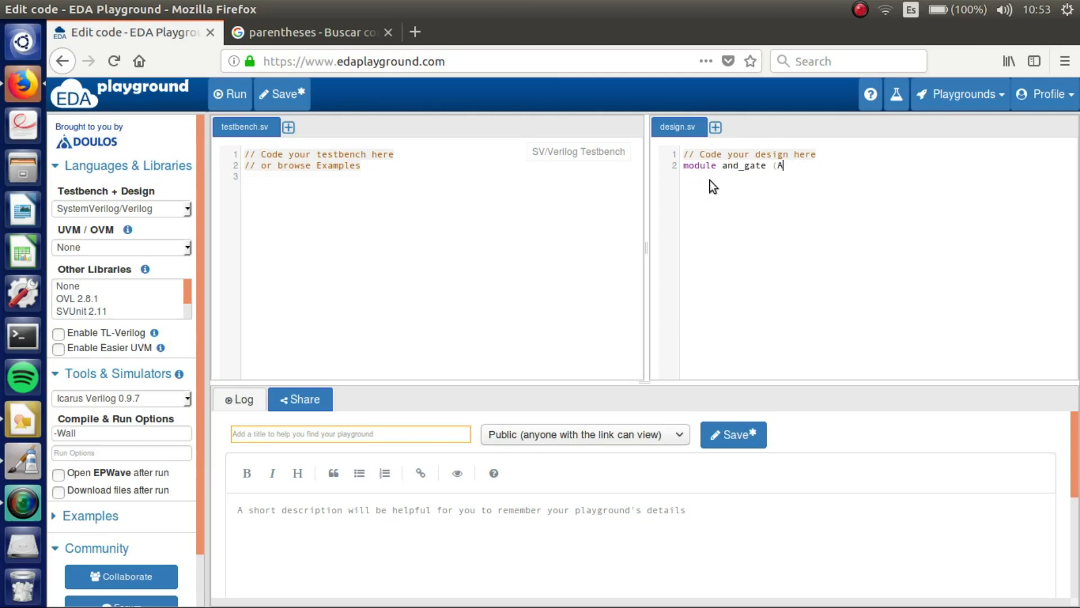
# - Write the port list 'input A, input B, output C);' on separate lines
pyautogui.press('BackSpace')
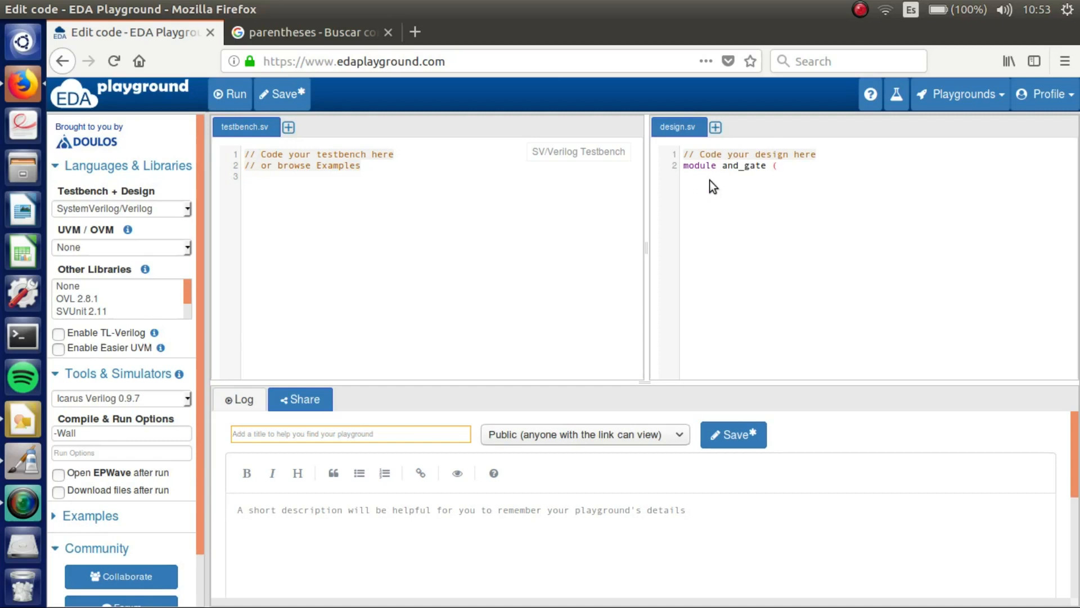
pyautogui.write('inp')
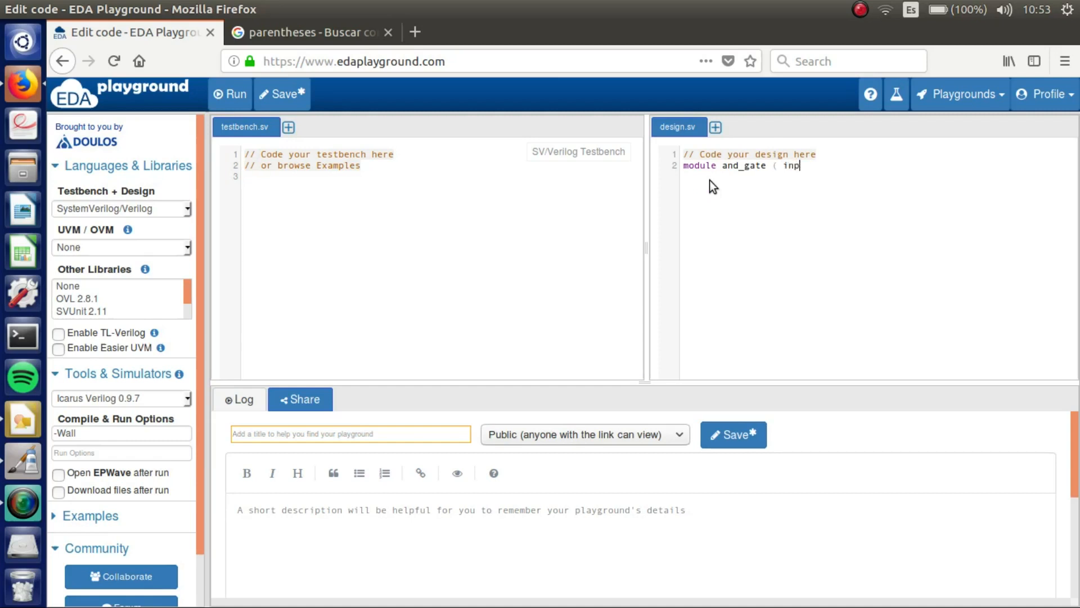
pyautogui.write('ut A,')
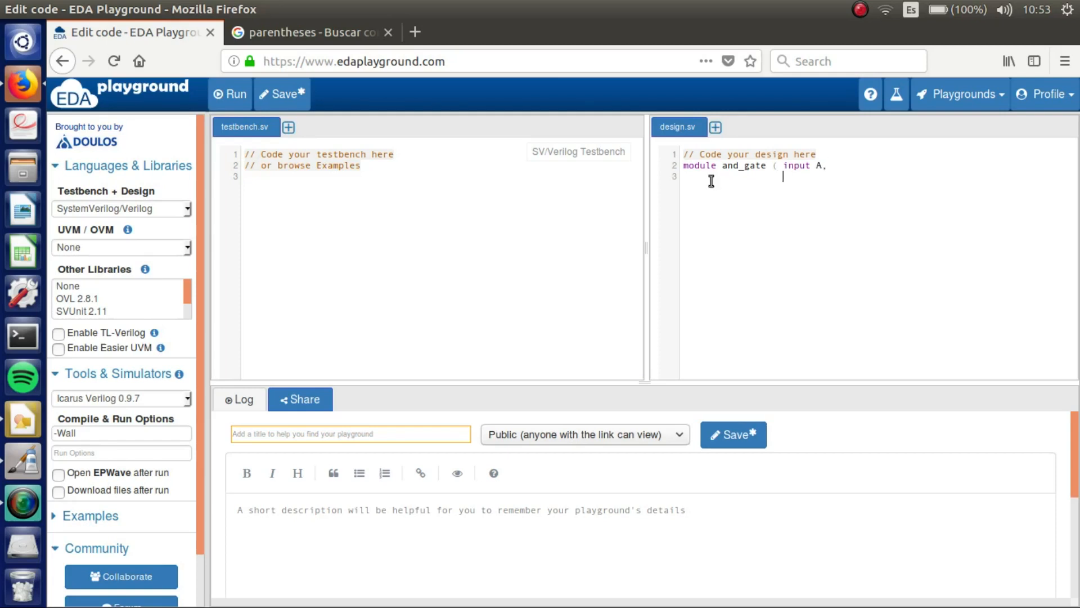
pyautogui.write('input B,')
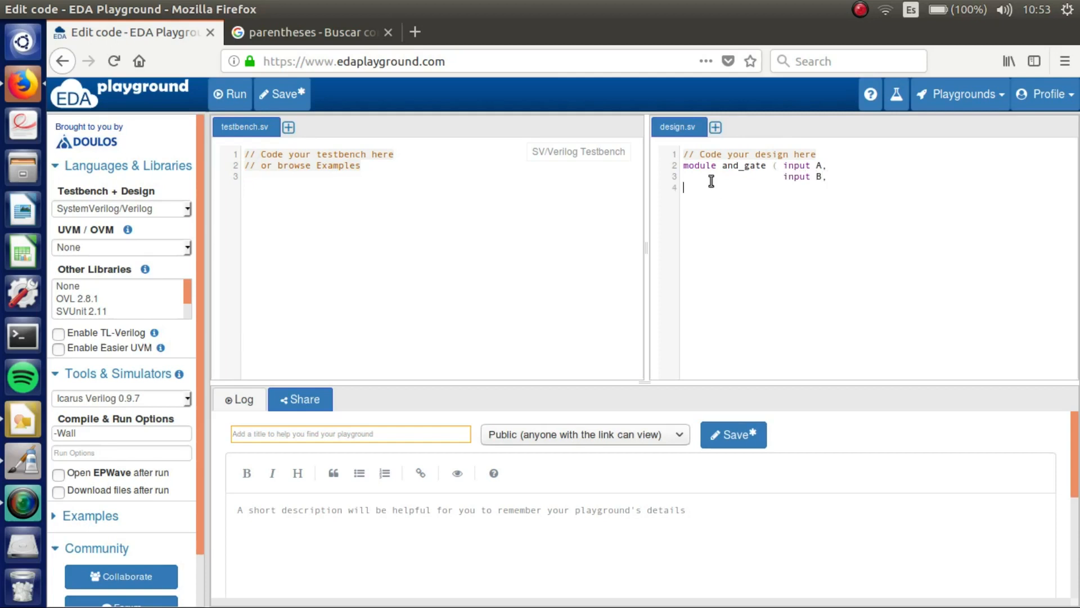
pyautogui.write('o')
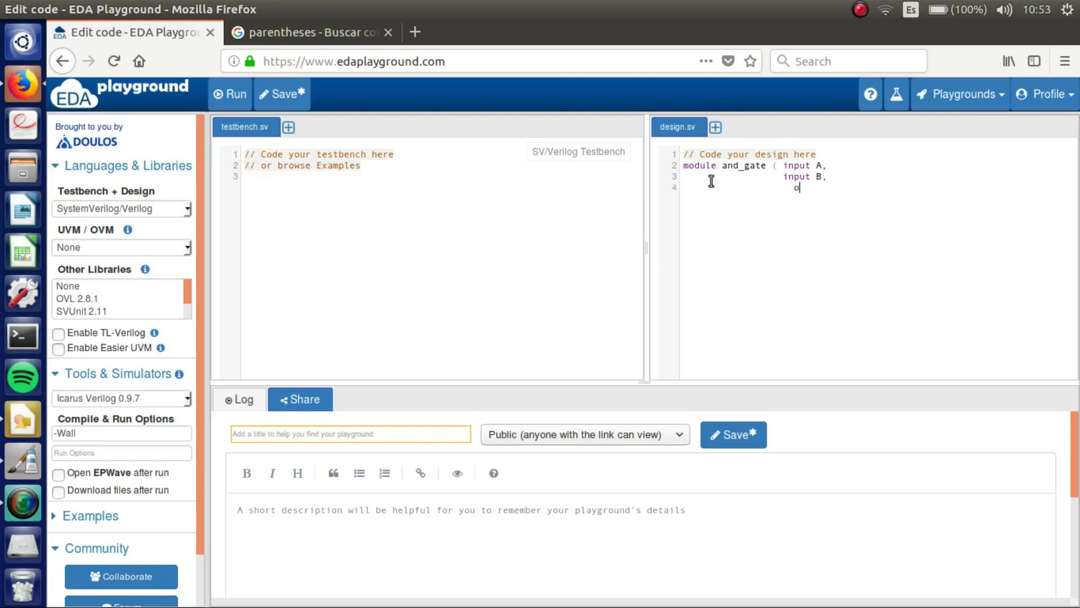
pyautogui.write('utput C')
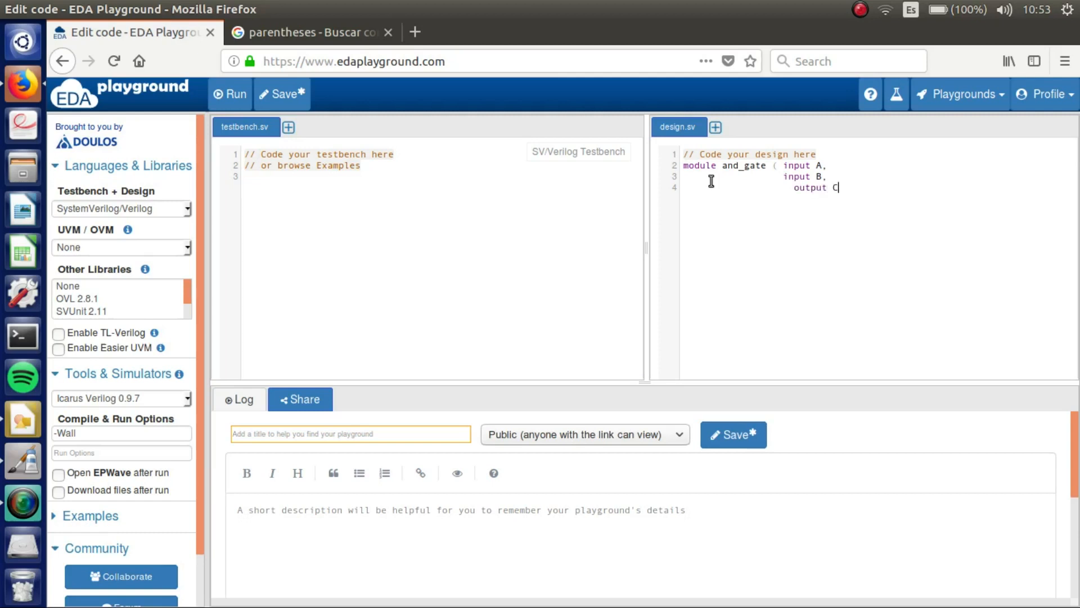
pyautogui.write(');')
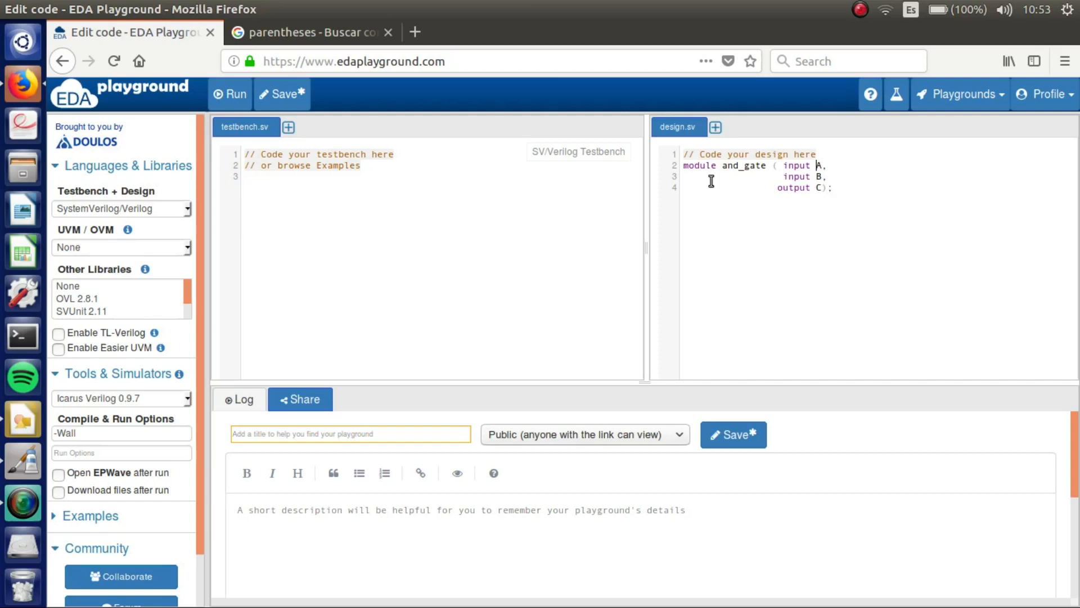
# - Make the ports 'input wire A, input wire B, output reg C' and close with endmodule
pyautogui.write('wire')
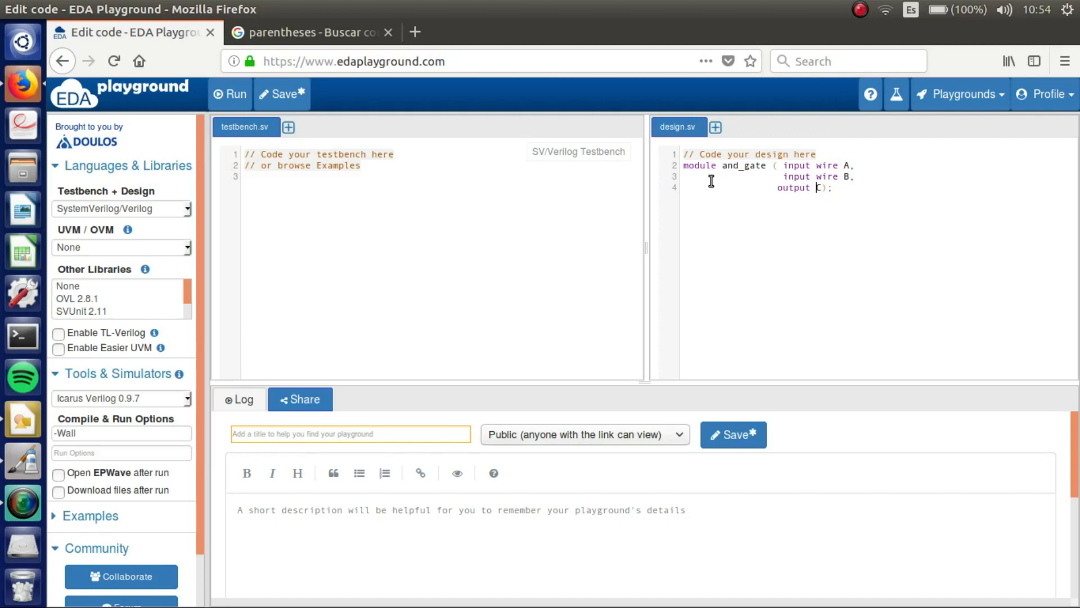
pyautogui.write('reg')
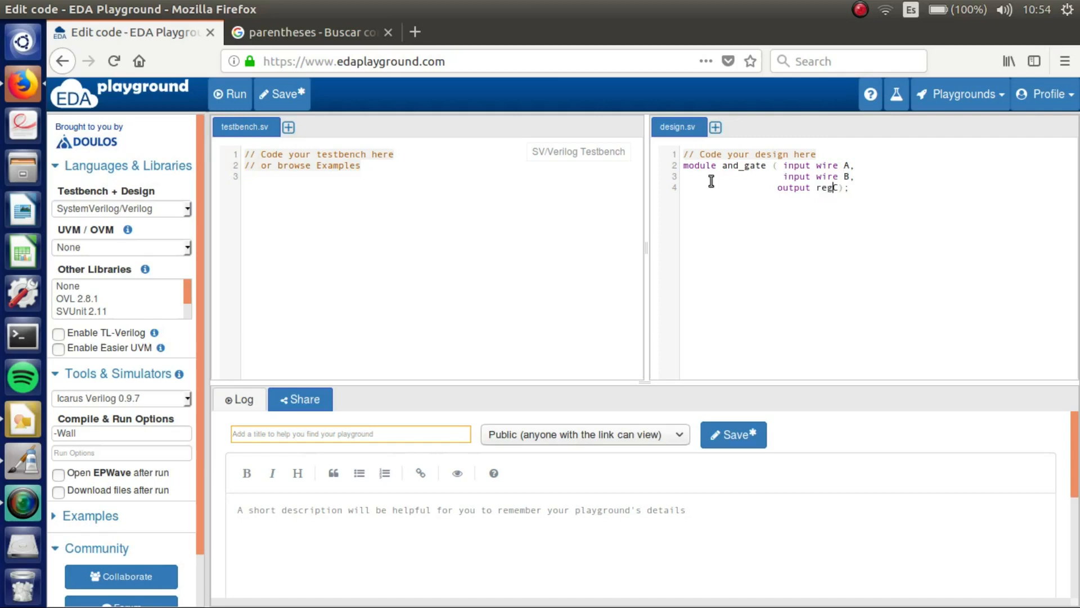
pyautogui.write('C')
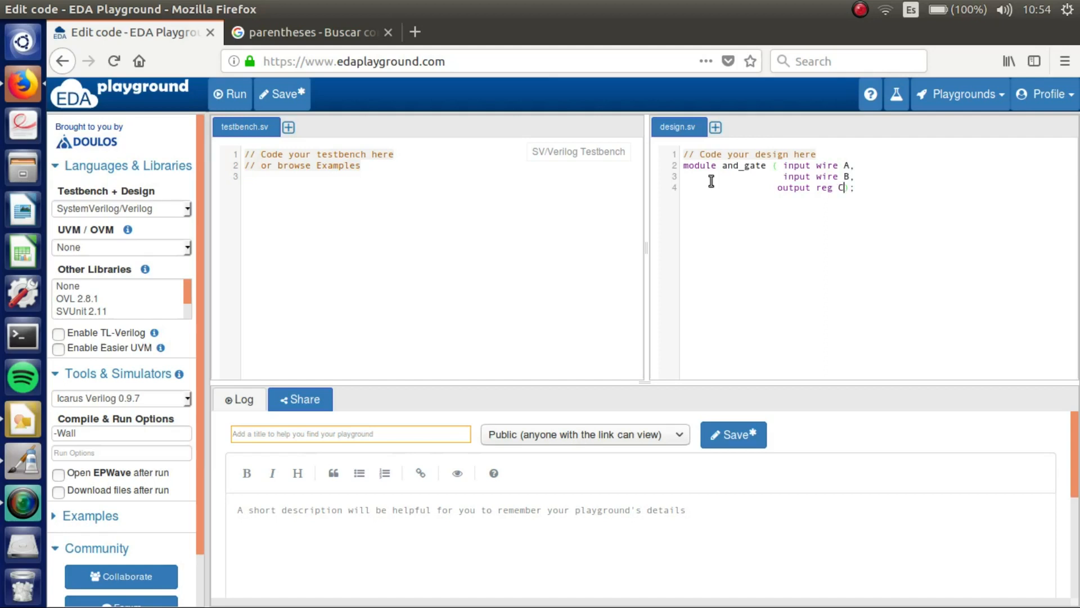
pyautogui.write('en')
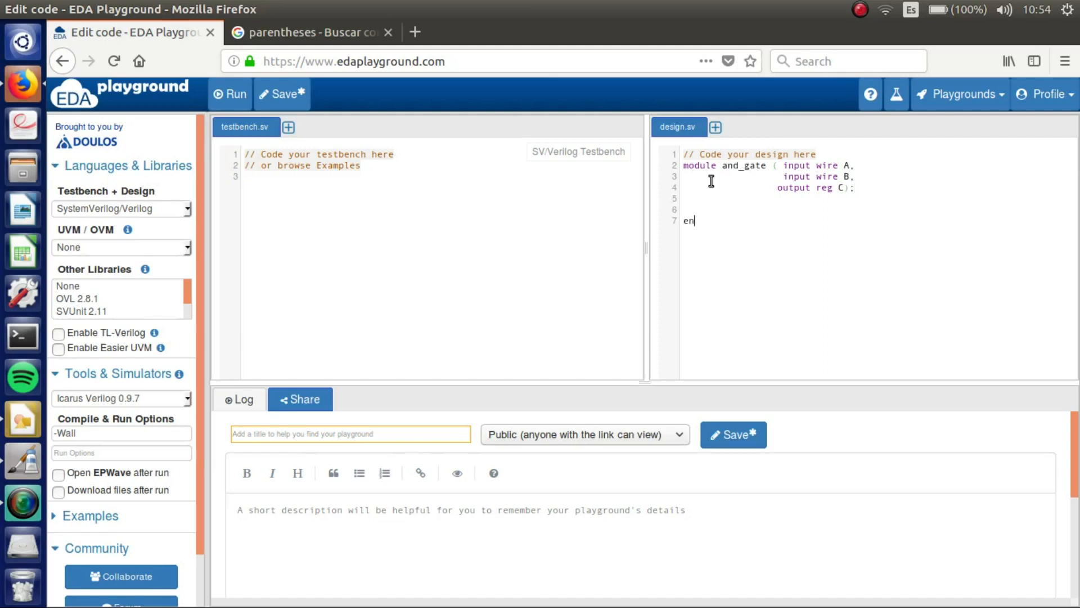
pyautogui.write('dmodule')
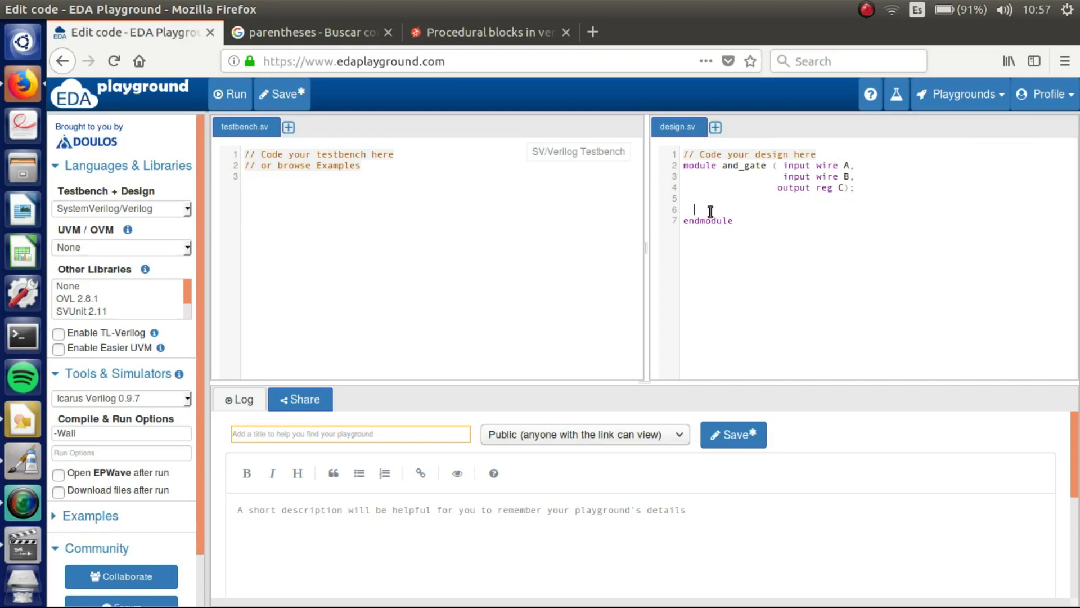
# - Add 'always @ (A,B)' with an empty begin…end body inside the module
pyautogui.write('a')
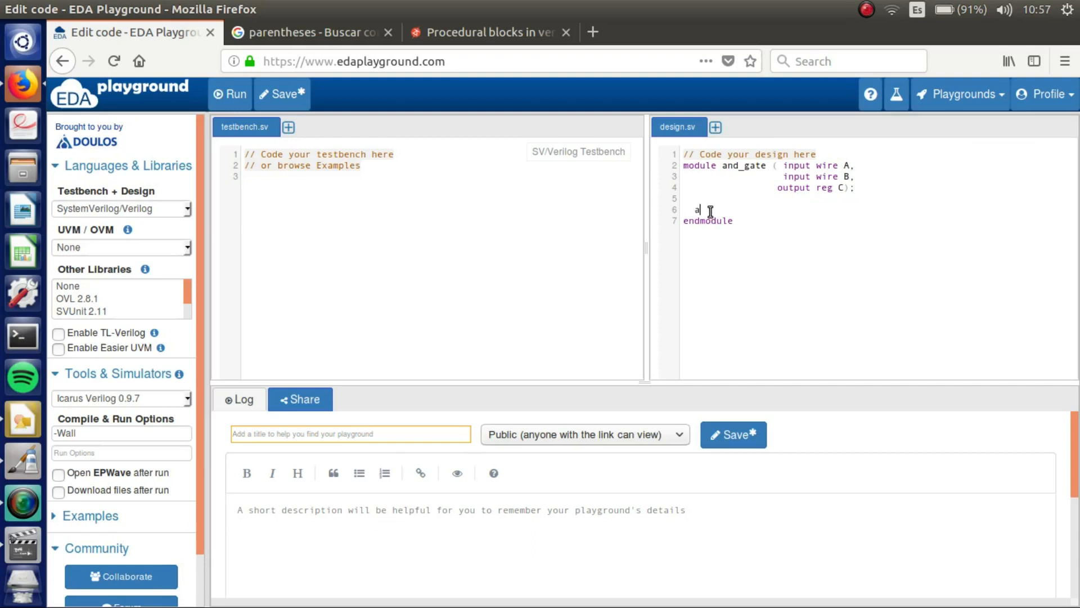
pyautogui.write('lways')
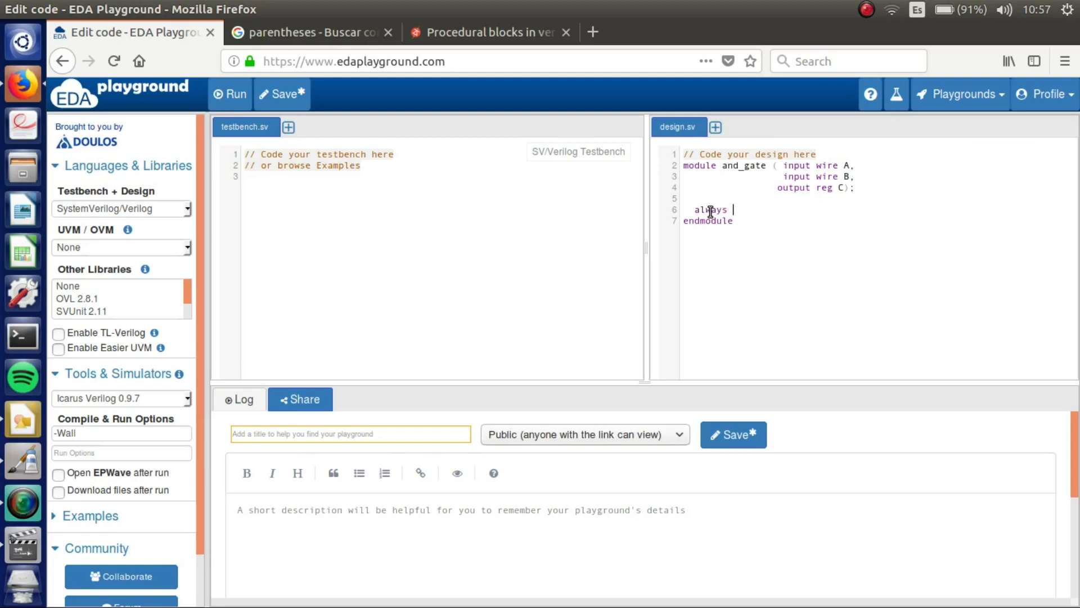
pyautogui.write('@')
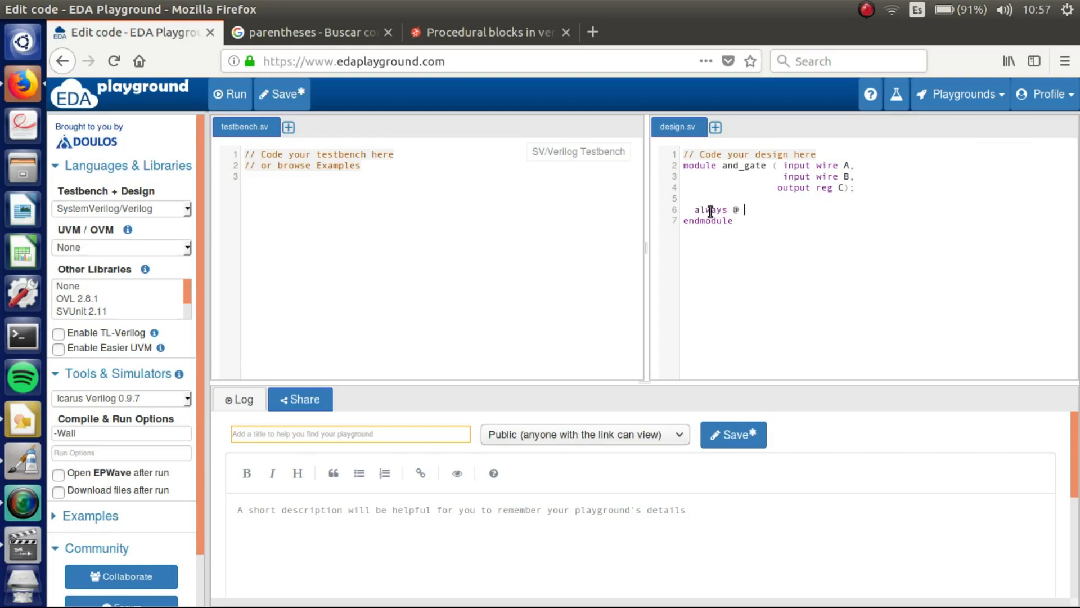
pyautogui.write('()')
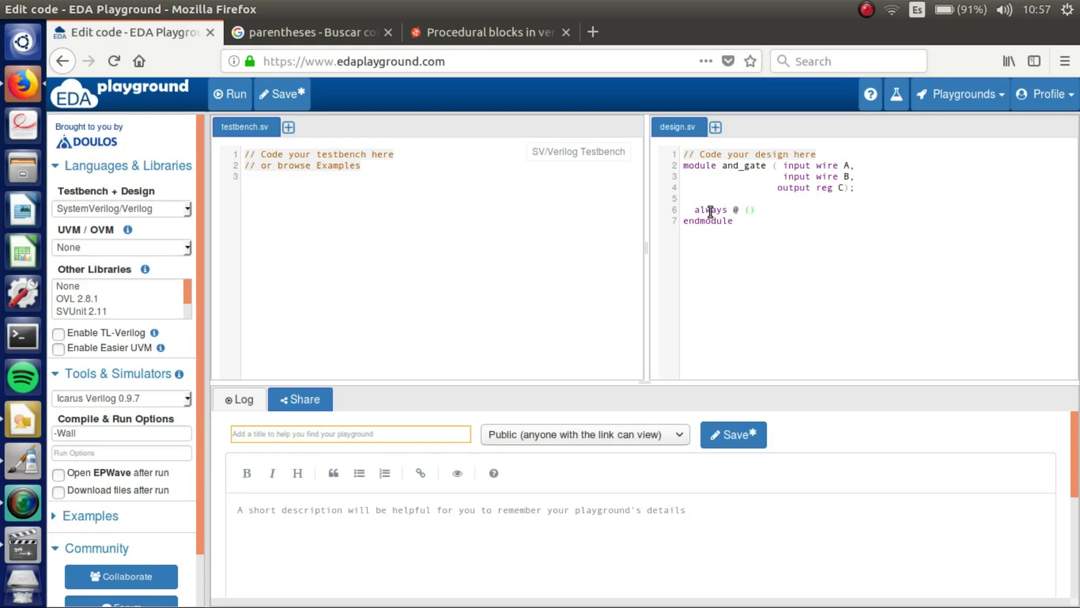
pyautogui.click(749, 209)
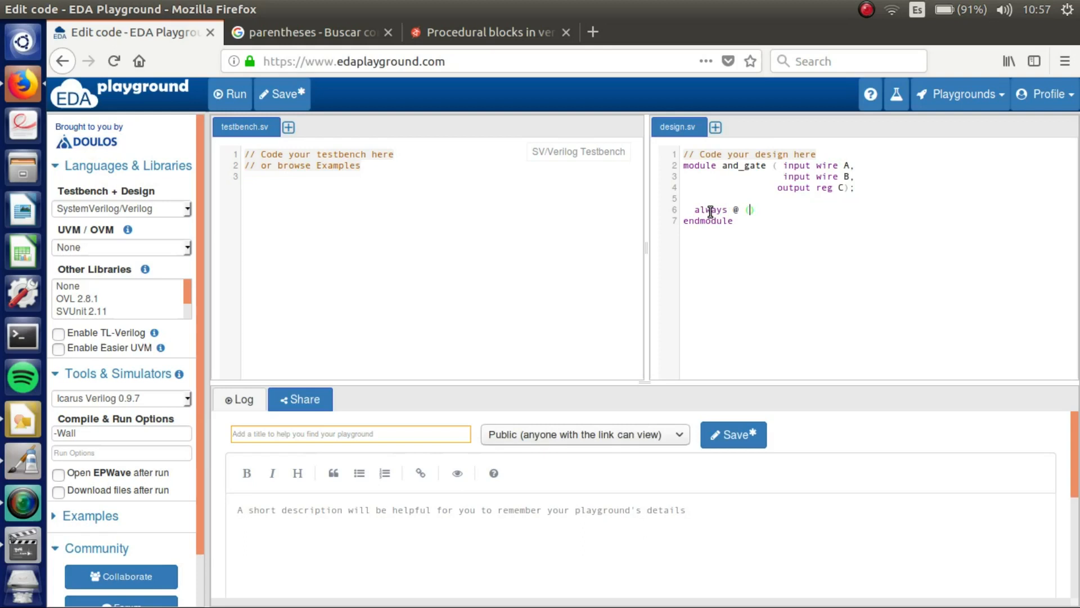
pyautogui.write('A,B')
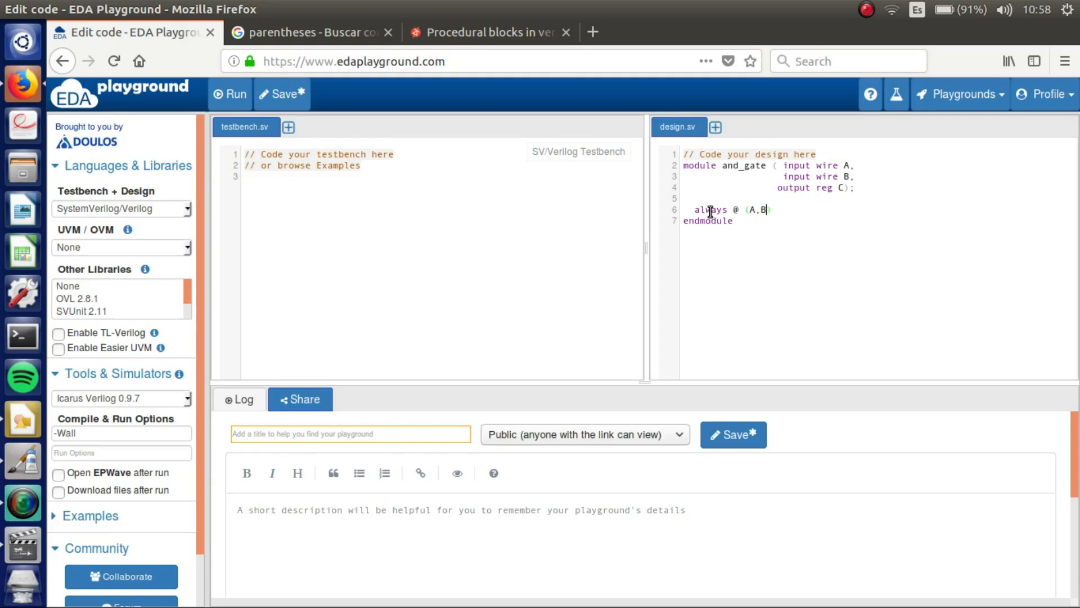
pyautogui.write(')')
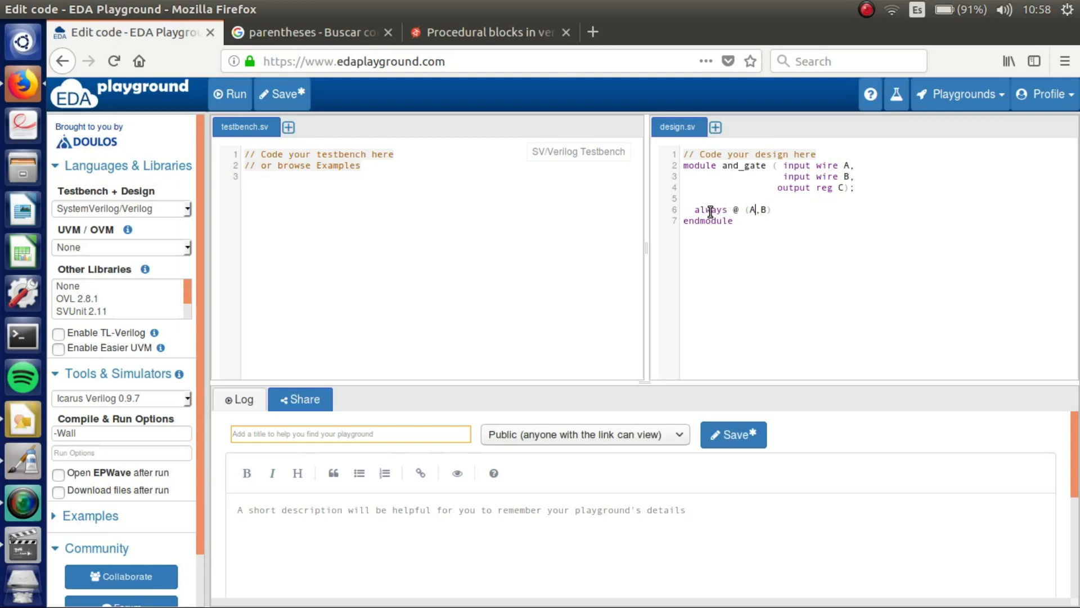
pyautogui.press('BackSpace')
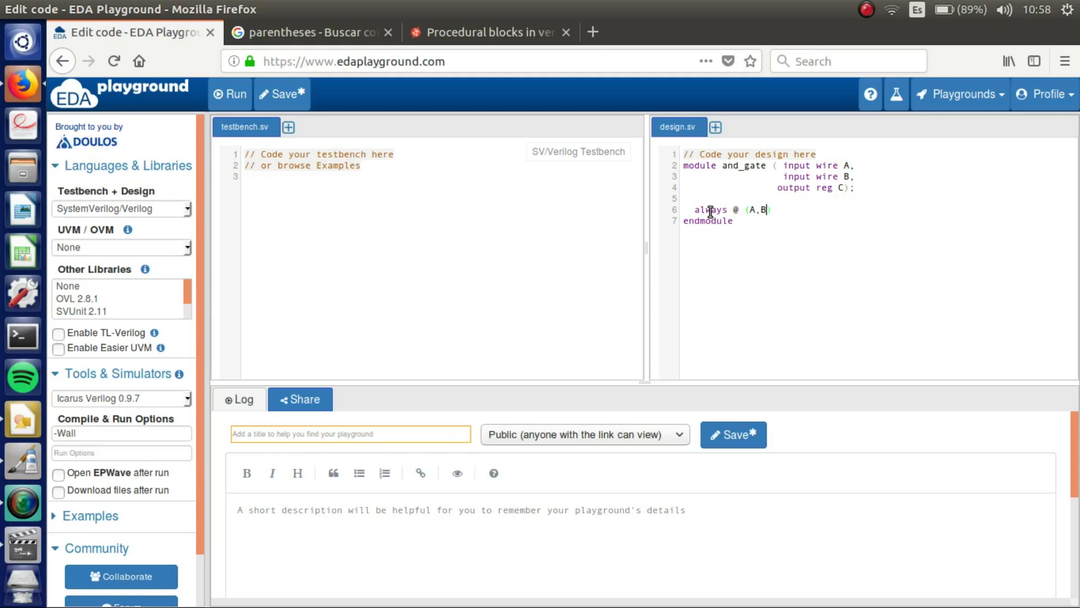
pyautogui.write(')')
pyautogui.write('begin')
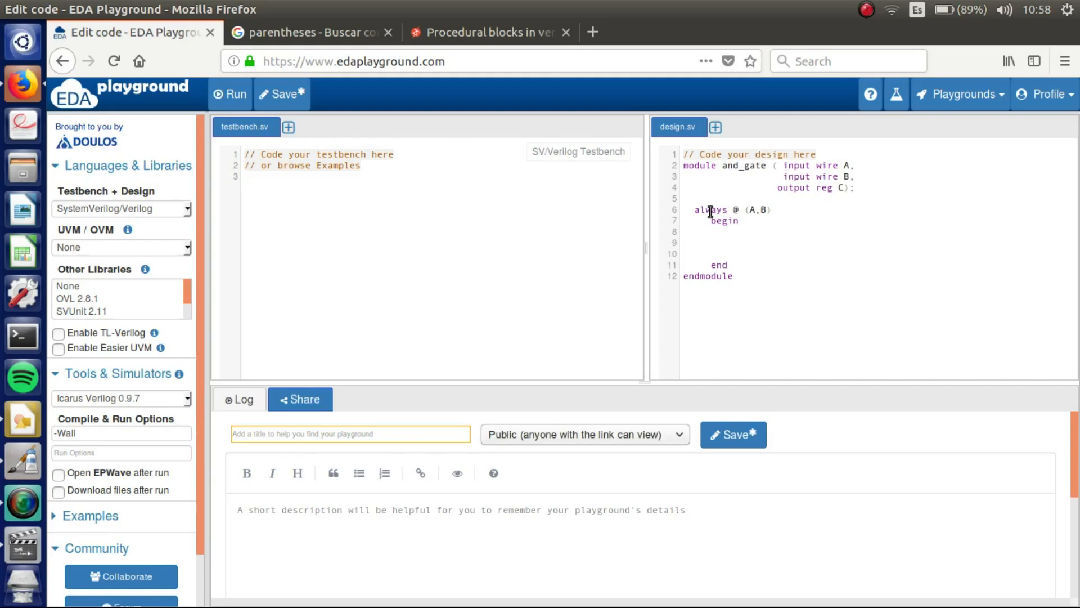
# - Remove extra blank lines between begin and end and rework the A,B sensitivity list
pyautogui.click(683, 231)
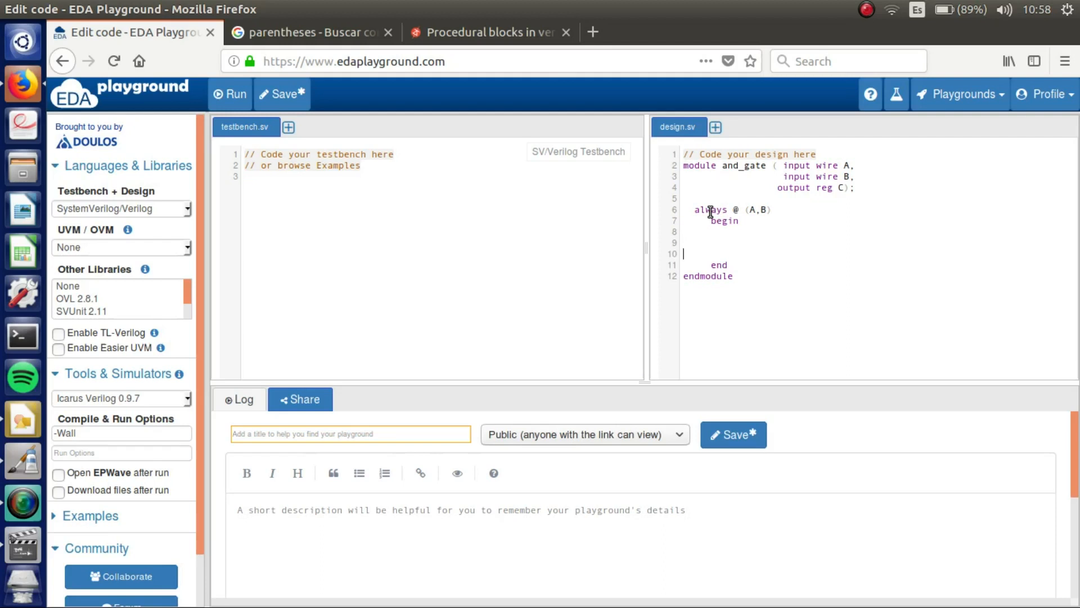
pyautogui.press('Backspace')
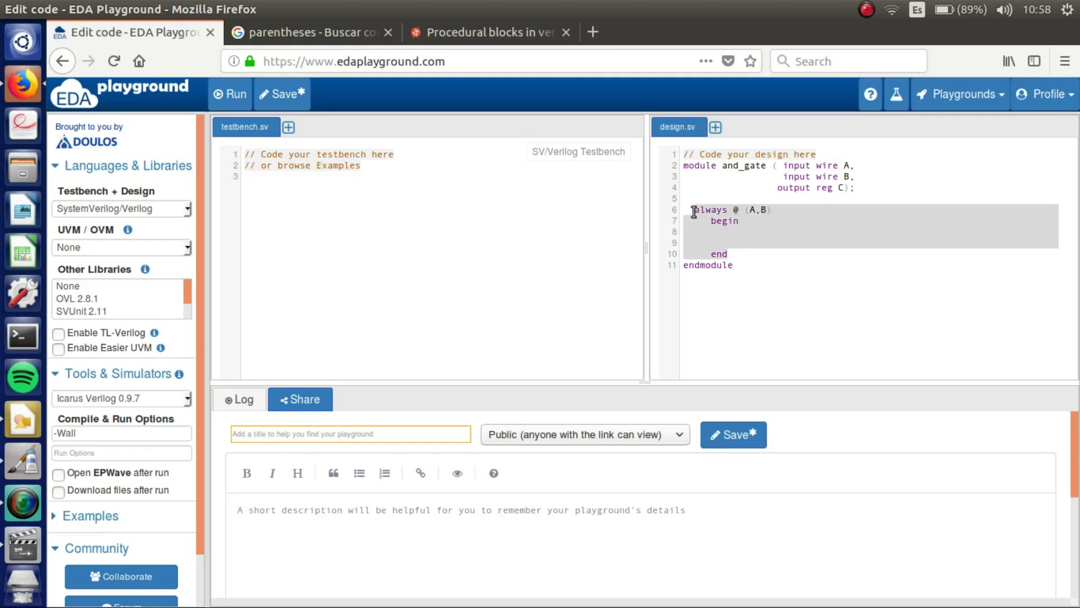
pyautogui.moveTo(735, 254)
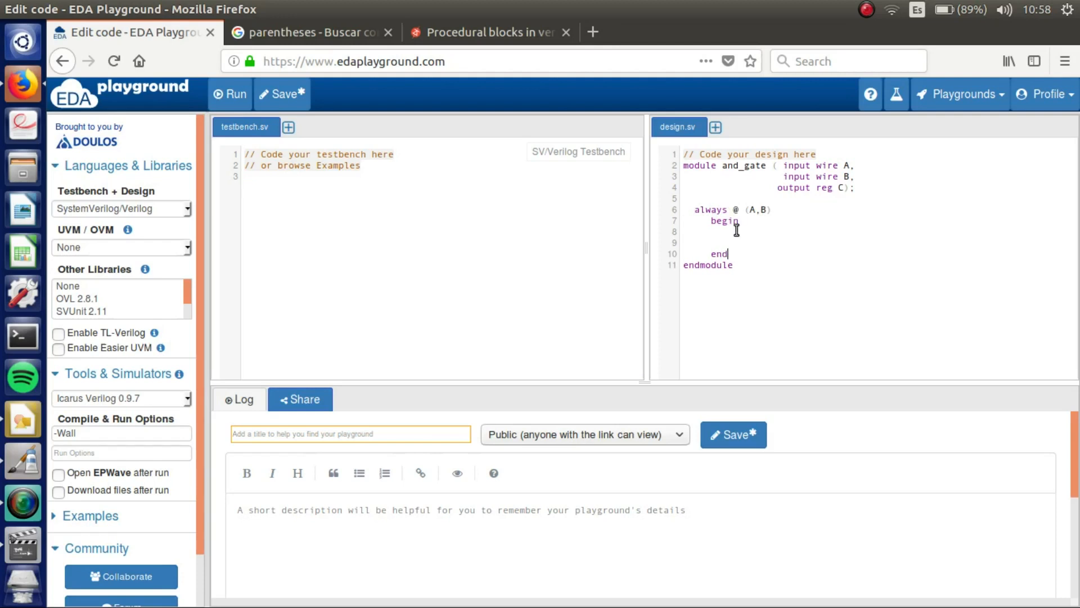
pyautogui.press('BackSpace')
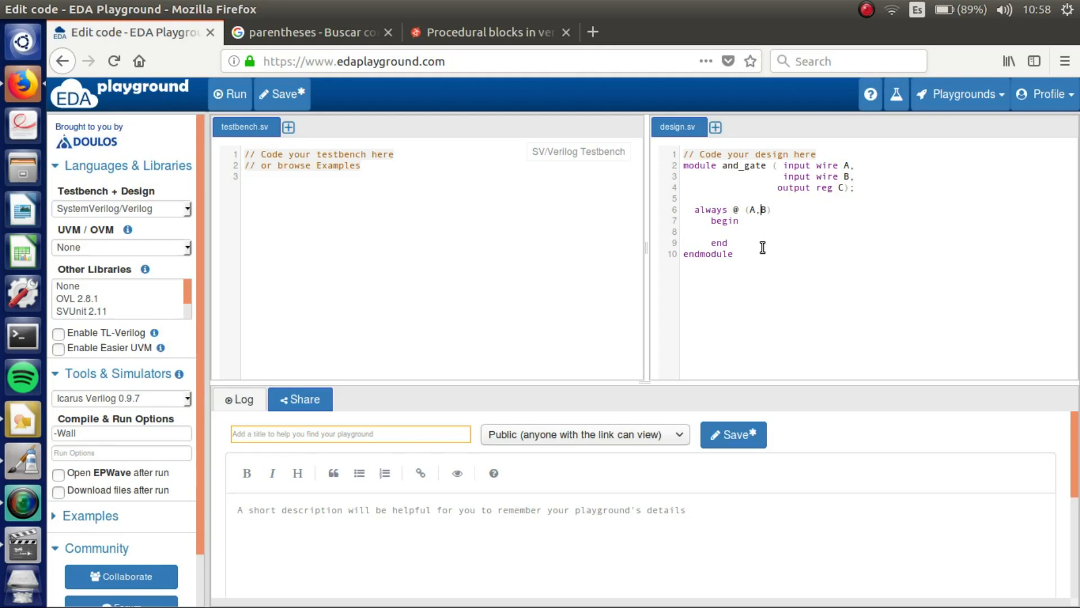
pyautogui.press('BackSpace')
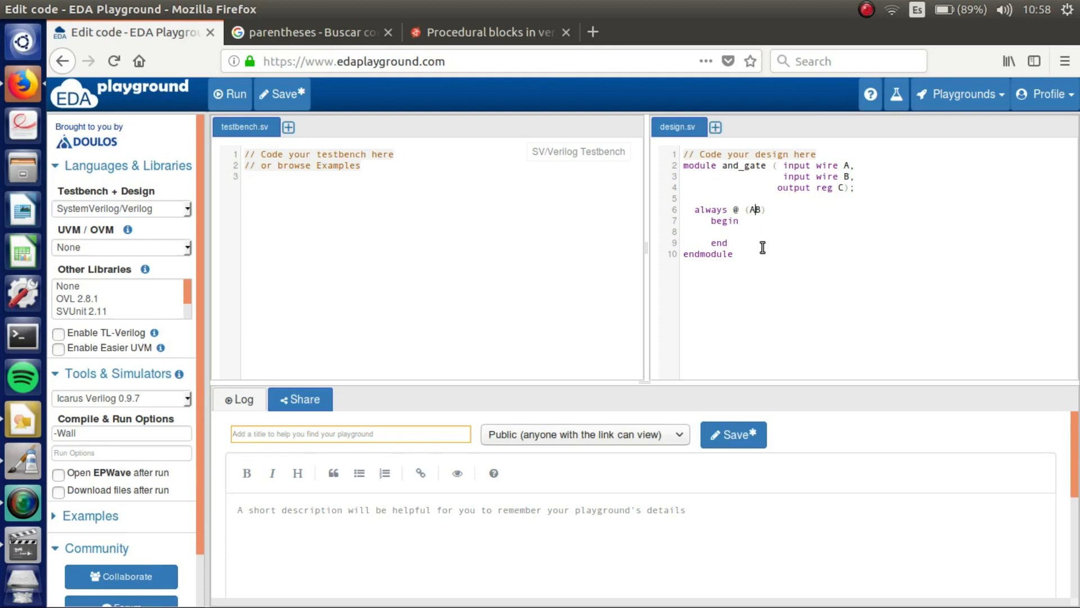
pyautogui.write('or')
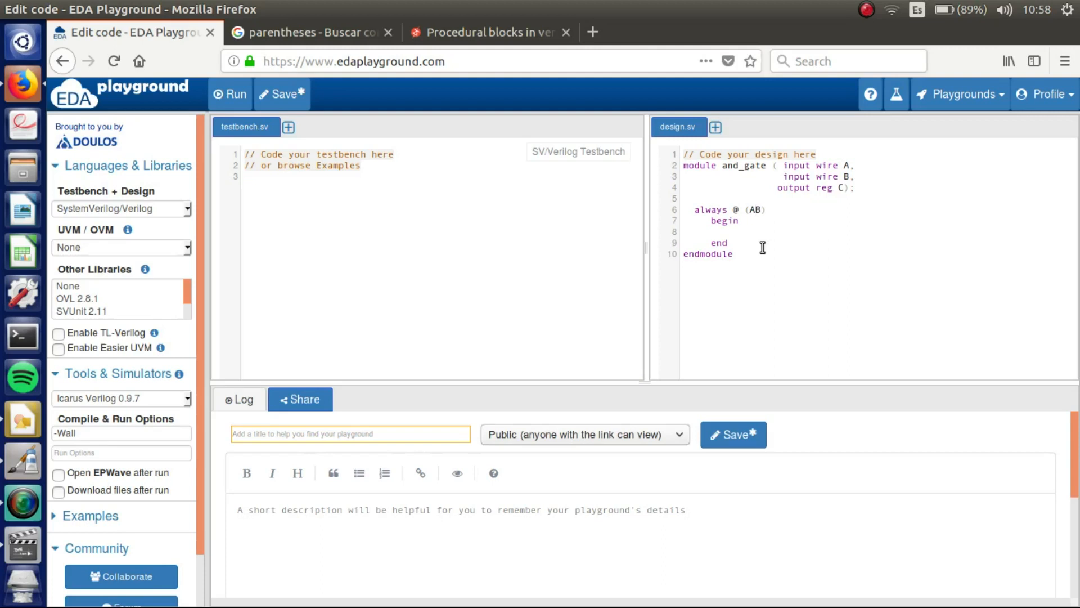
pyautogui.write(',')
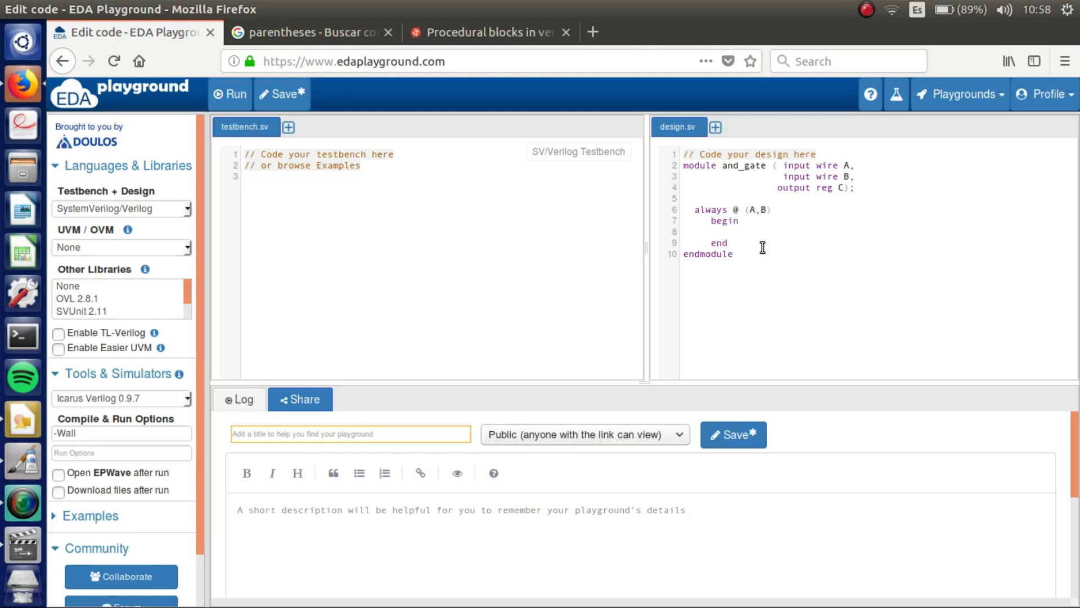
pyautogui.moveTo(754, 220)
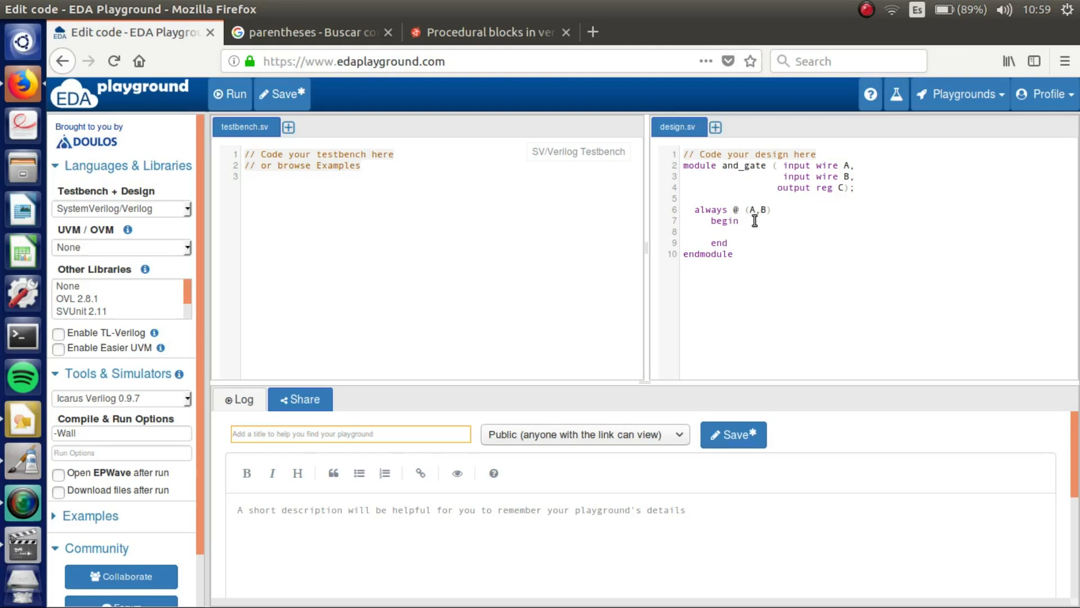
pyautogui.moveTo(733, 223)
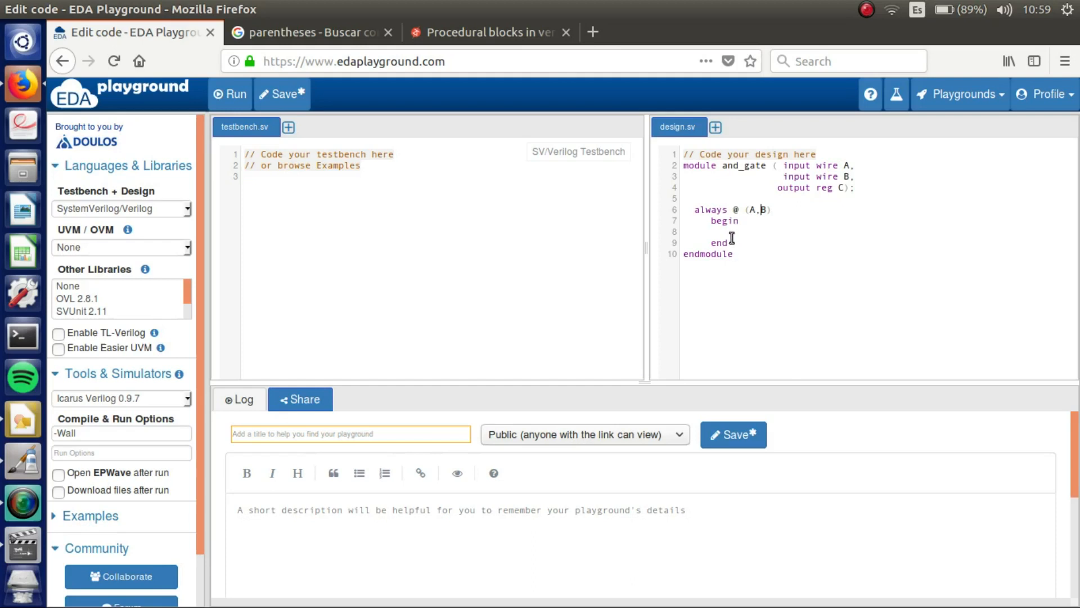
pyautogui.moveTo(730, 236)
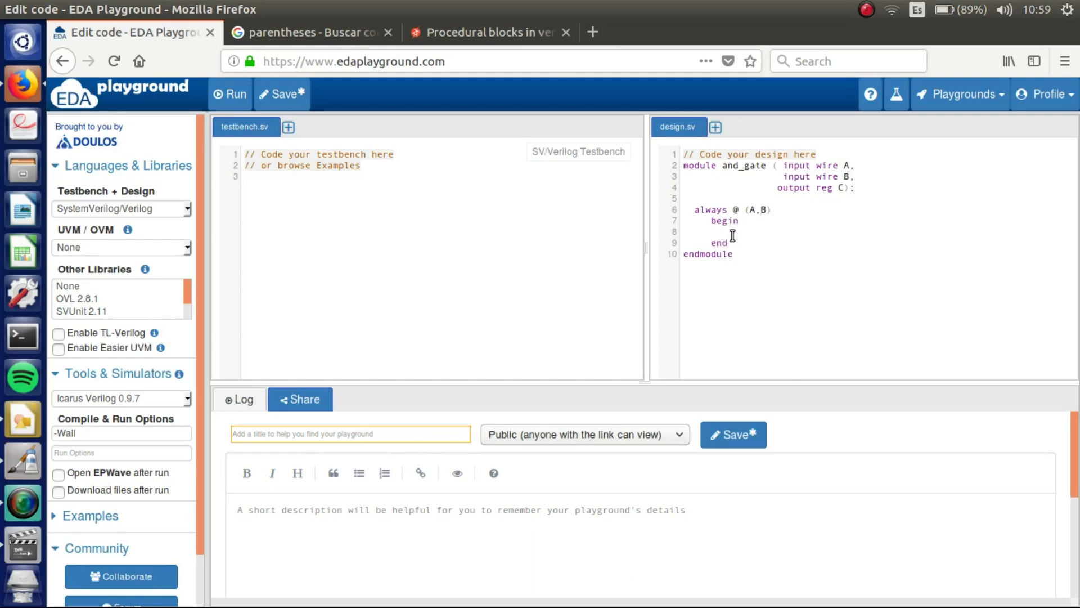
# - Write the always block body as C = (A && B); in design.sv
pyautogui.write('C')
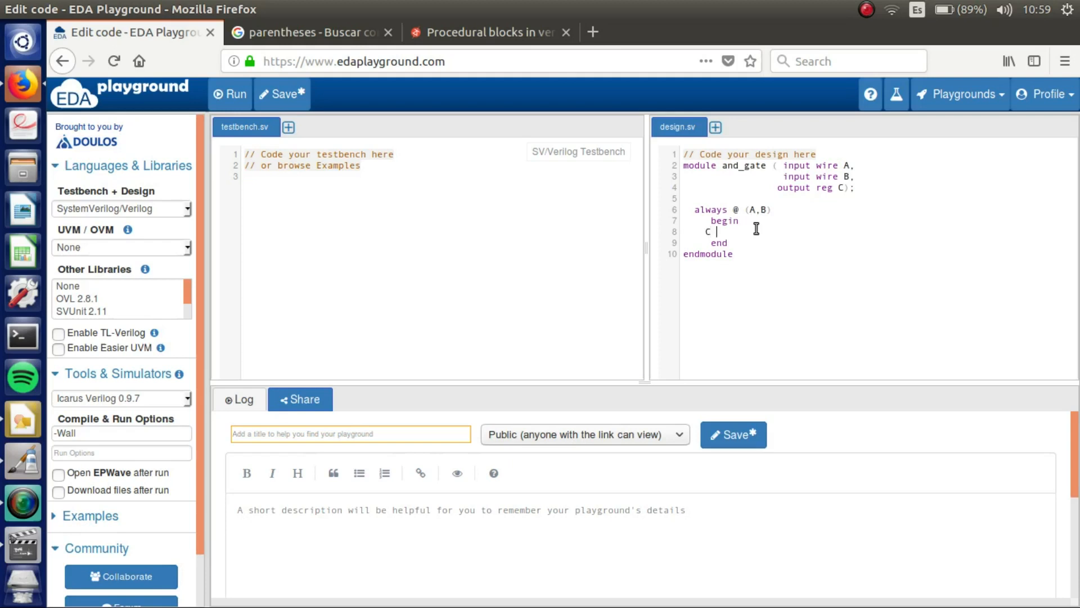
pyautogui.write('=')
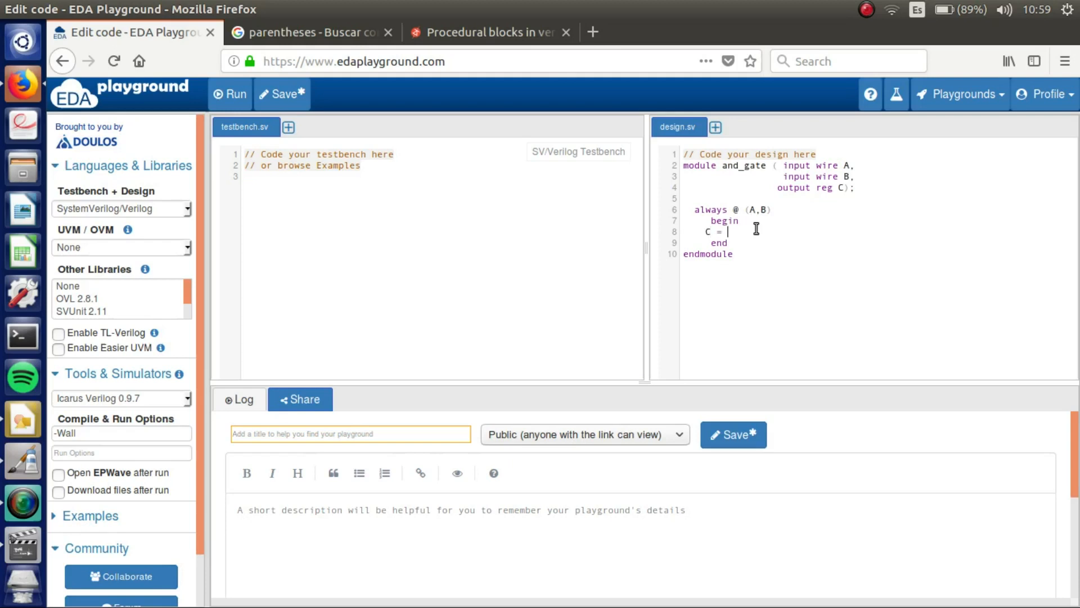
pyautogui.write('A and')
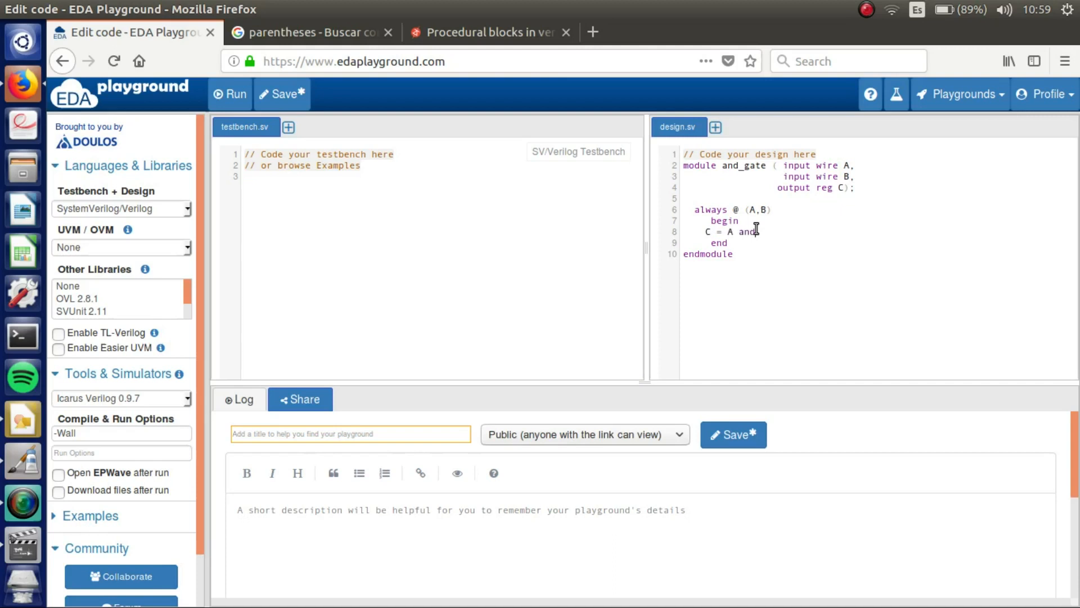
pyautogui.press('BackSpace')
pyautogui.write('&& ')
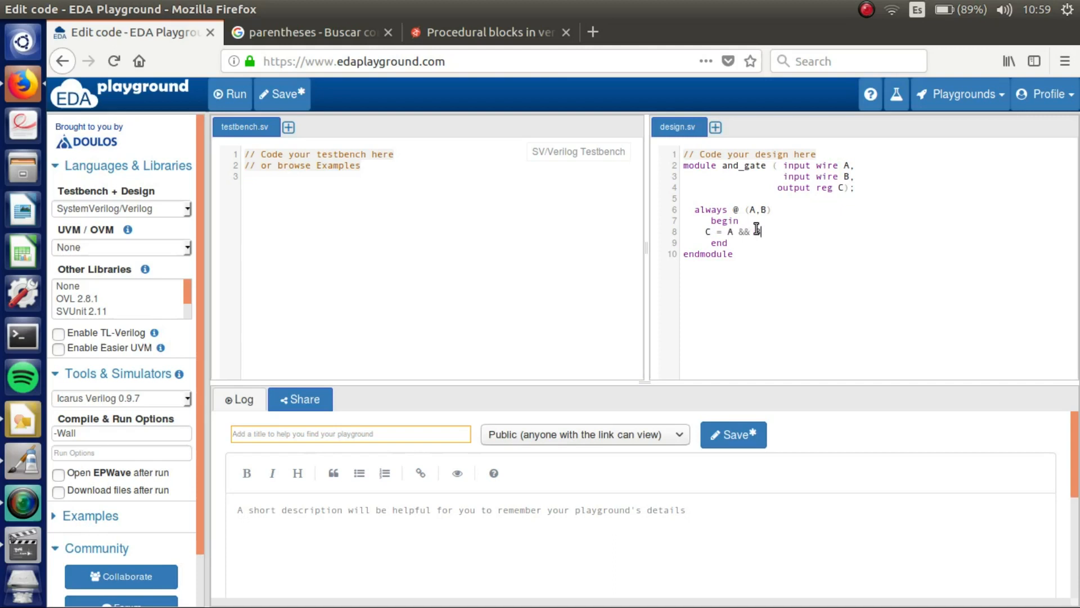
pyautogui.write('B;')
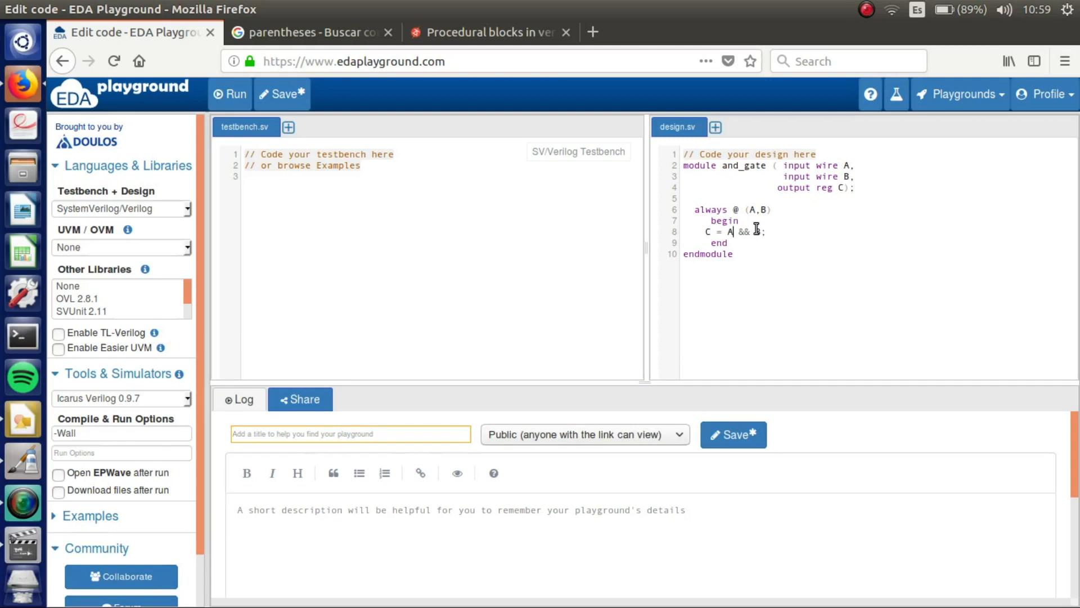
pyautogui.write('(')
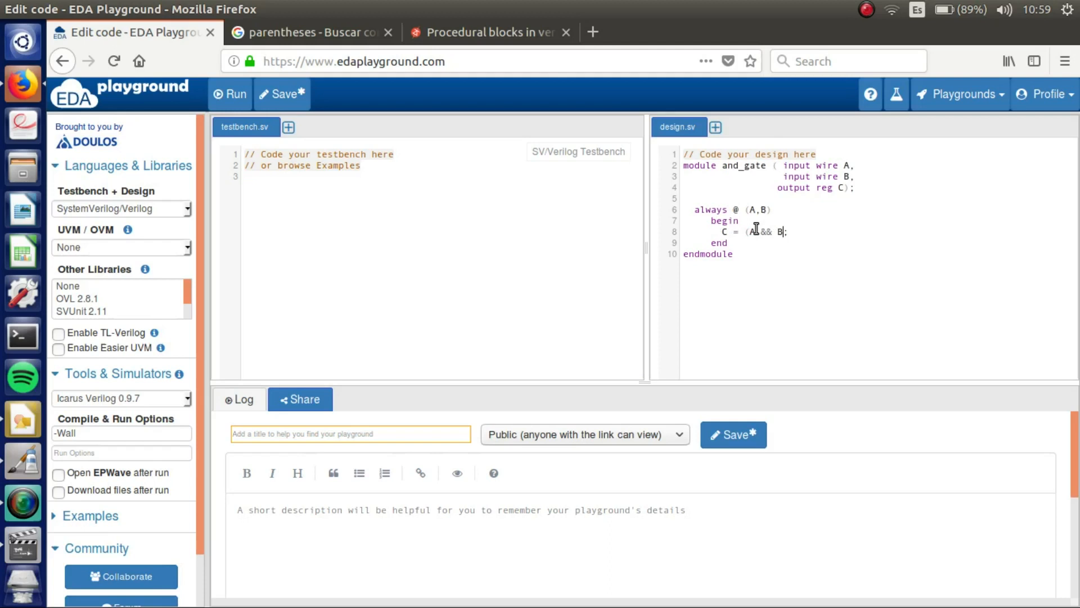
pyautogui.write(')')
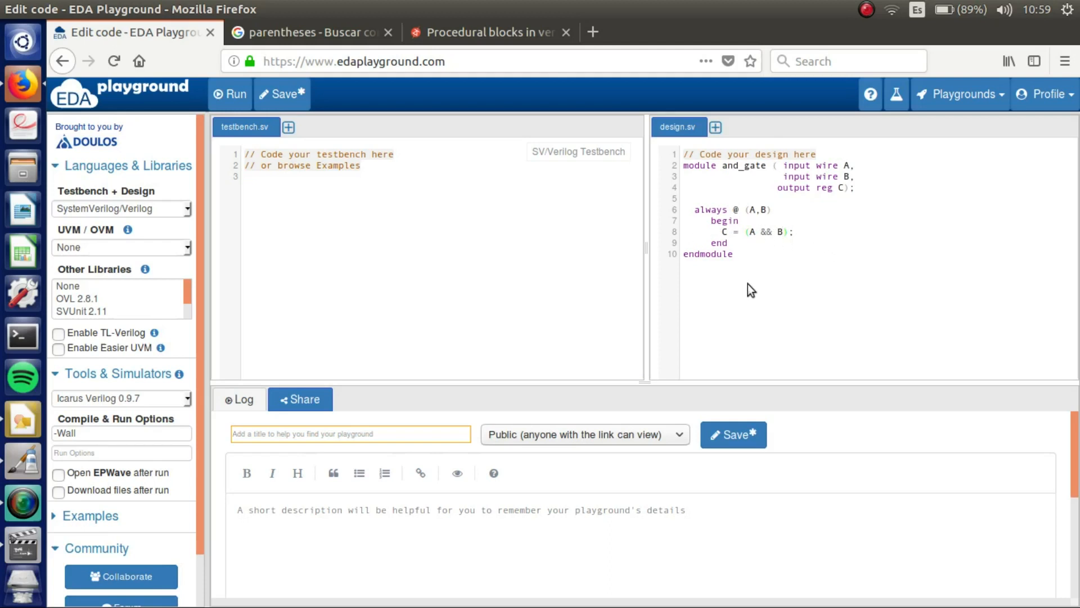
pyautogui.click(782, 232)
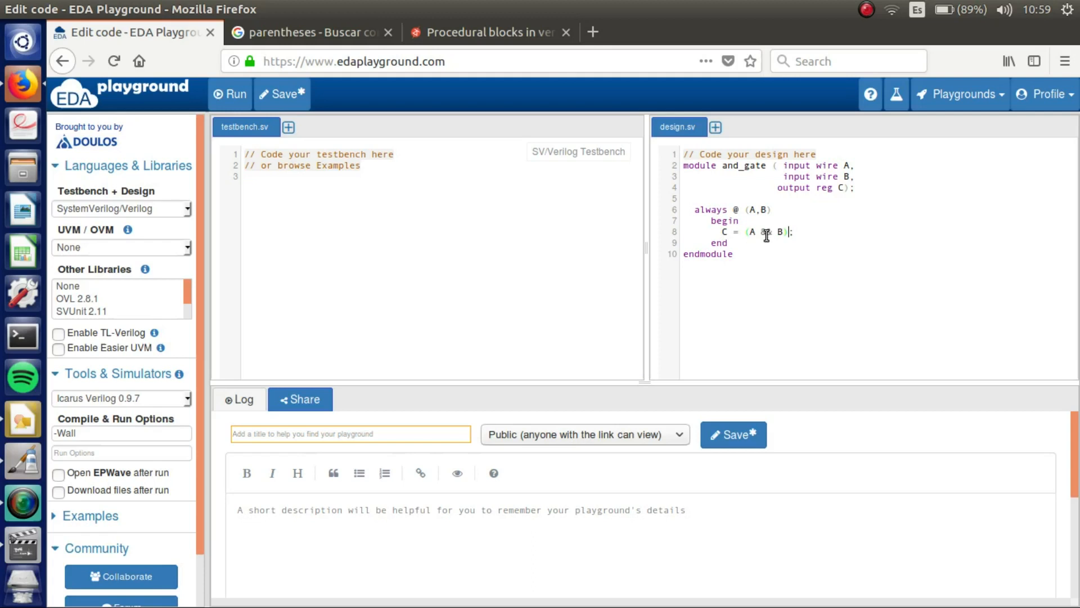
pyautogui.write('&')
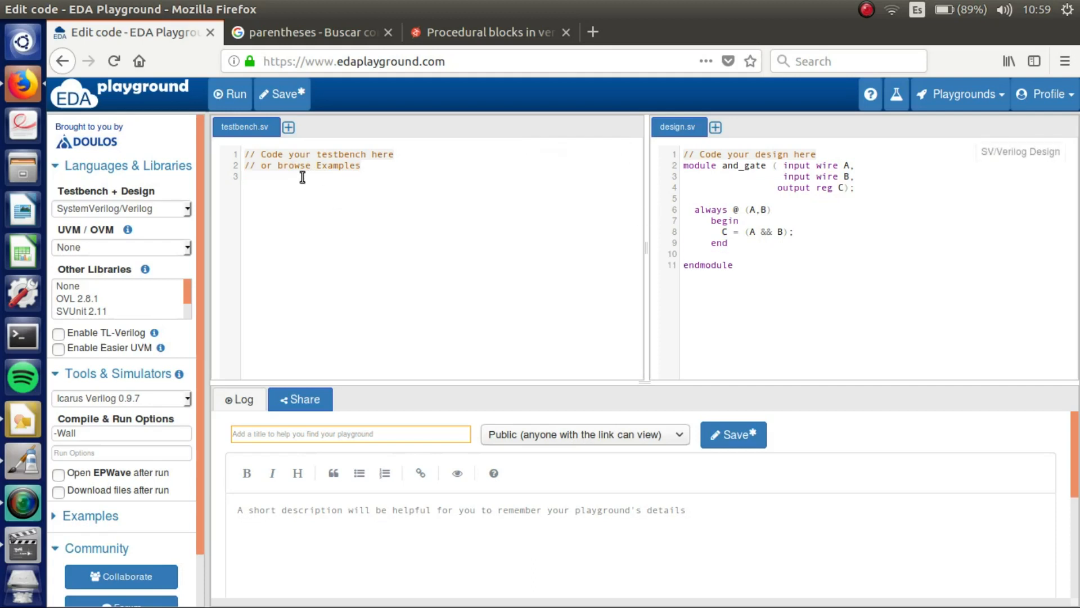
# - Begin testbench.sv with the module test_tb header and an indented body line
pyautogui.click(246, 176)
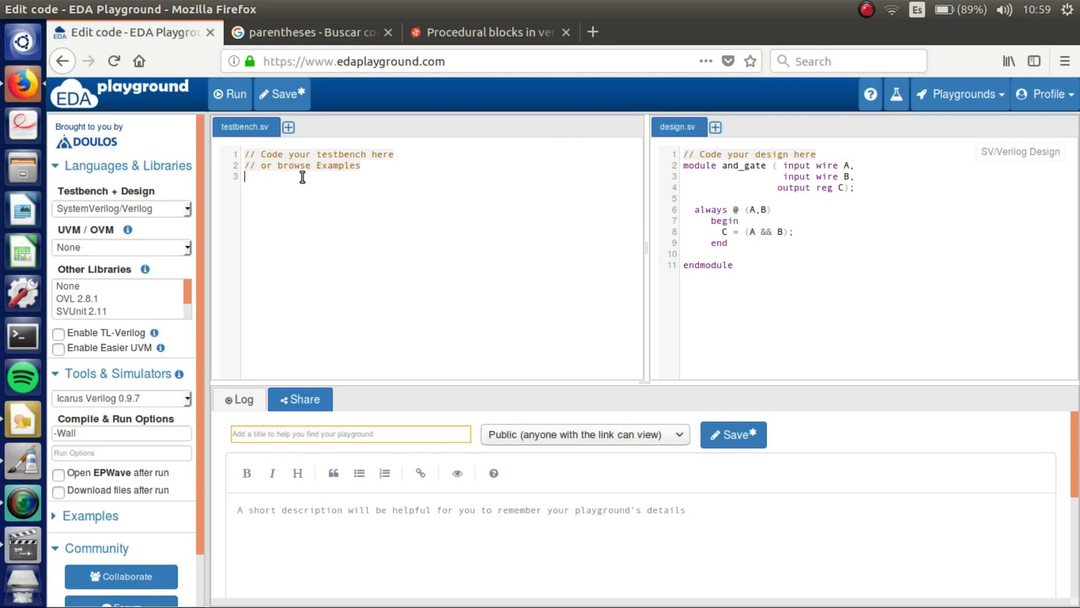
pyautogui.write('modue')
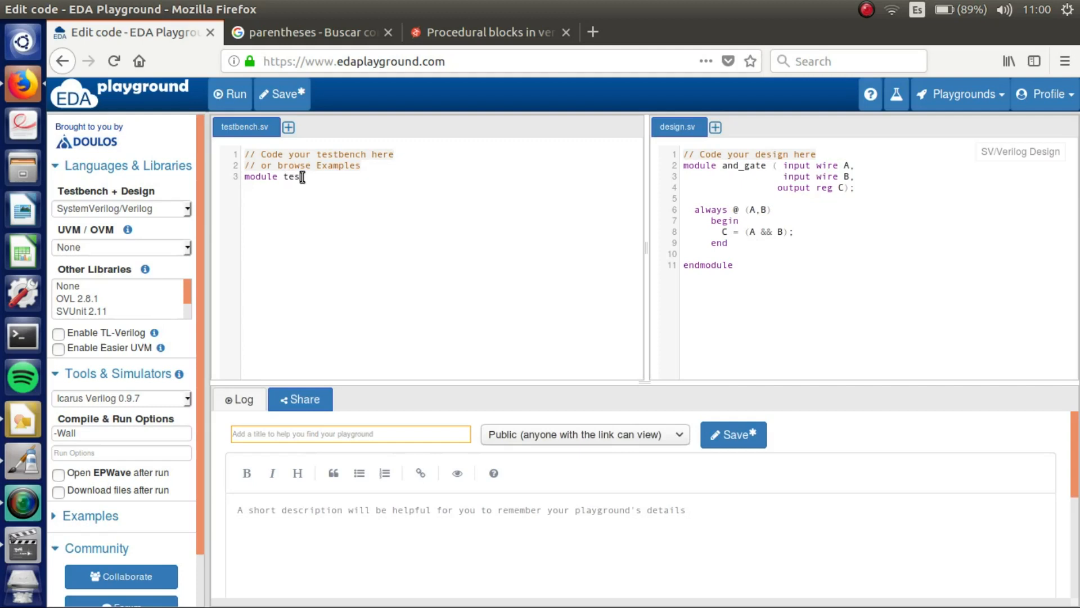
pyautogui.write('_tb;')
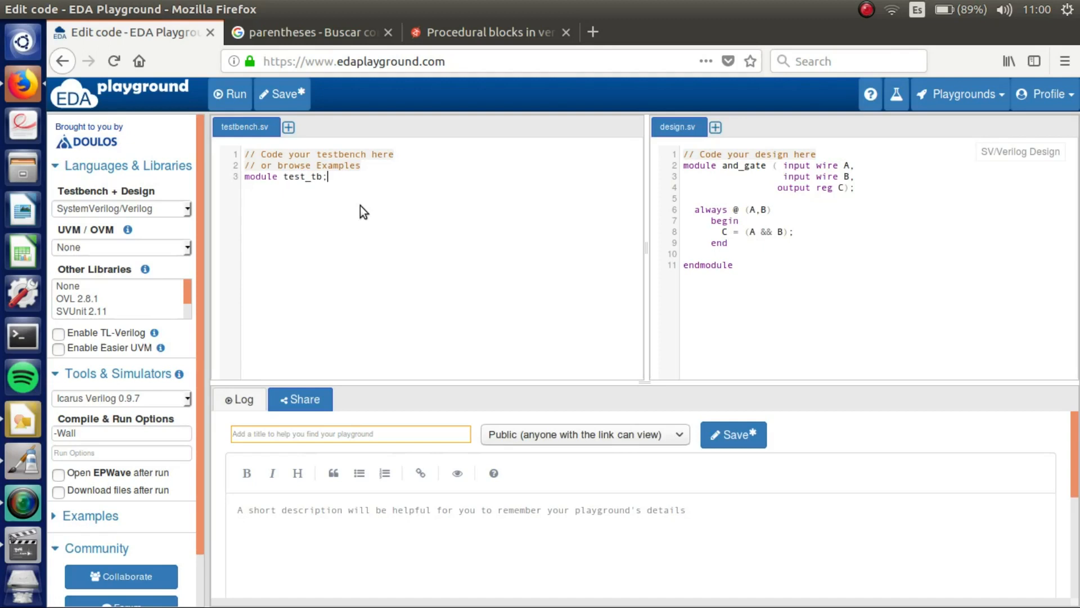
pyautogui.press('Enter')
pyautogui.write('end')
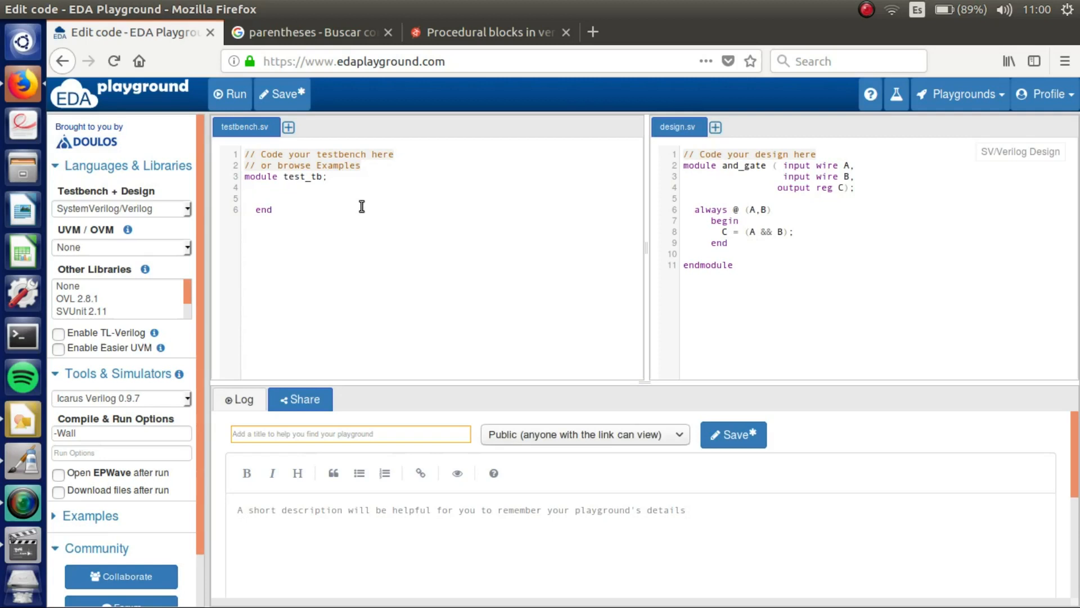
pyautogui.click(273, 209)
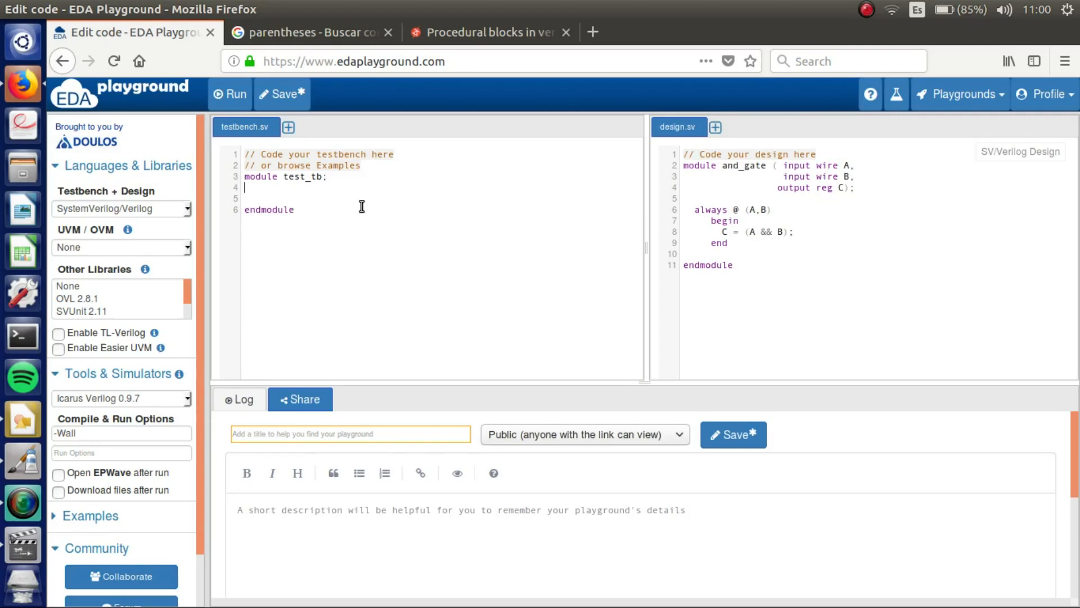
pyautogui.press('Return')
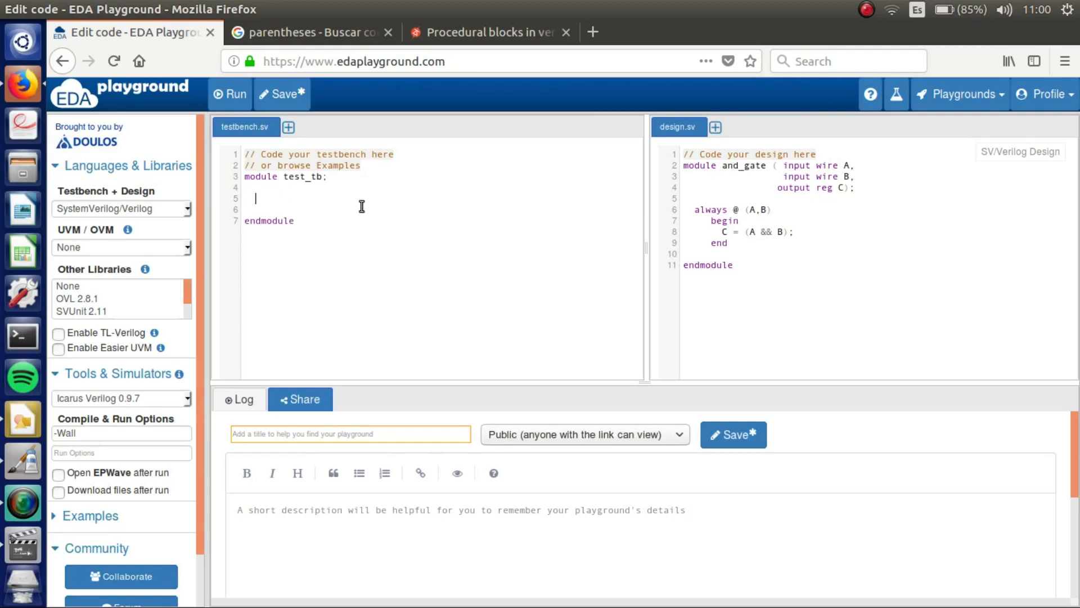
# - Declare reg AA, BB; and wire CC; inside test_tb
pyautogui.write('reg')
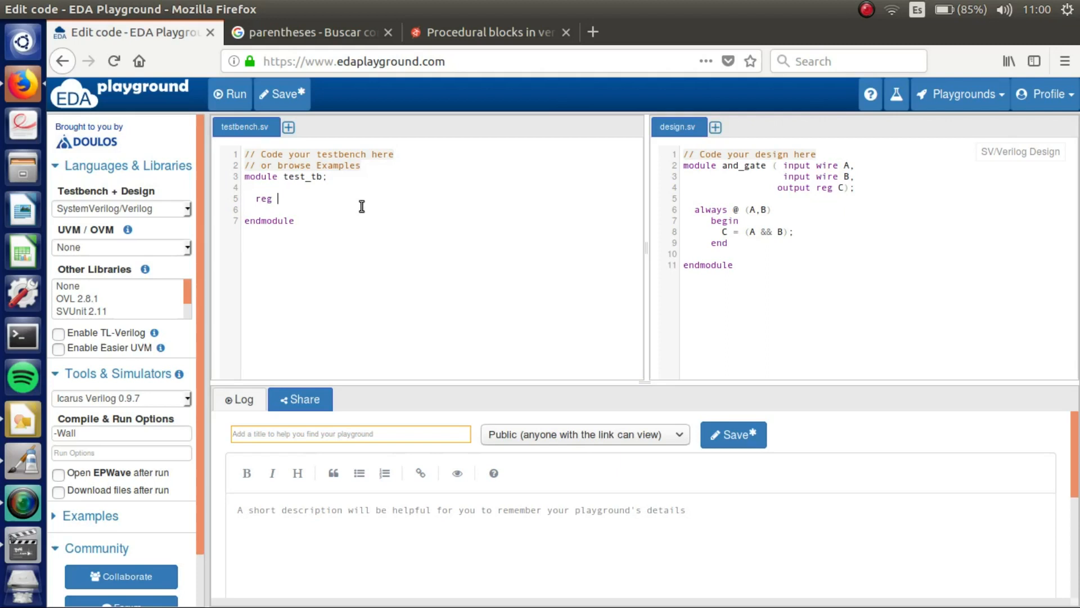
pyautogui.write('AA,')
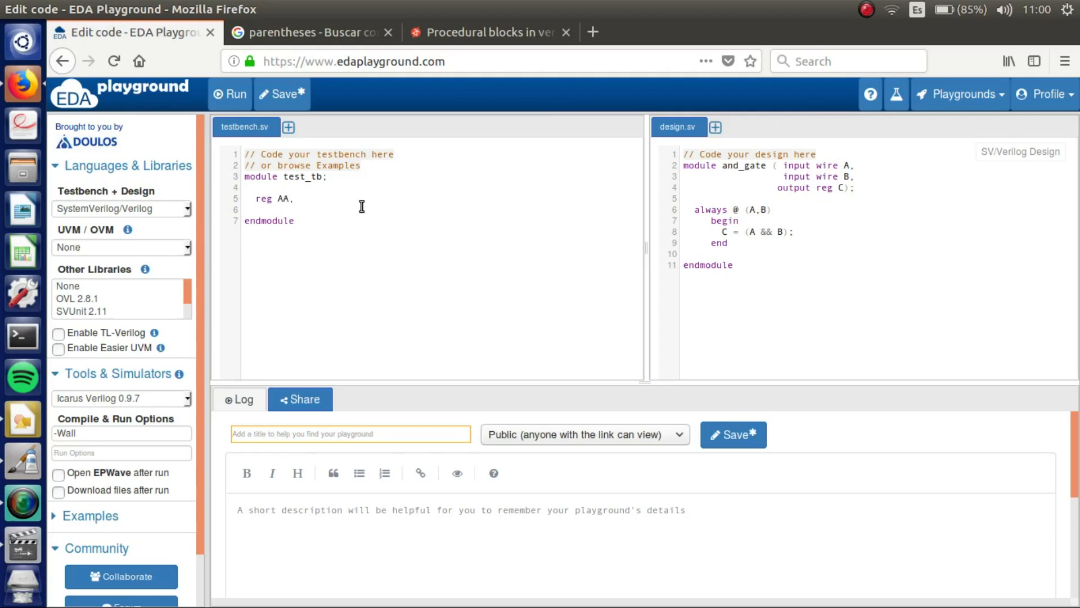
pyautogui.write('BB;')
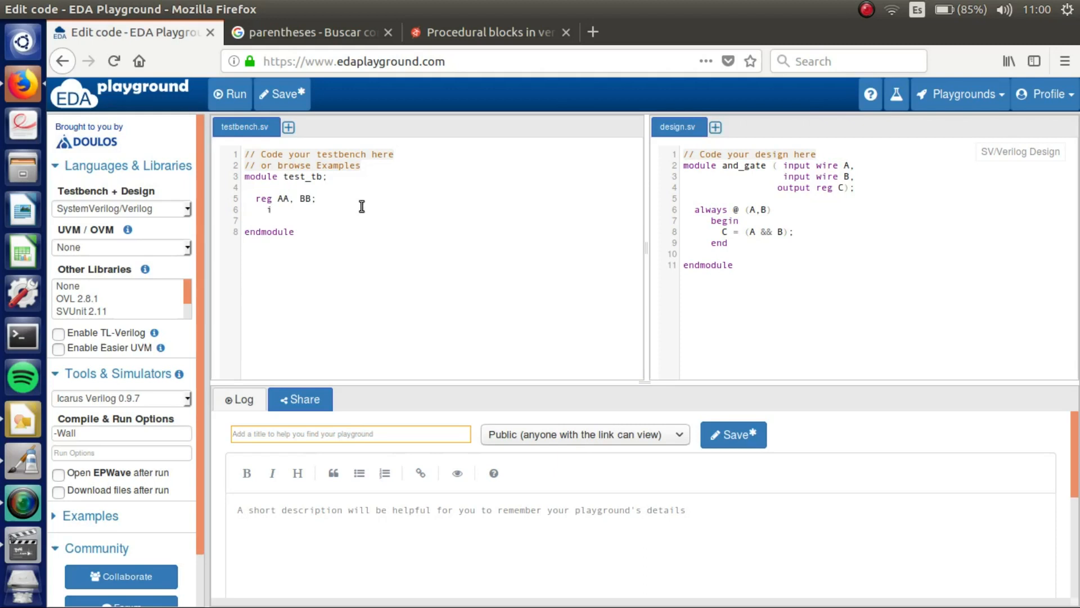
pyautogui.write('wire')
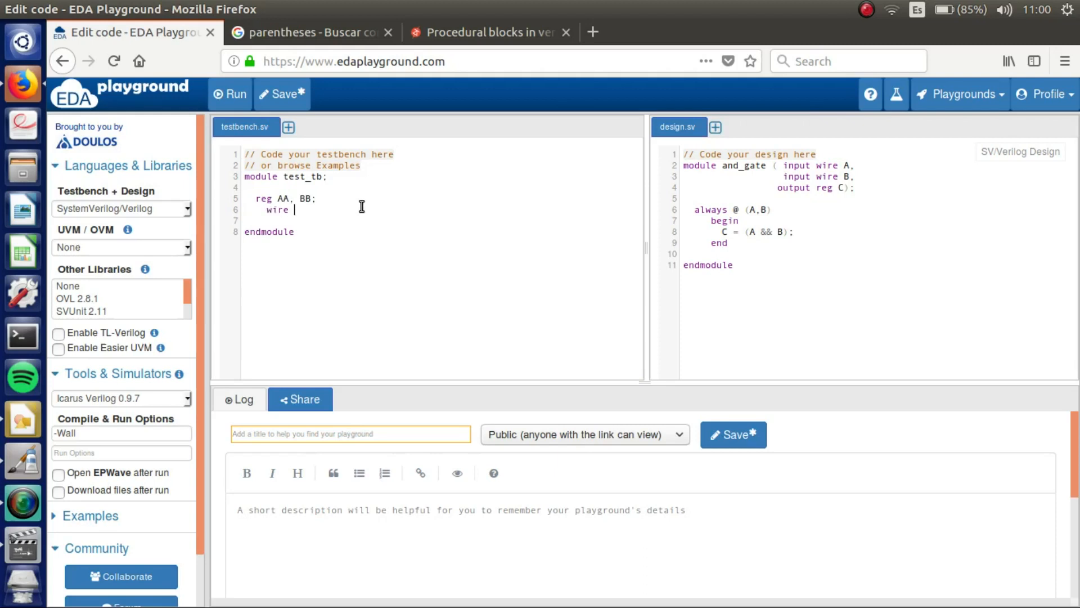
pyautogui.write('C')
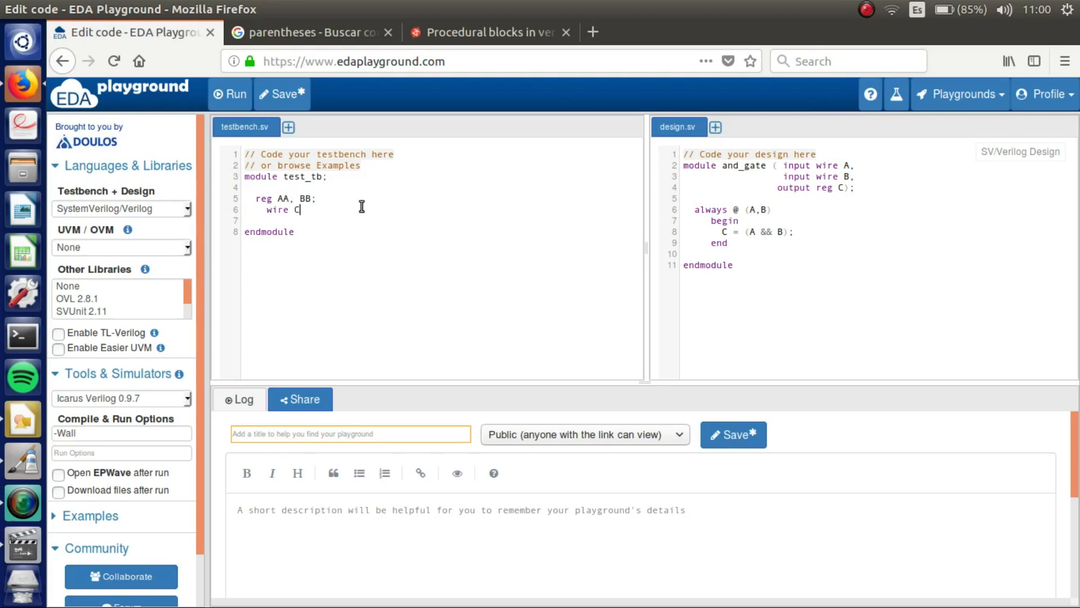
pyautogui.write('C;')
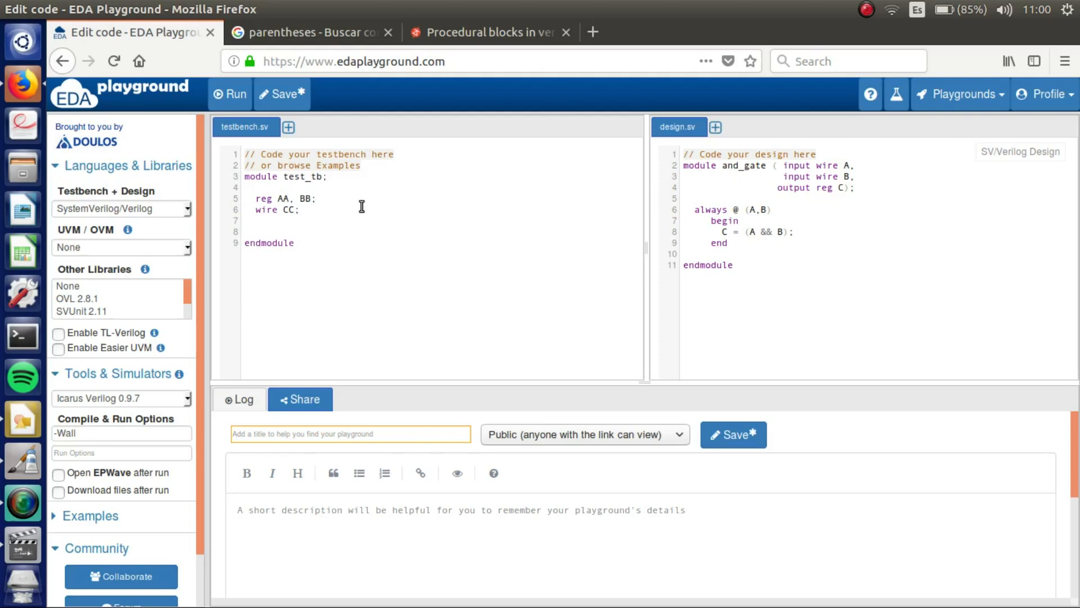
# - Instantiate the design as and_gate a1(); with the cursor left inside its port list
pyautogui.write('and')
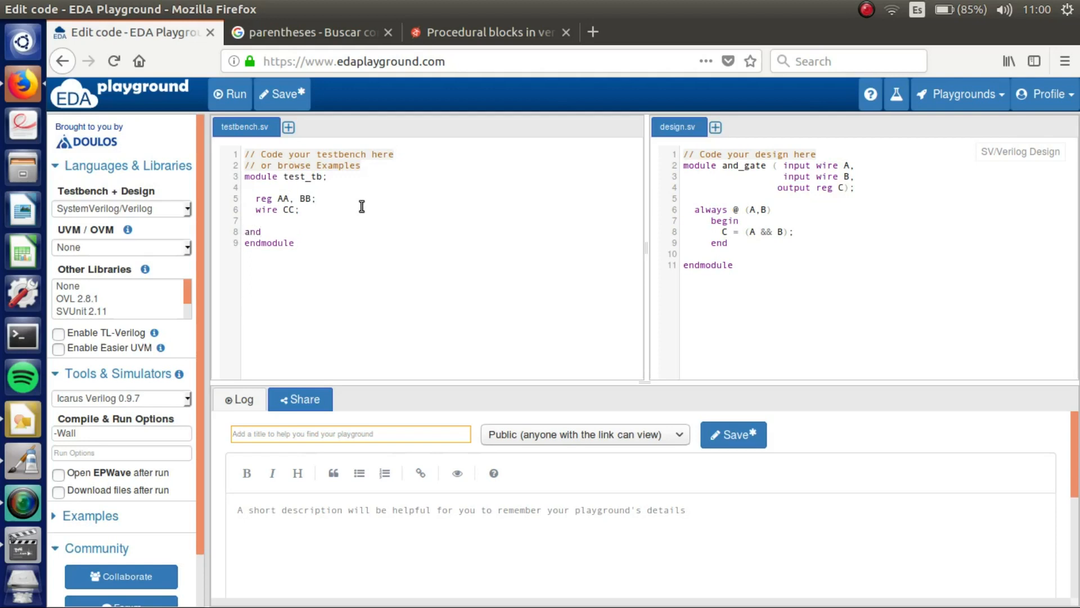
pyautogui.write('_gat')
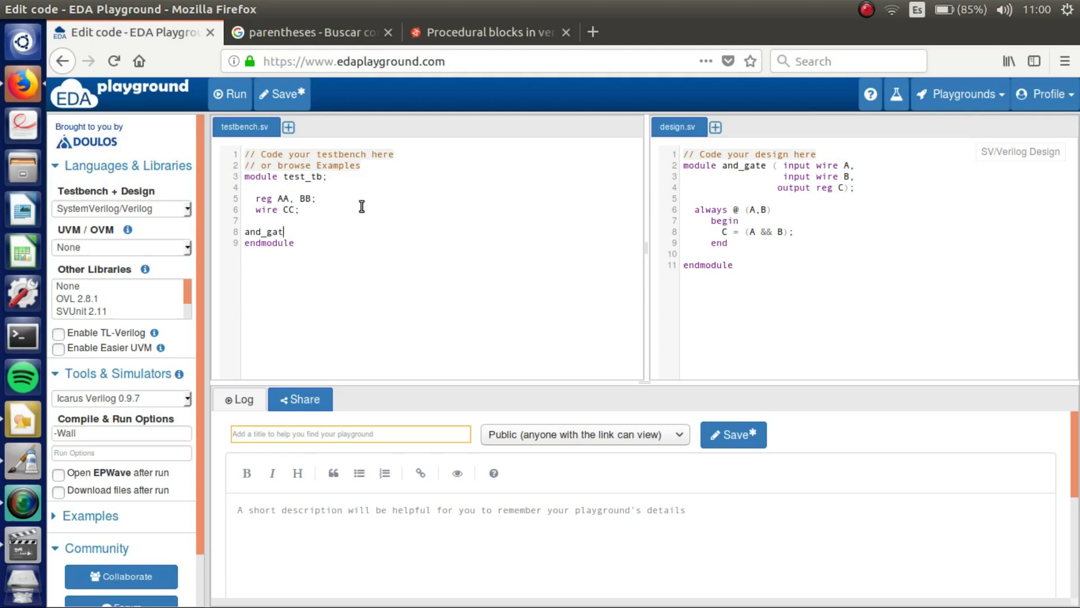
pyautogui.write('e')
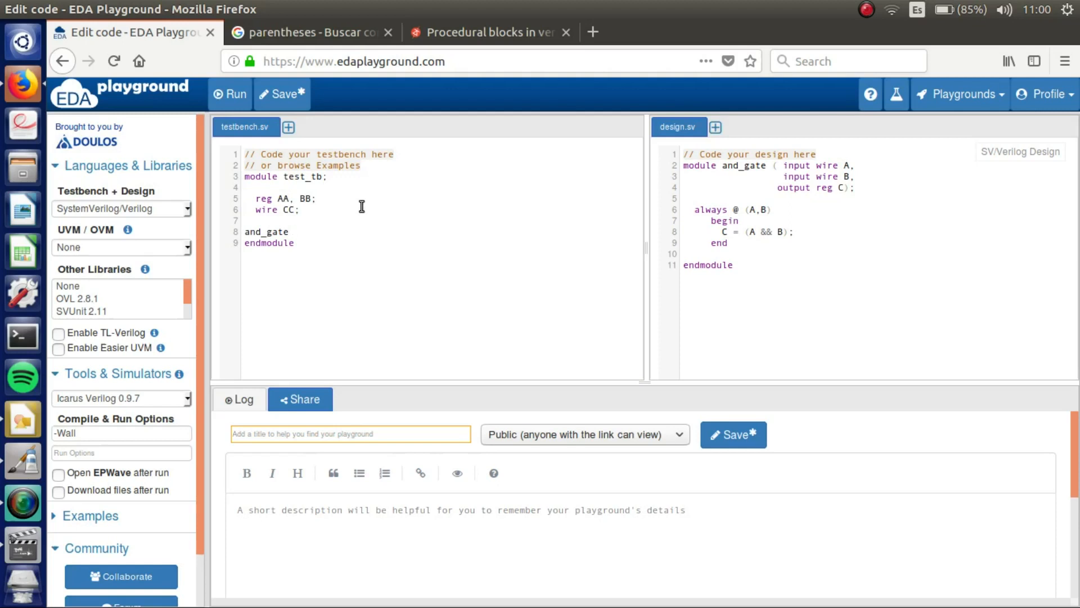
pyautogui.write('a')
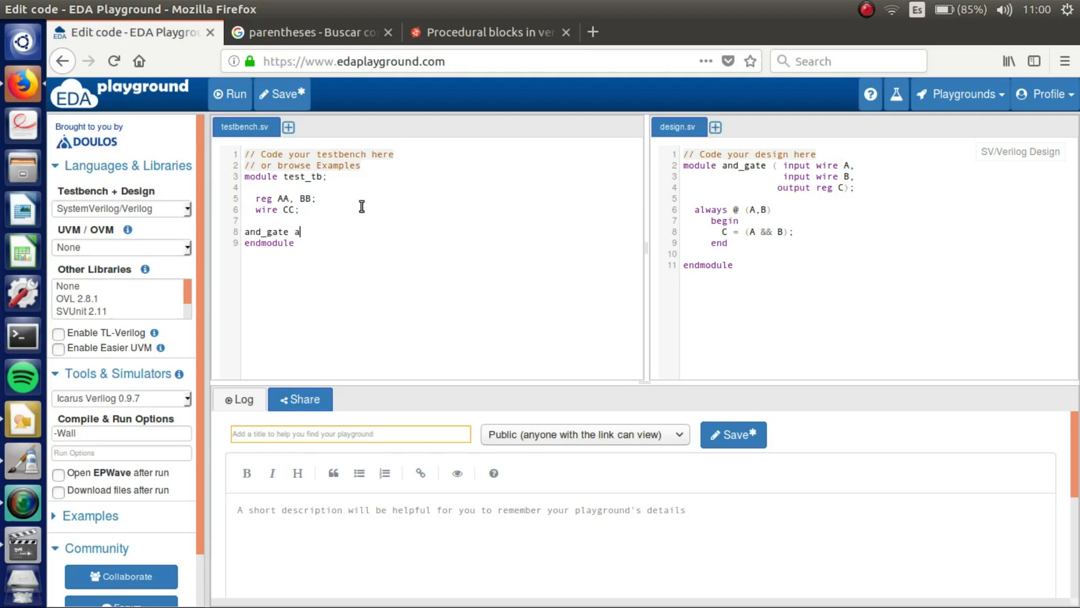
pyautogui.write('1')
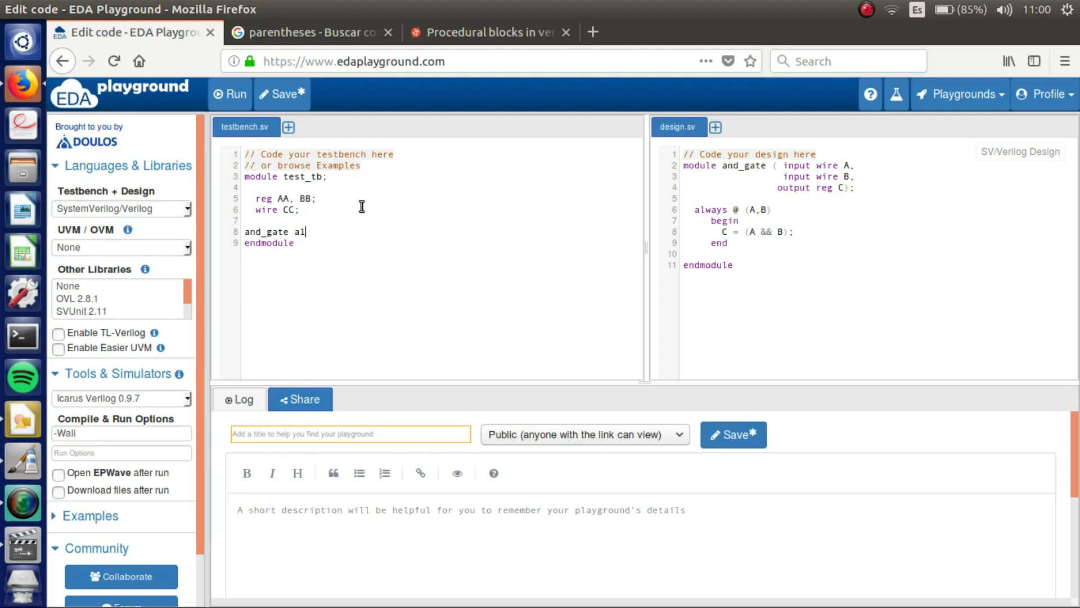
pyautogui.write('();')
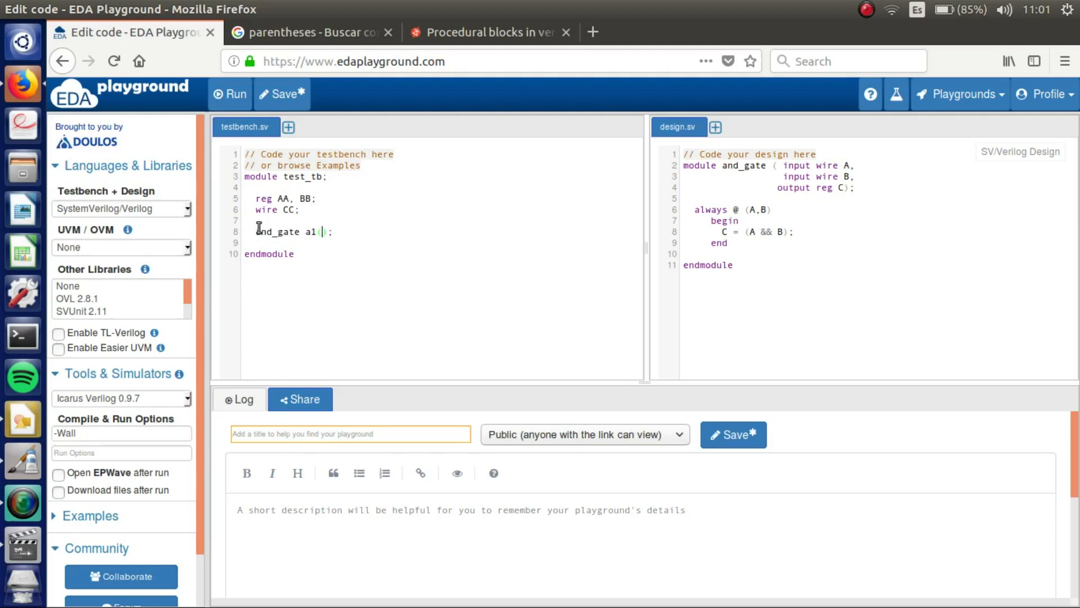
pyautogui.moveTo(269, 201)
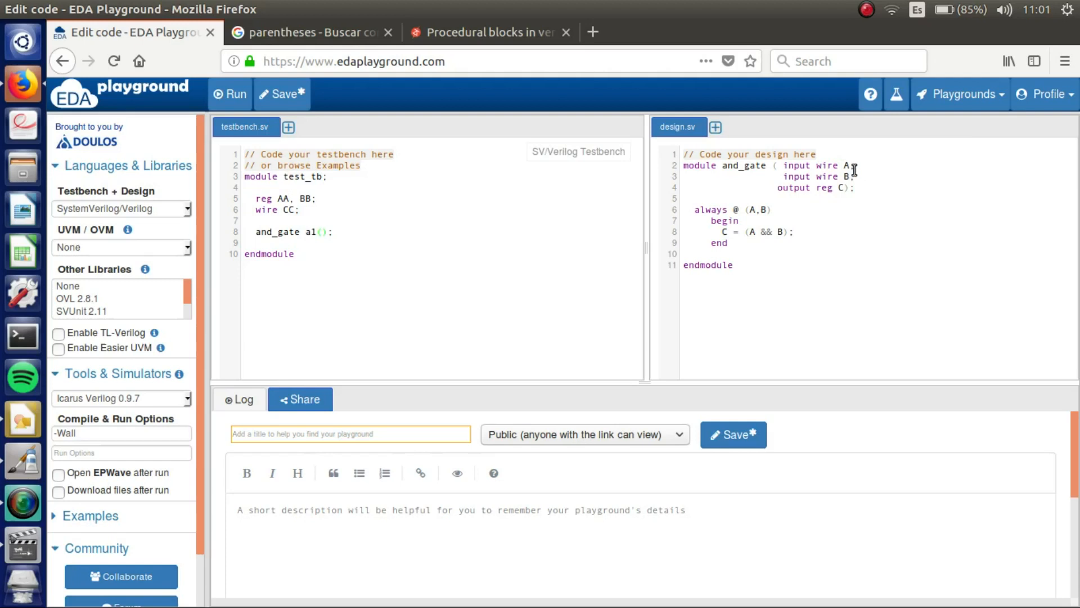
pyautogui.click(323, 232)
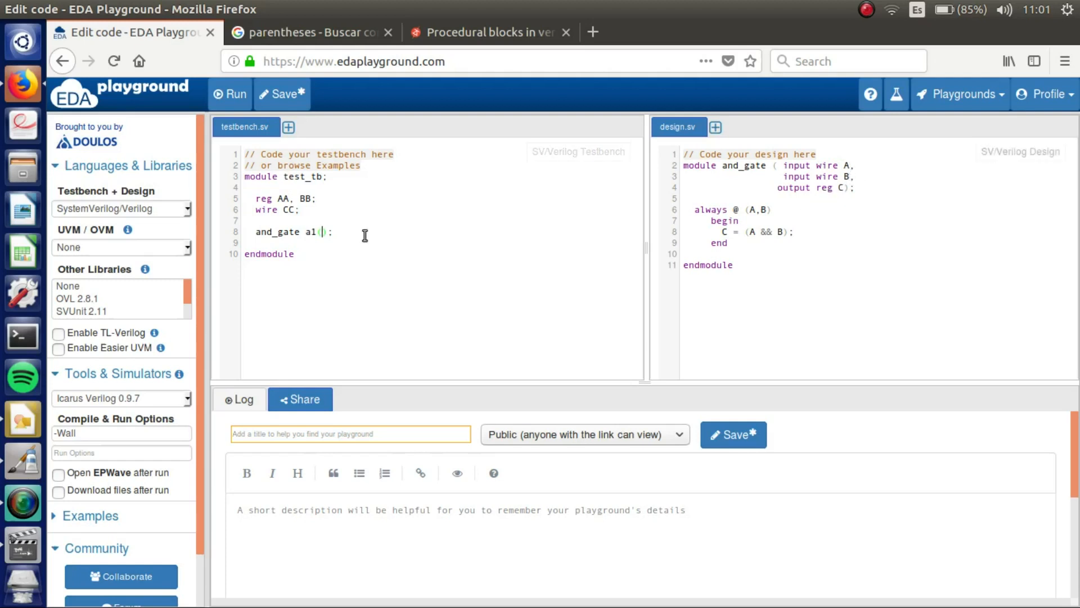
pyautogui.write('AA')
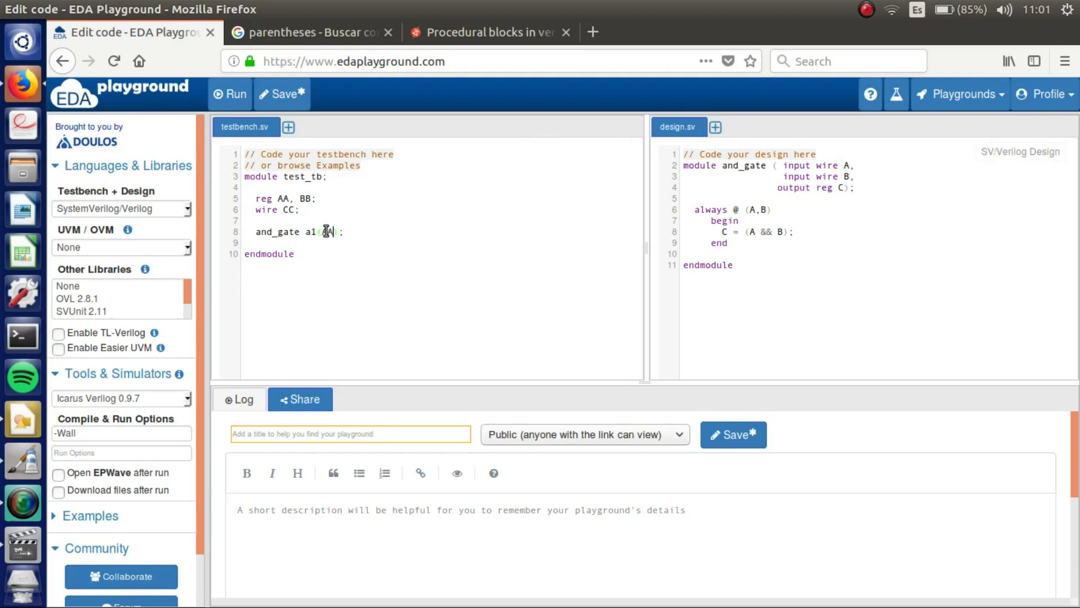
pyautogui.write(',BB')
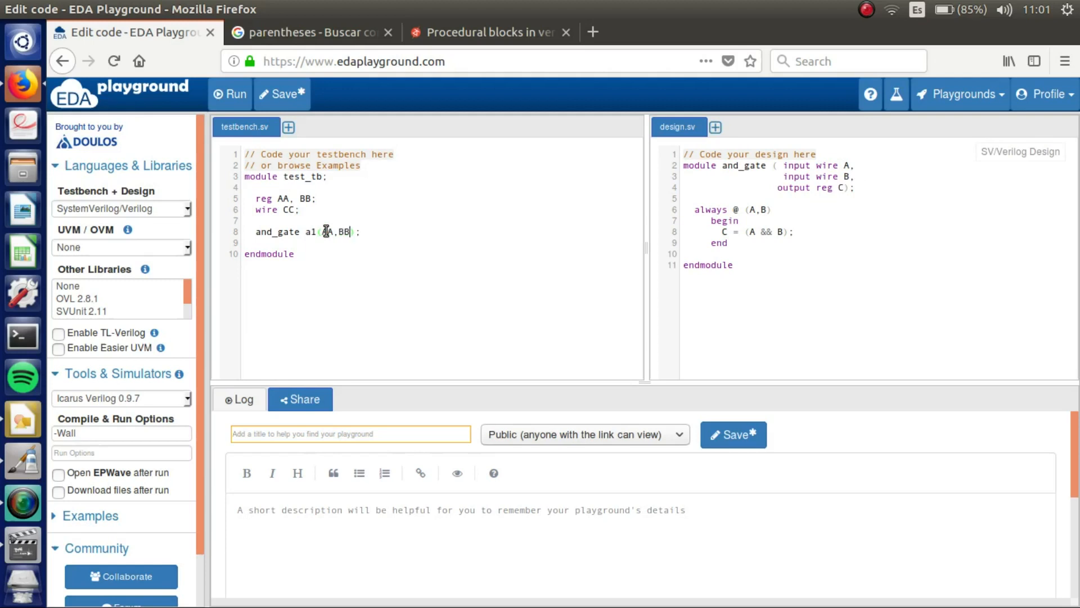
pyautogui.write(',')
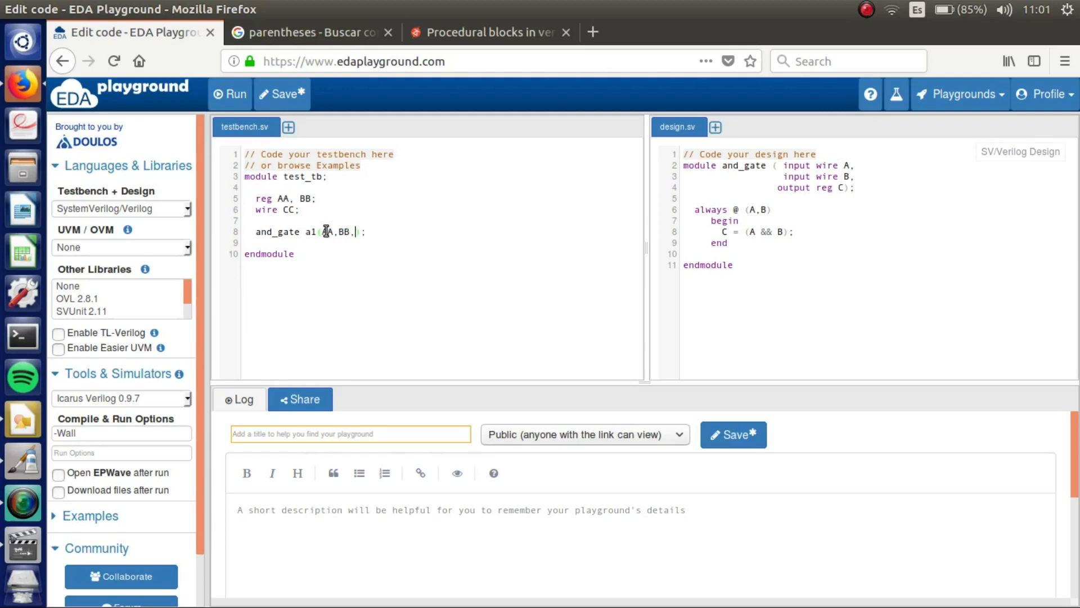
pyautogui.write('CC')
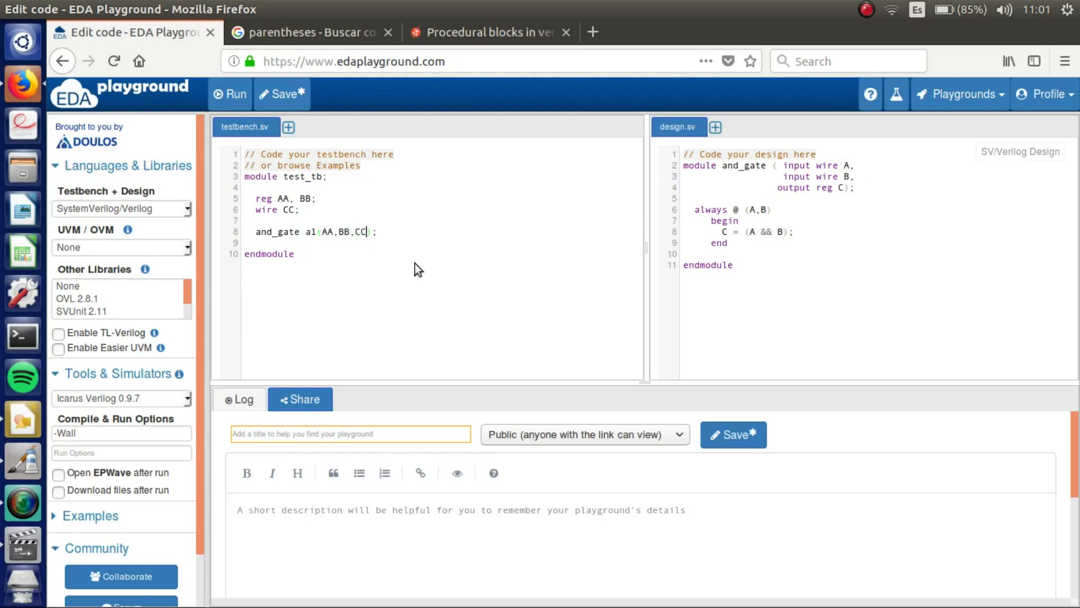
pyautogui.press('BackSpace')
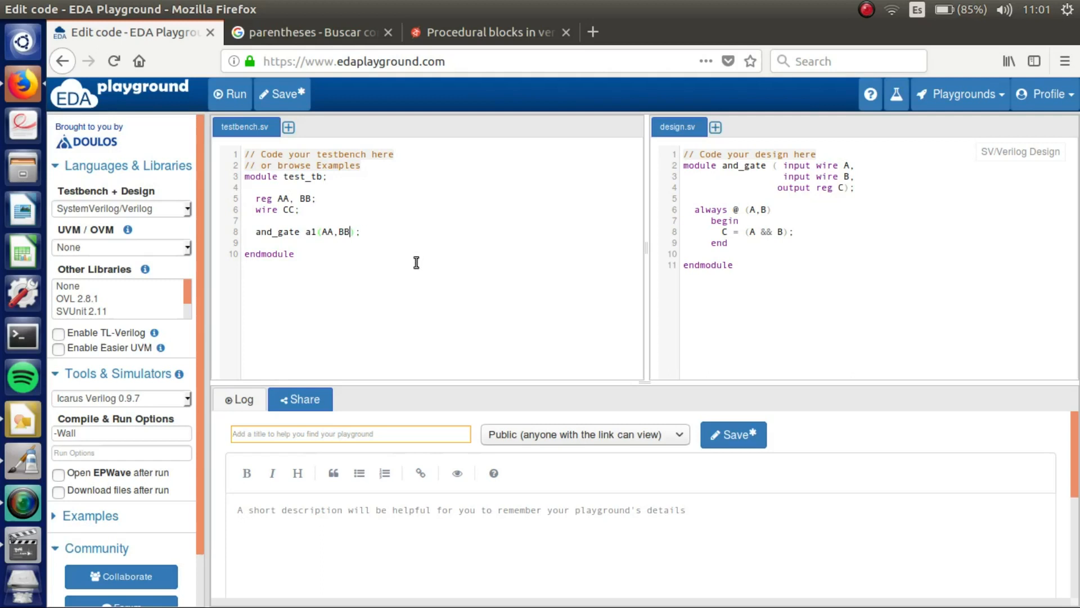
pyautogui.press('Backspace')
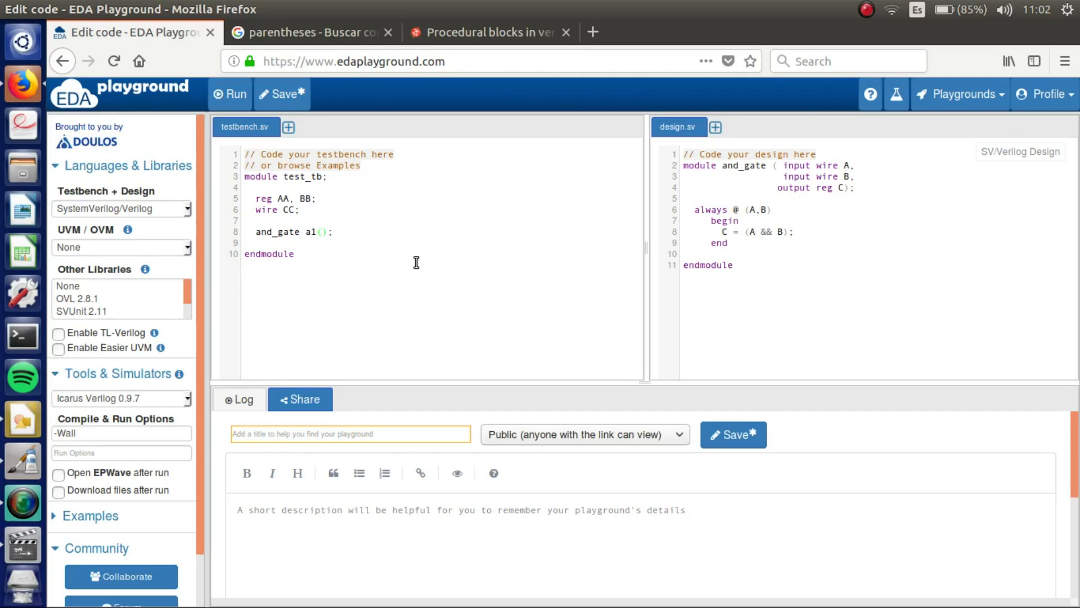
# - Connect the instance ports by name: .C(CC), .A(AA), .B(BB)
pyautogui.write('.C(')
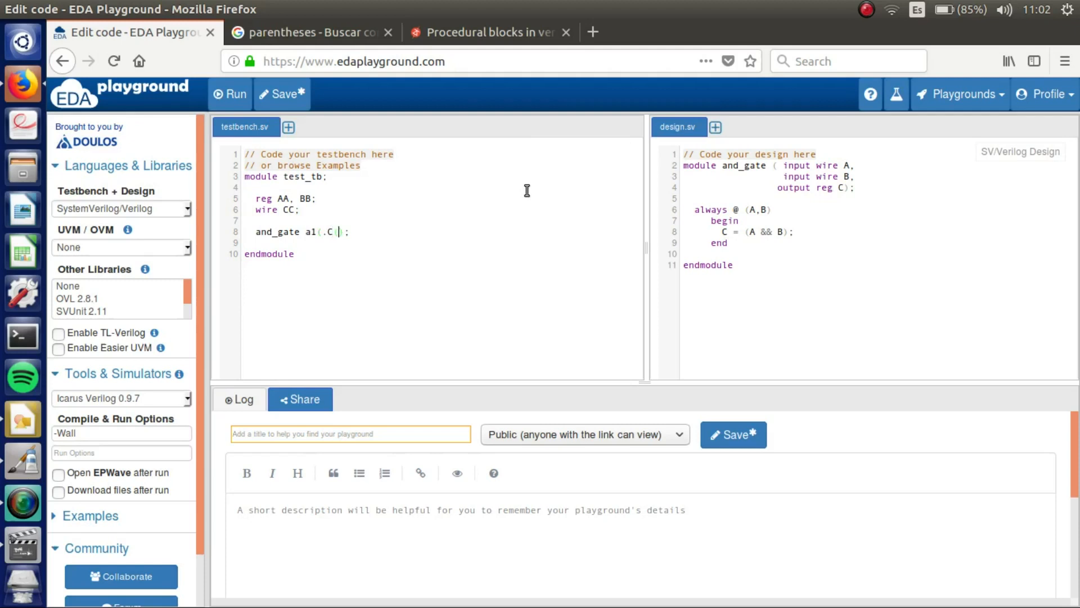
pyautogui.write('CC')
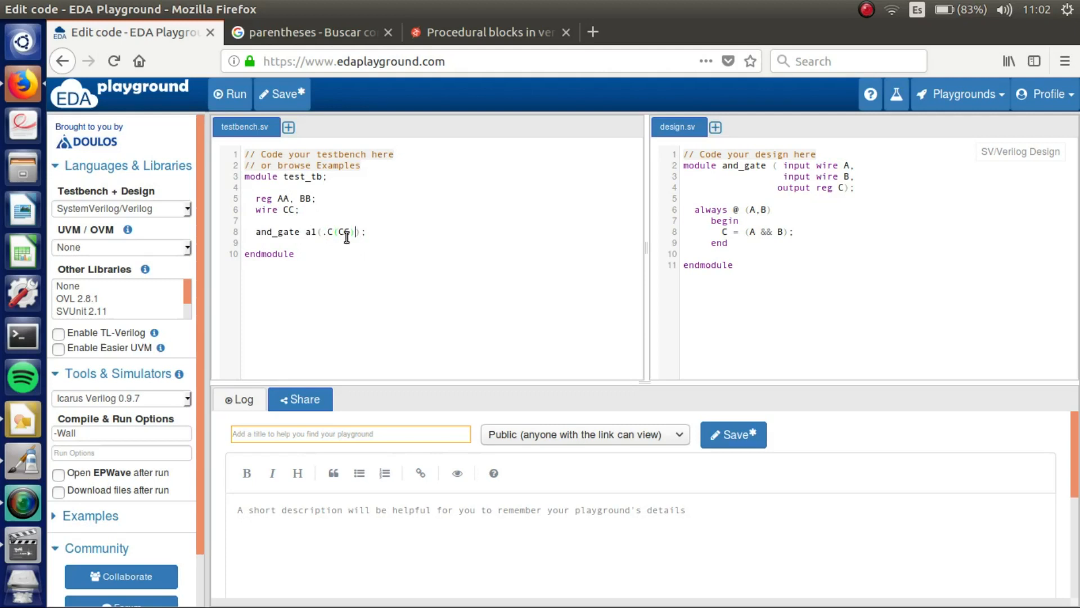
pyautogui.write('C')
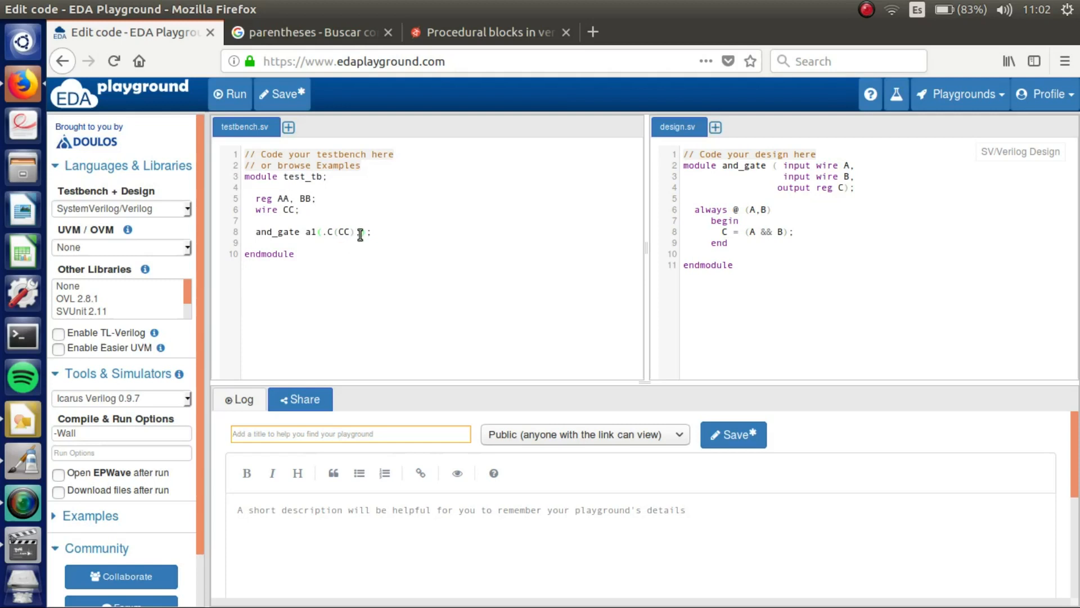
pyautogui.write(',')
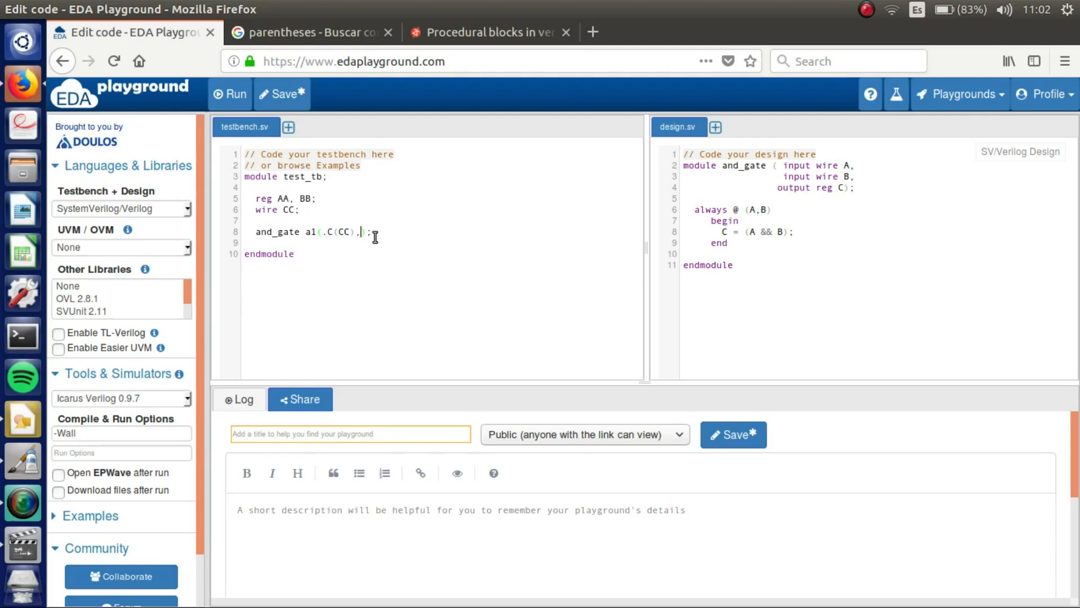
pyautogui.write('.A(')
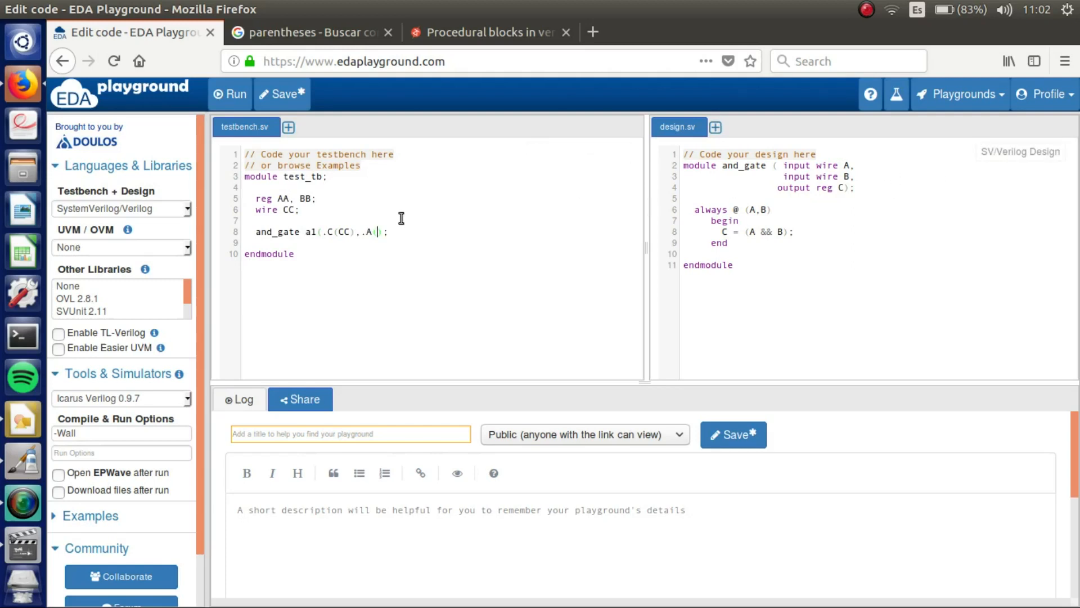
pyautogui.write('AA)')
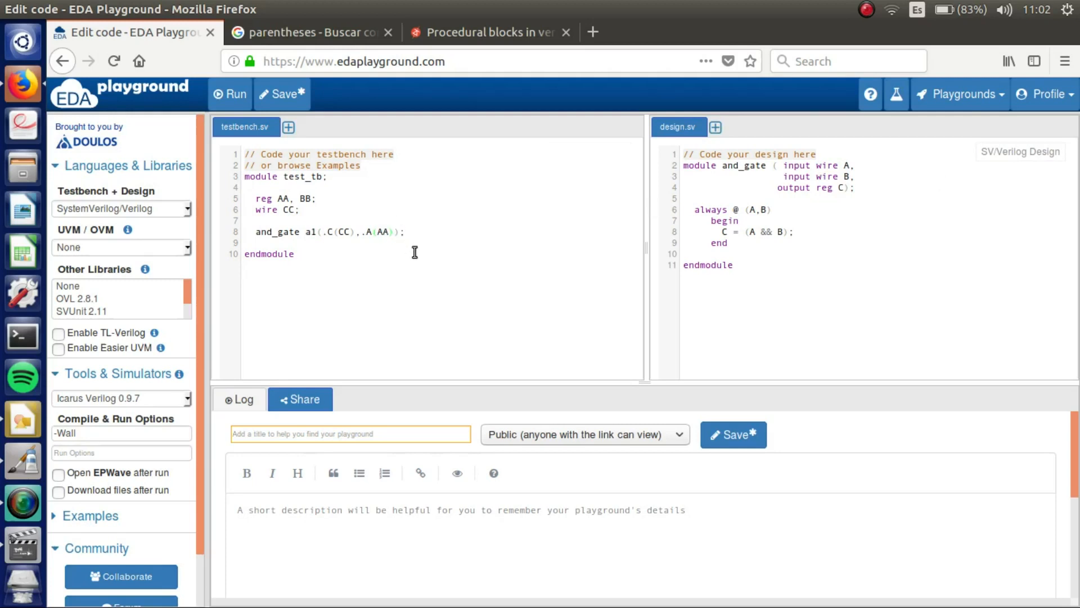
pyautogui.write(',')
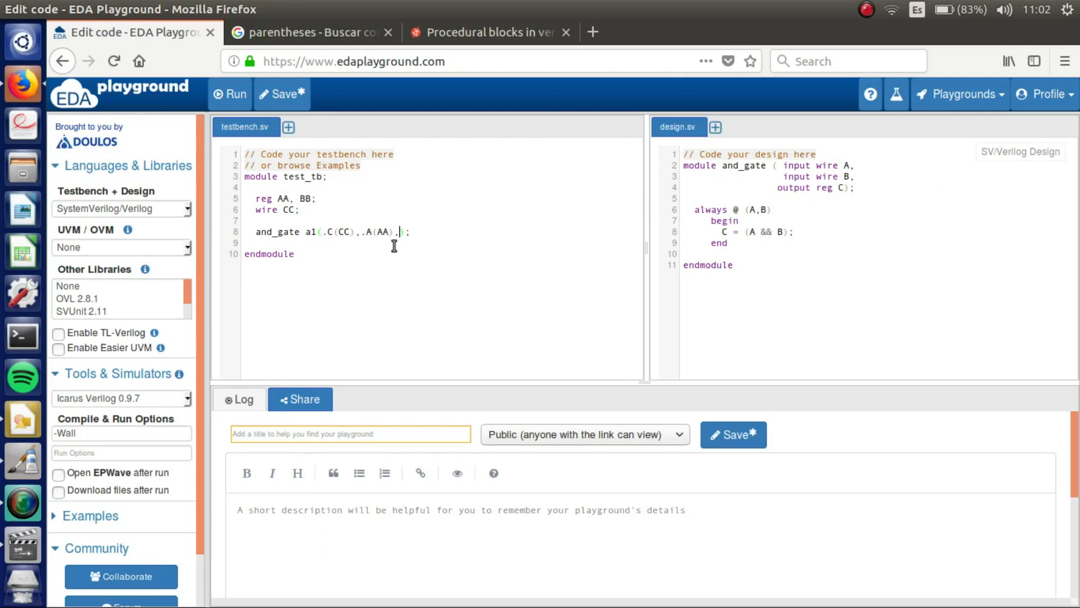
pyautogui.write('.B')
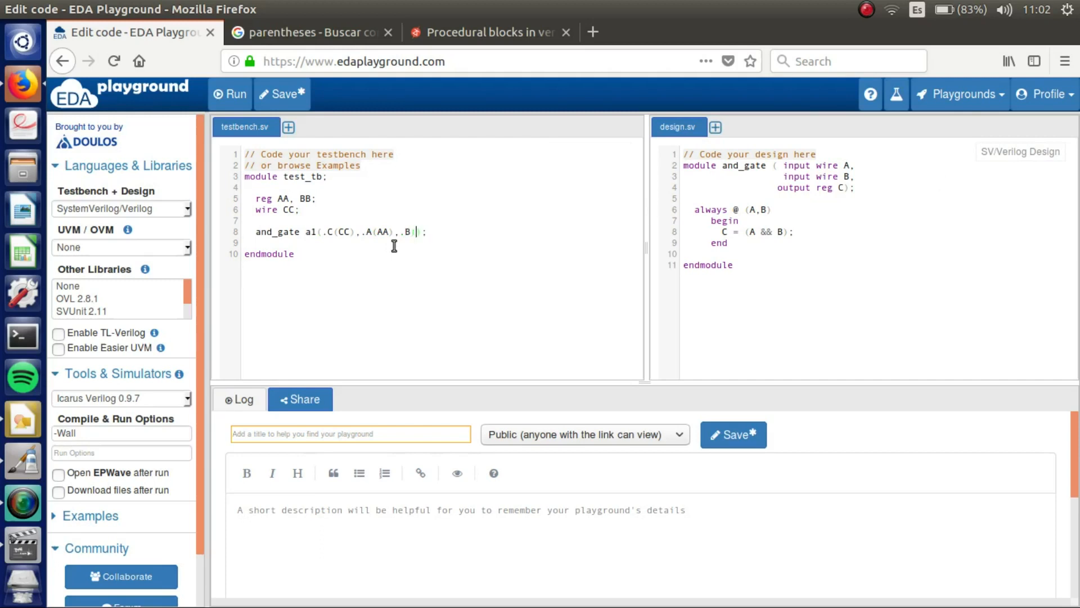
pyautogui.write('(BB)')
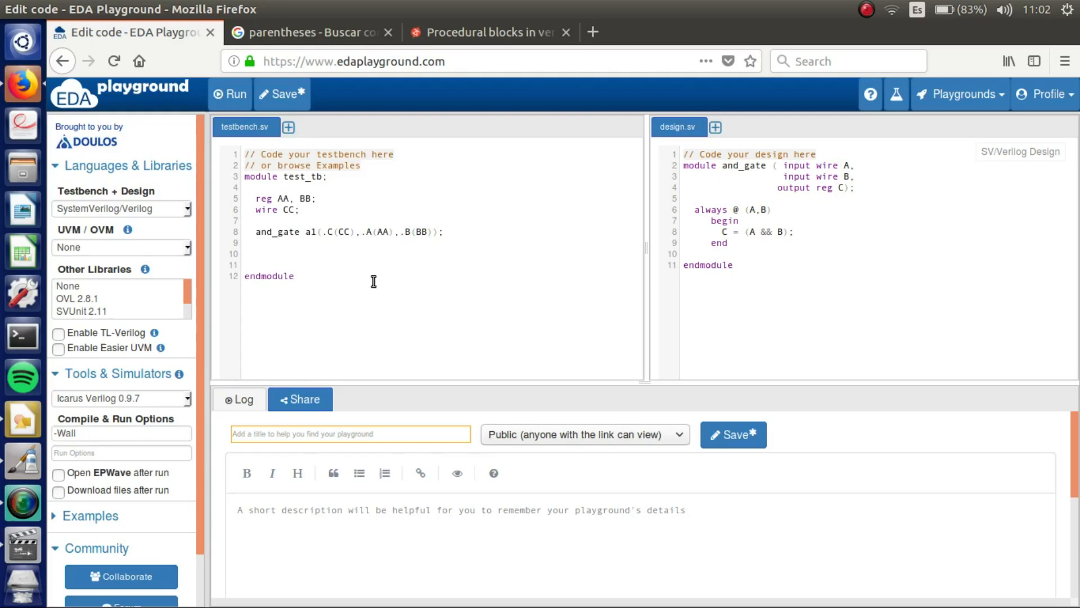
pyautogui.click(251, 254)
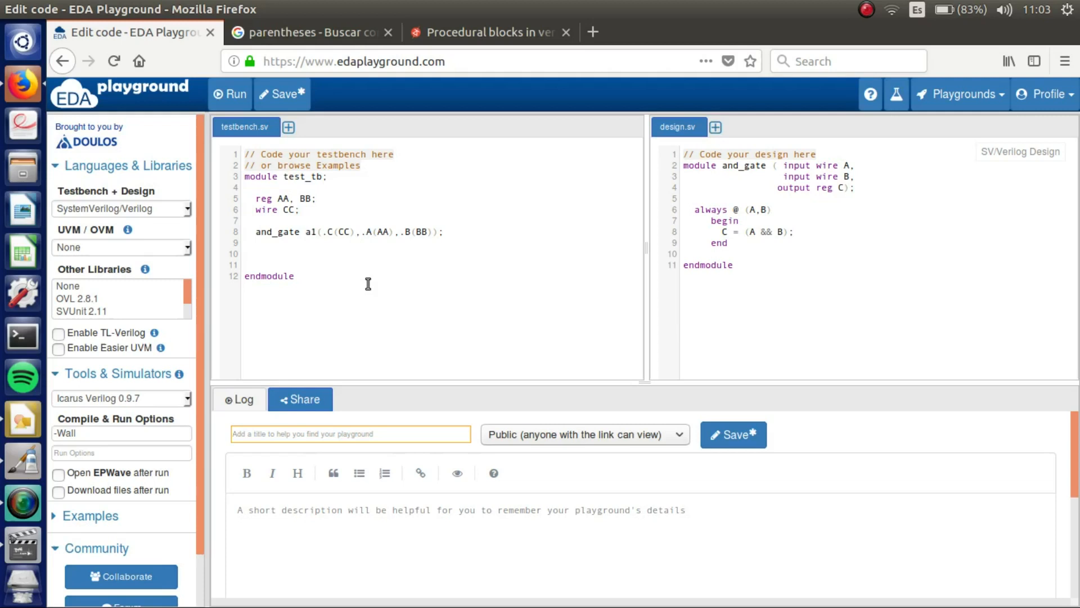
# - Add an initial begin…end block starting with AA <= 0; BB <= 0;
pyautogui.write('ini')
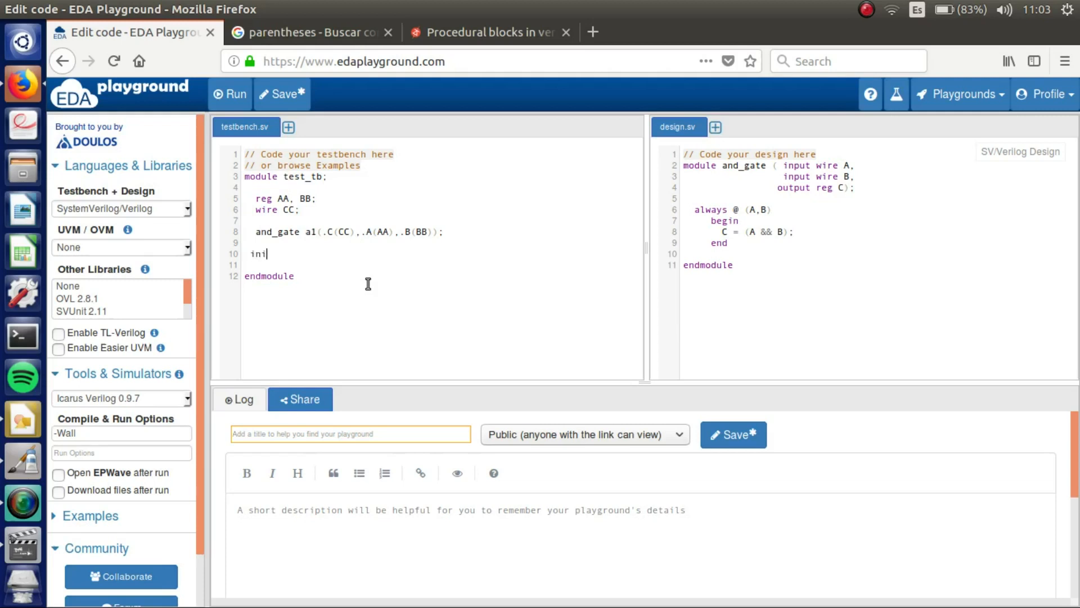
pyautogui.write('tial begin')
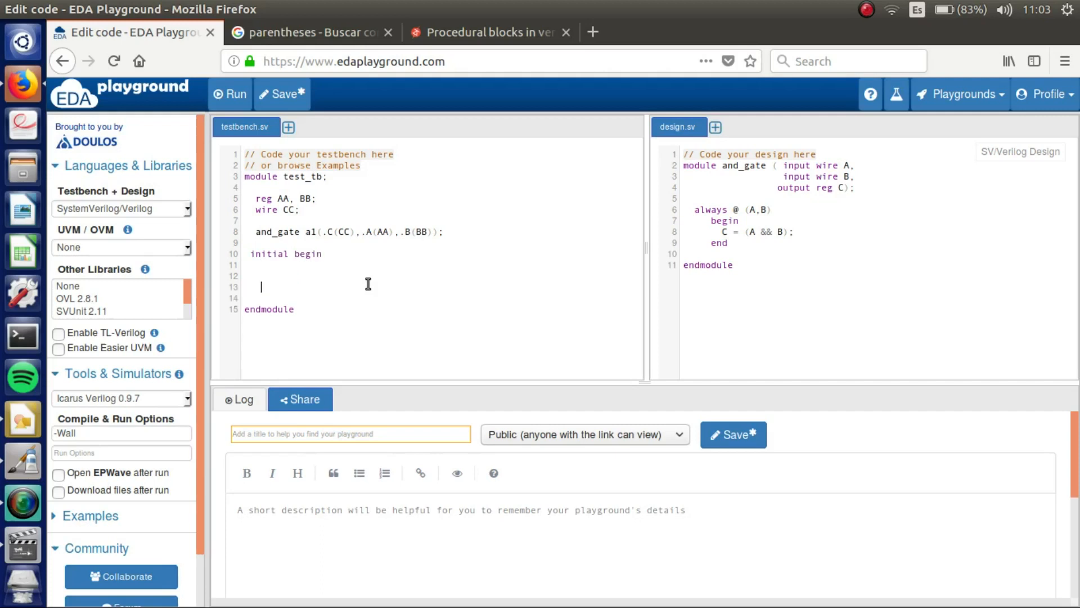
pyautogui.write('end')
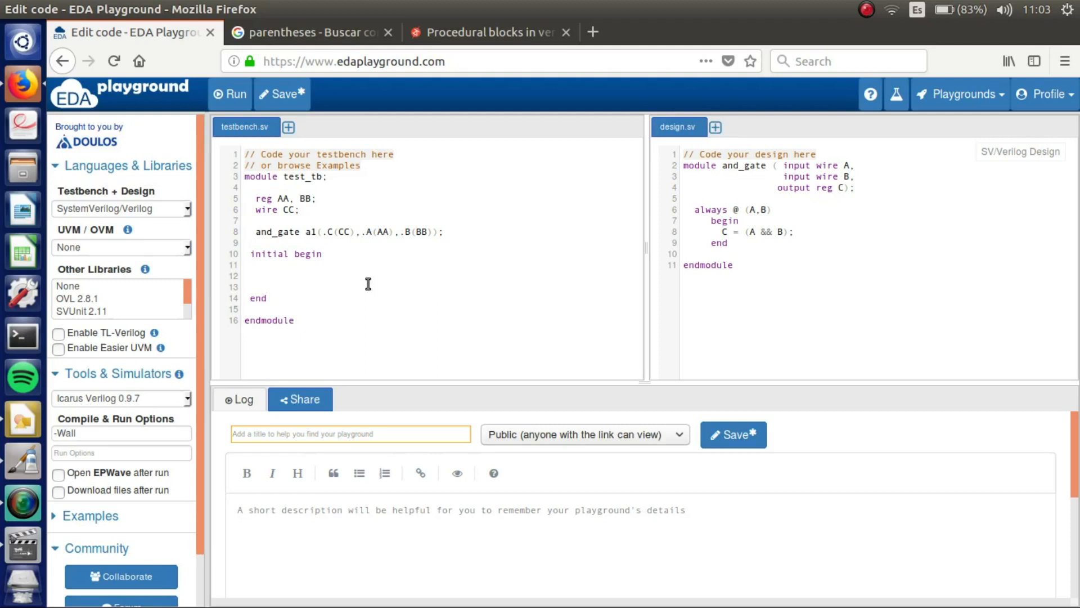
pyautogui.click(263, 264)
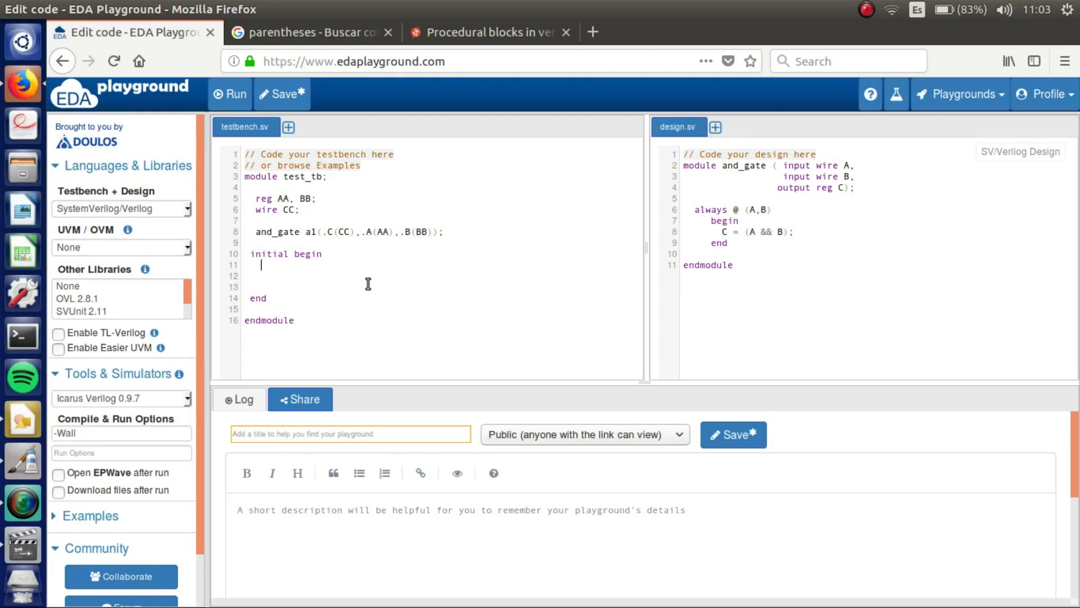
pyautogui.write('AA')
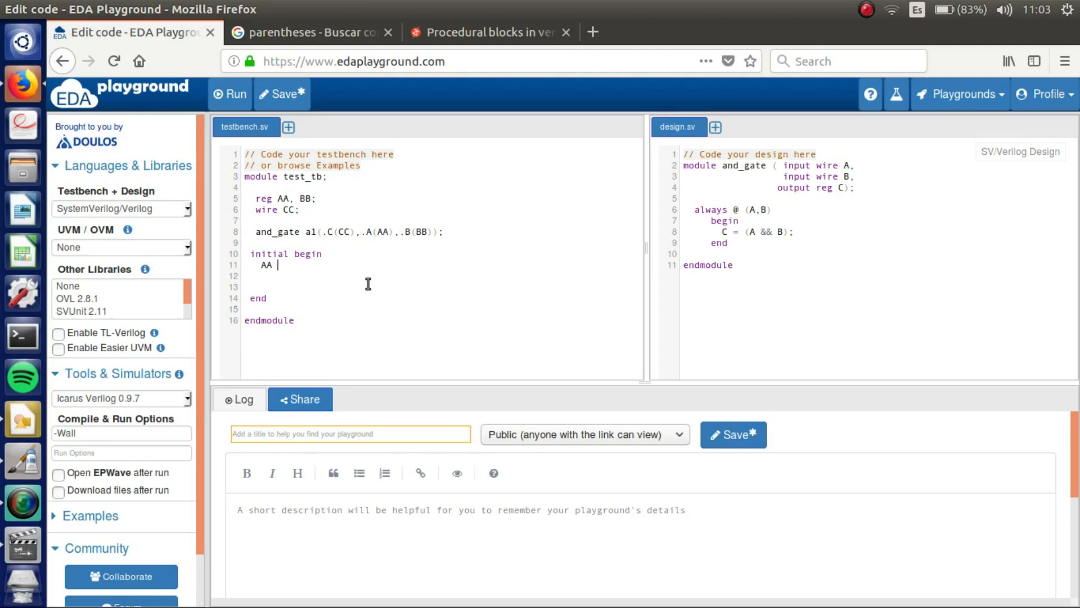
pyautogui.write('<=')
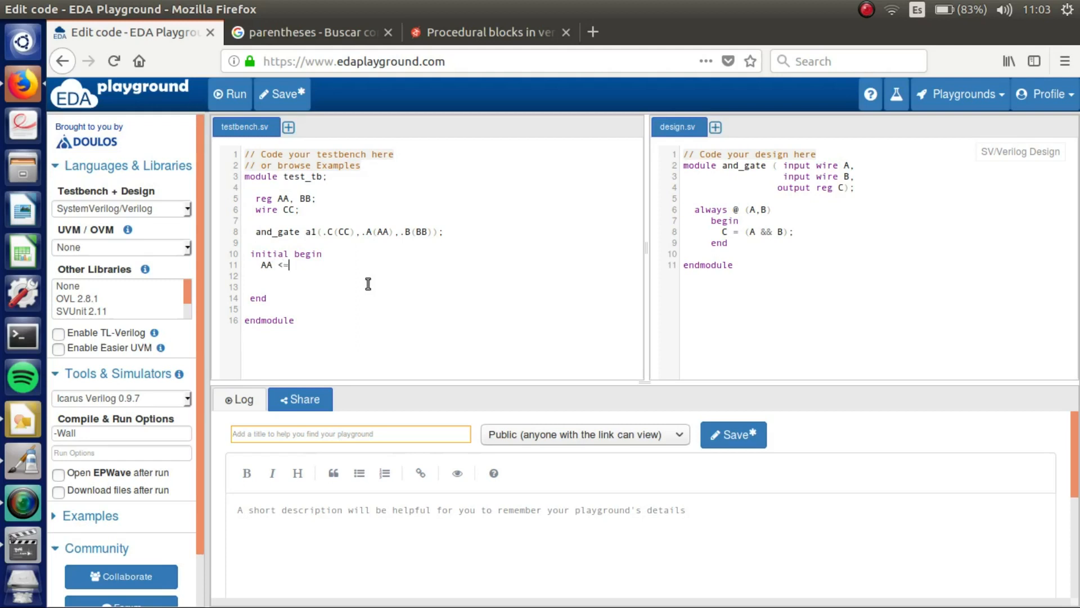
pyautogui.write('0;')
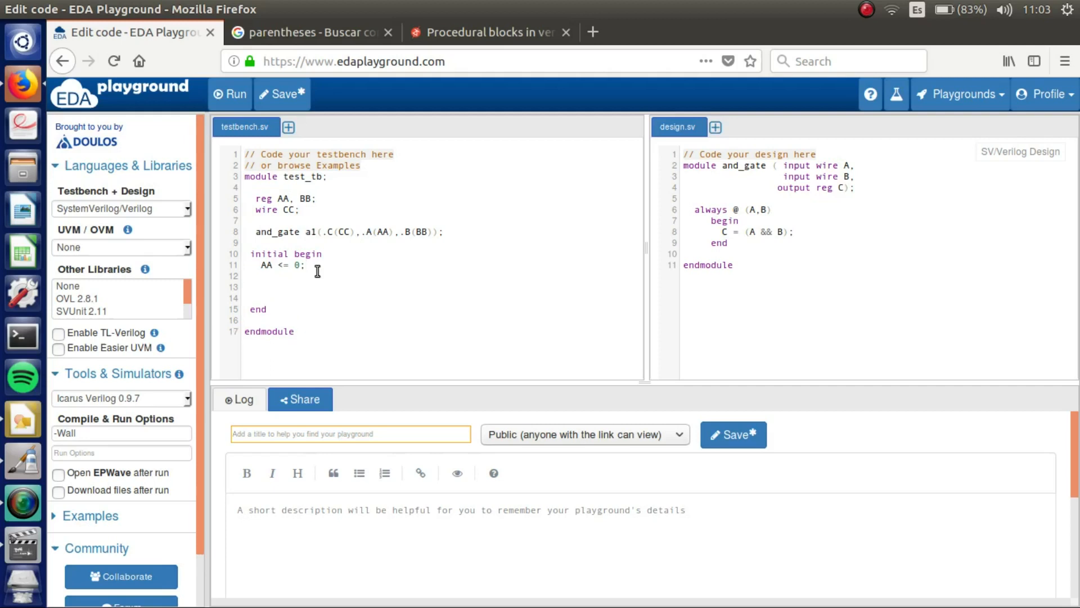
pyautogui.write('BB <=')
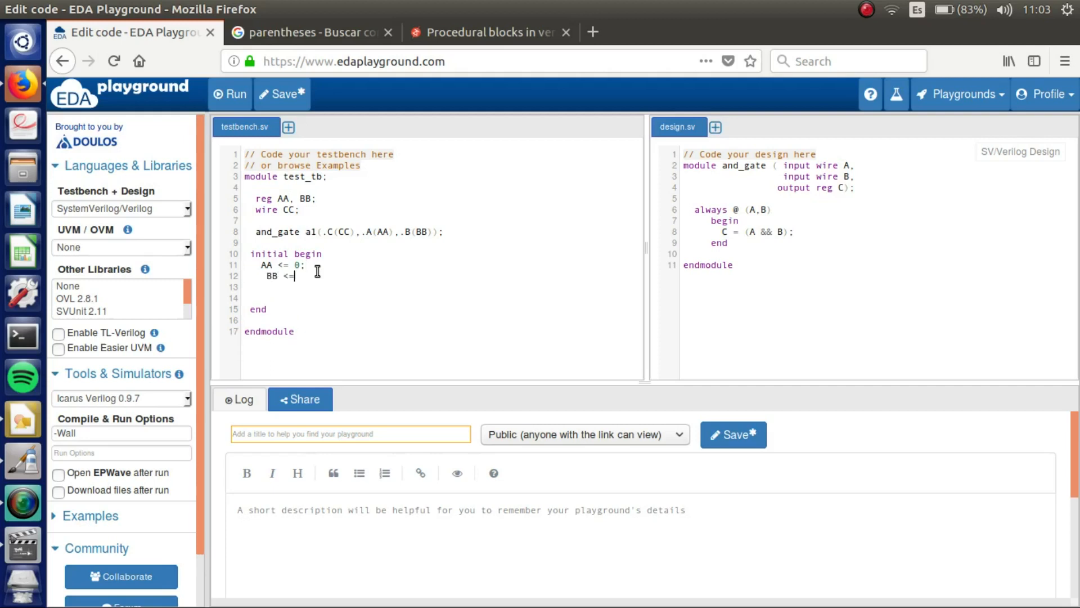
pyautogui.write('0;')
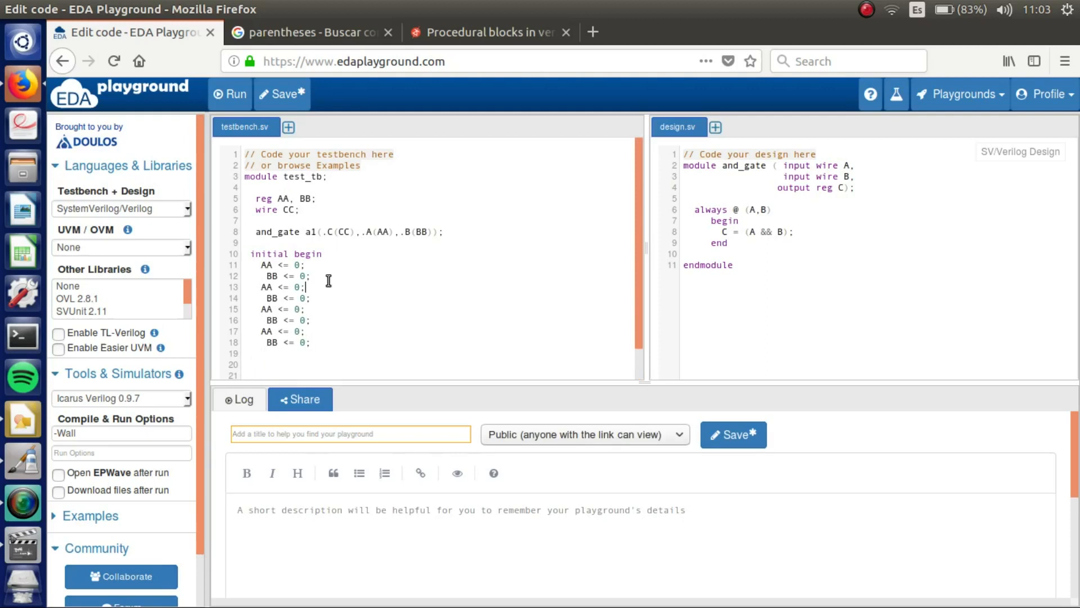
# - Extend the stimulus through 10, 01 and 11 with #1 delays between combinations
pyautogui.write('1')
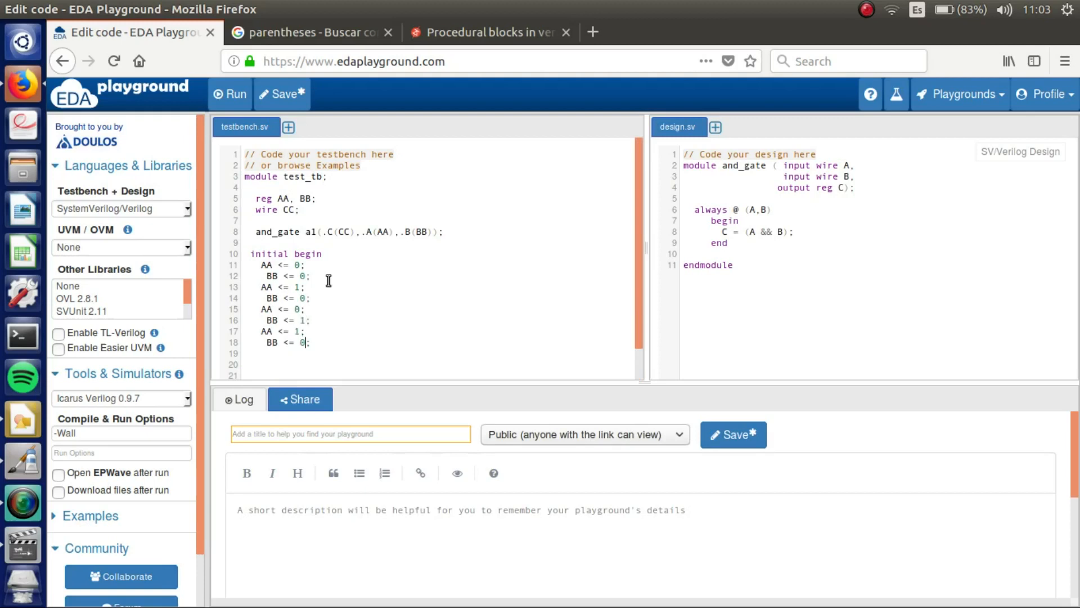
pyautogui.write('1')
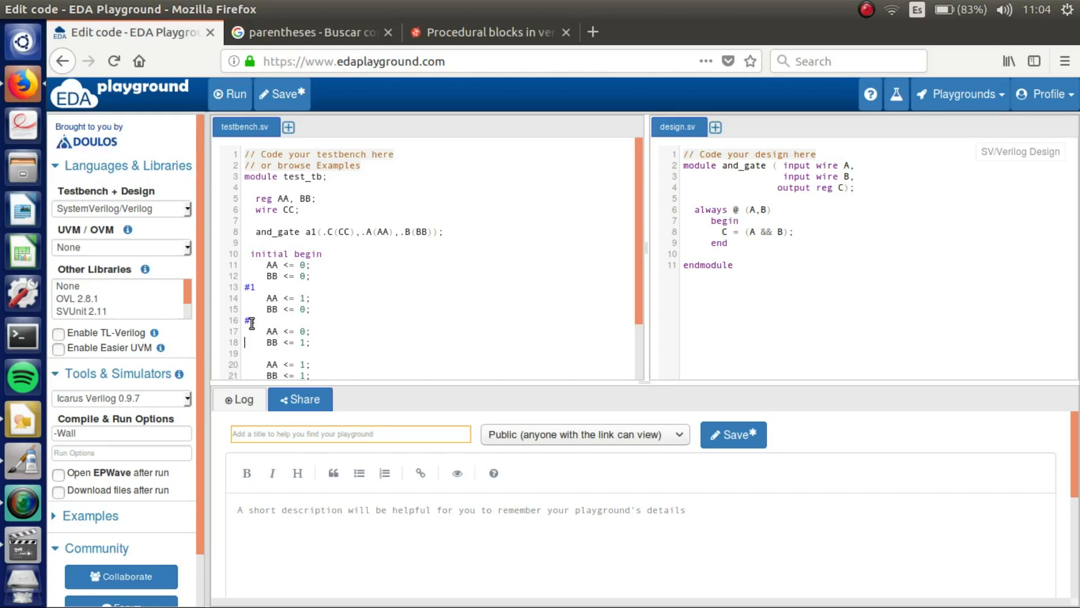
pyautogui.write('#1')
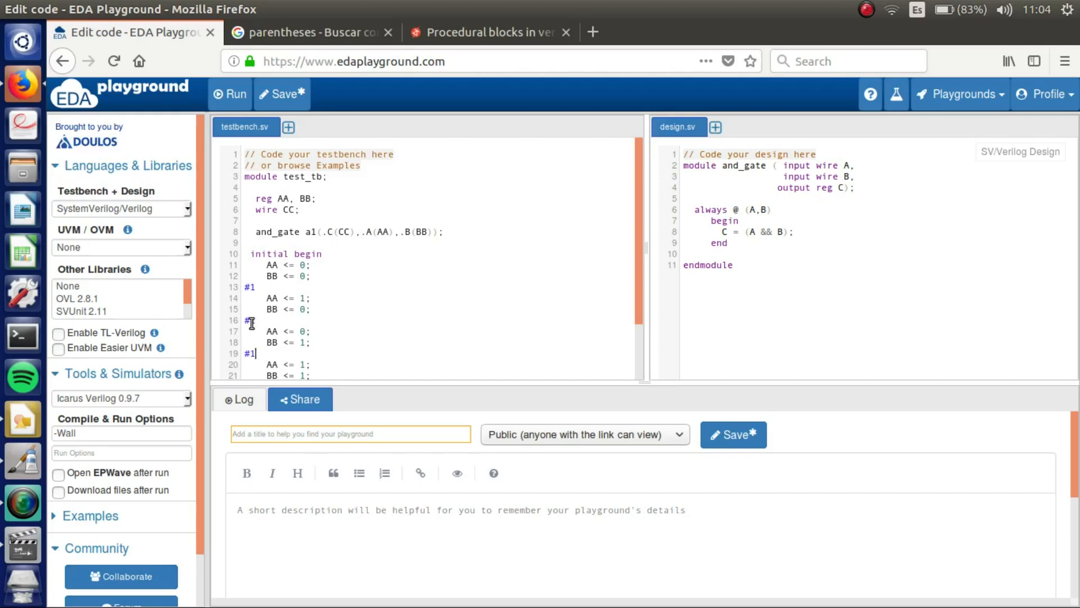
pyautogui.scroll(-3)
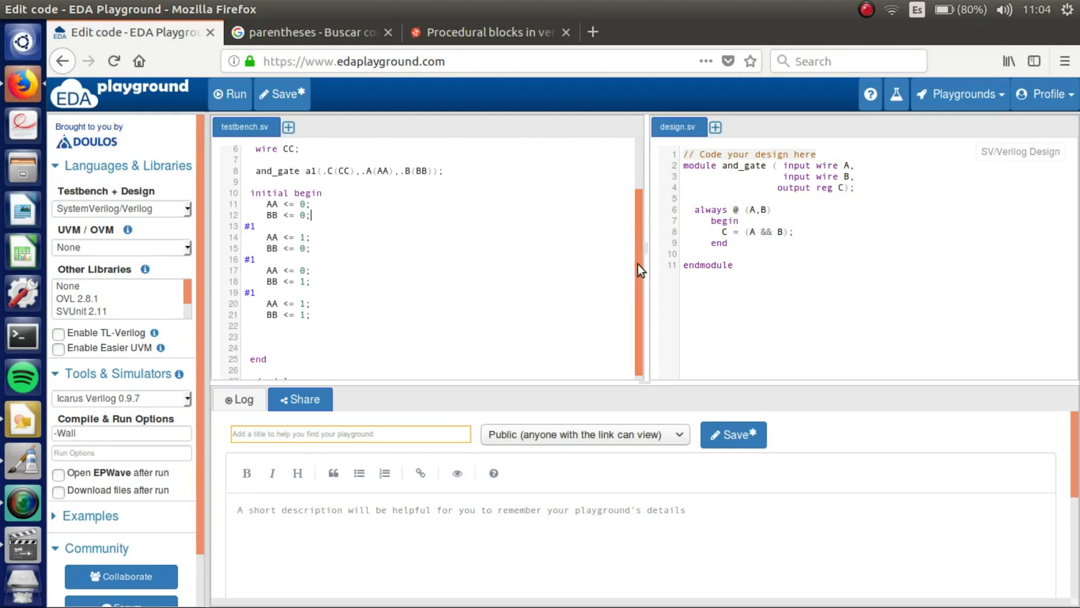
pyautogui.click(257, 348)
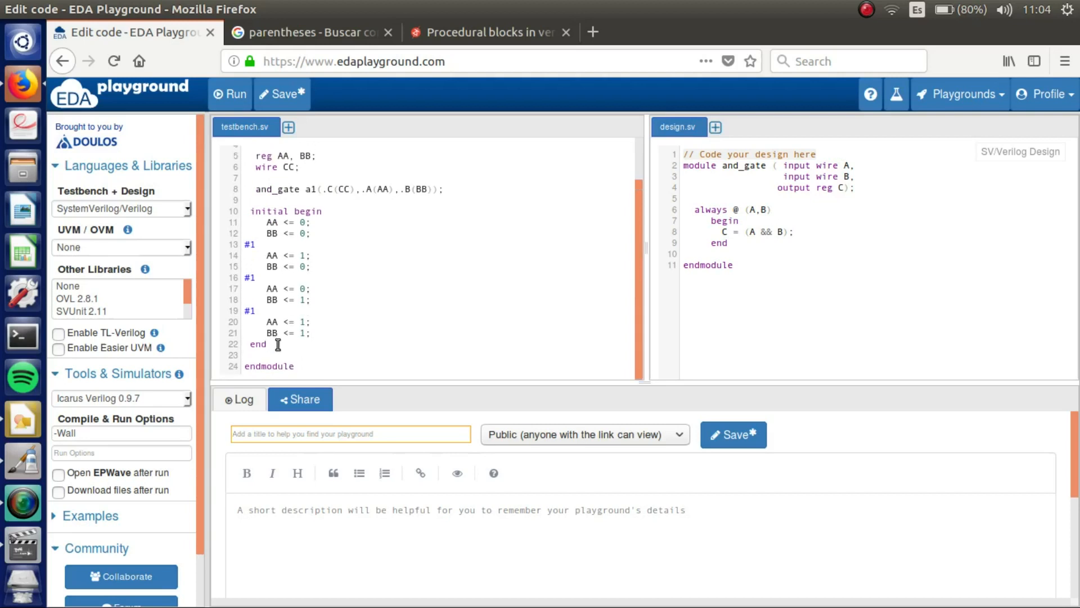
# - Add a second initial block containing $dumpfile("test.vcd");
pyautogui.write('i')
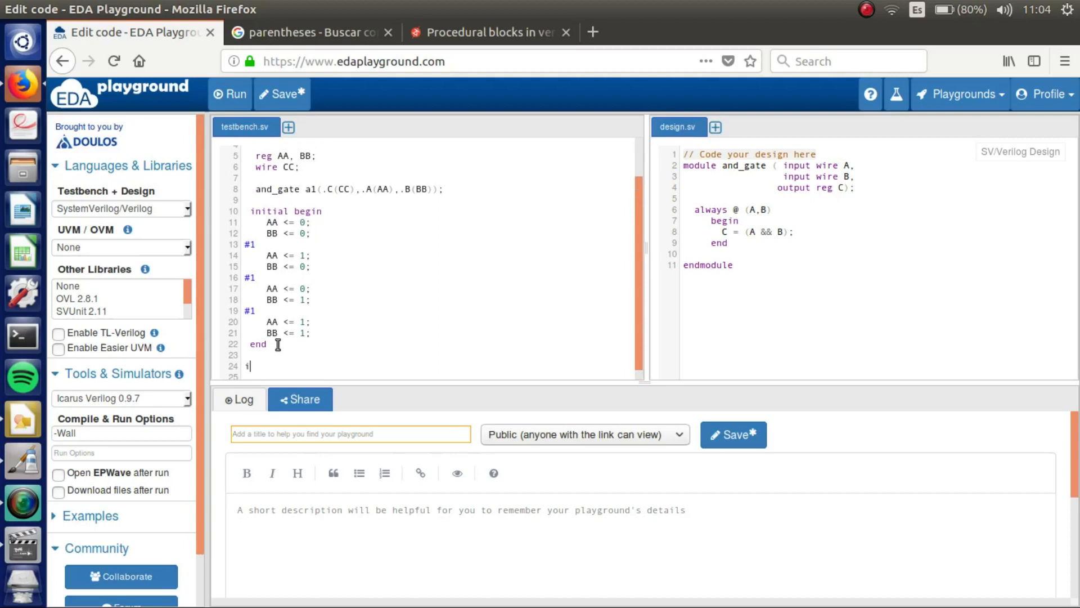
pyautogui.press('Backspace')
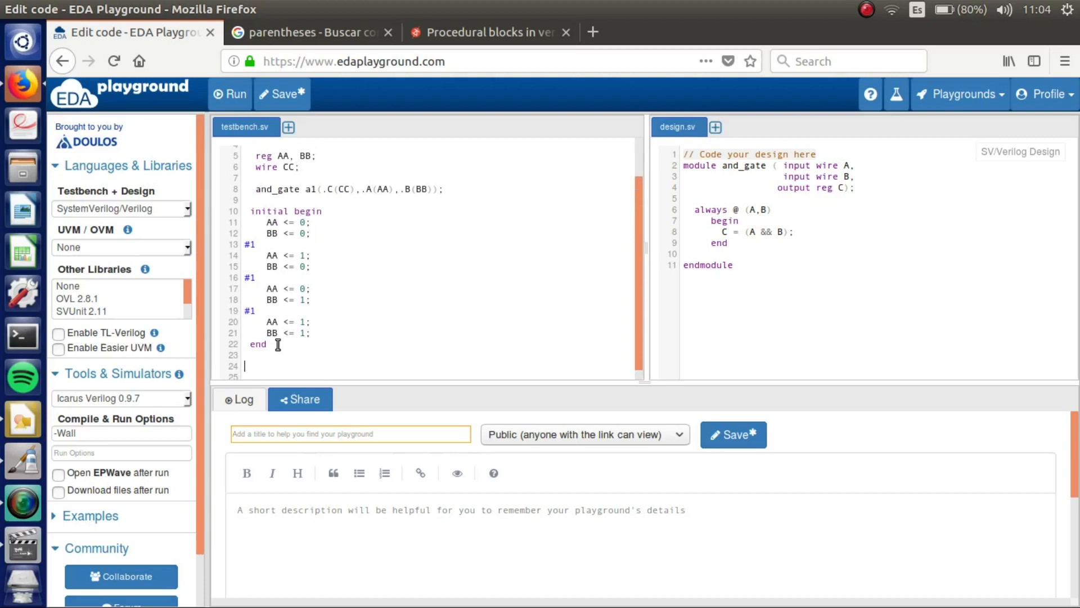
pyautogui.write('initial begin')
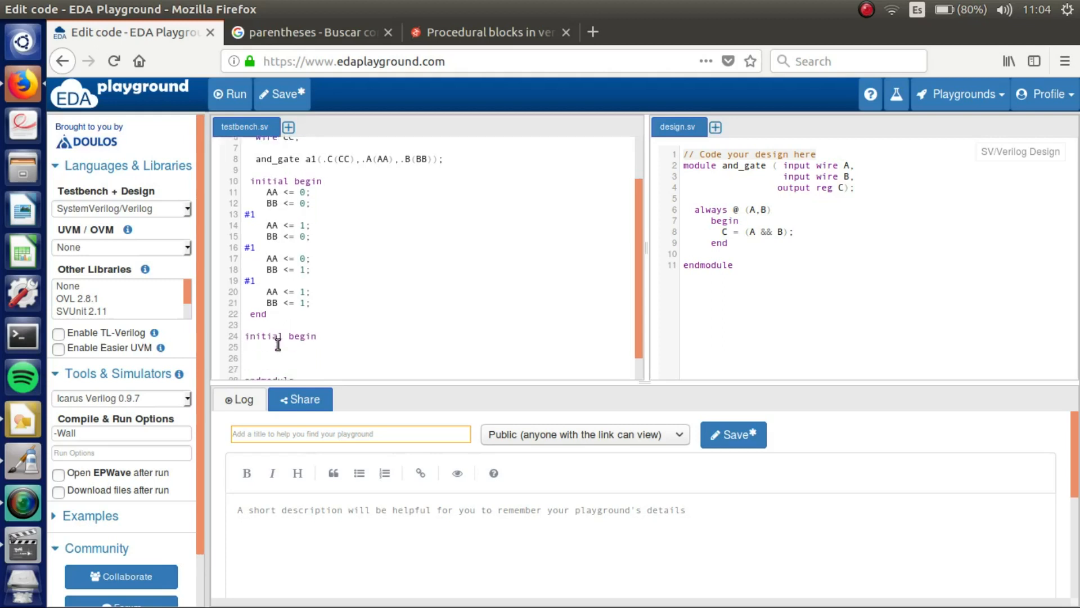
pyautogui.write('end')
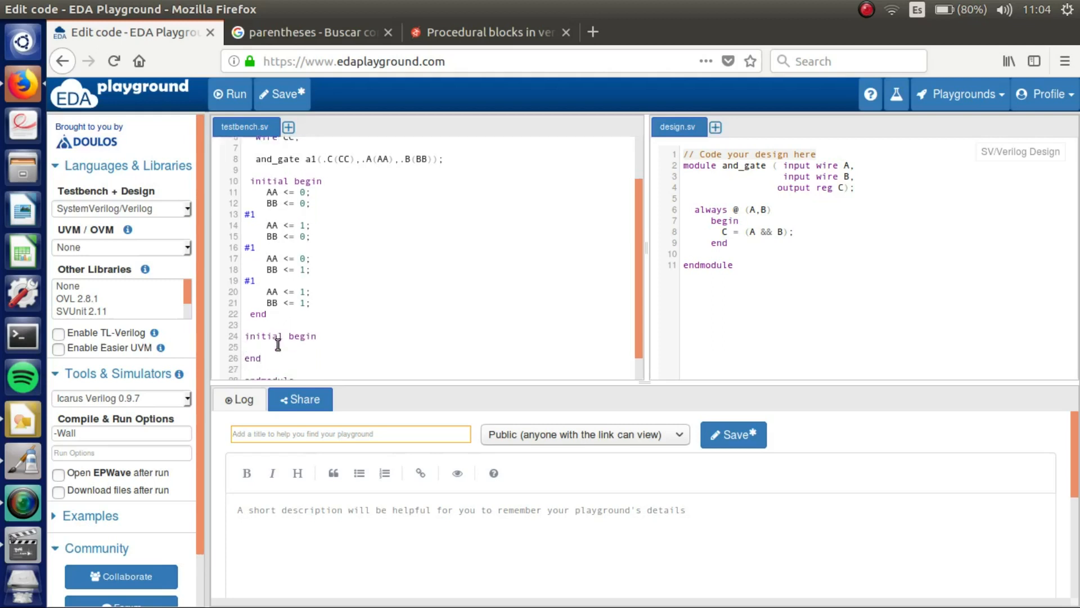
pyautogui.write('$dum')
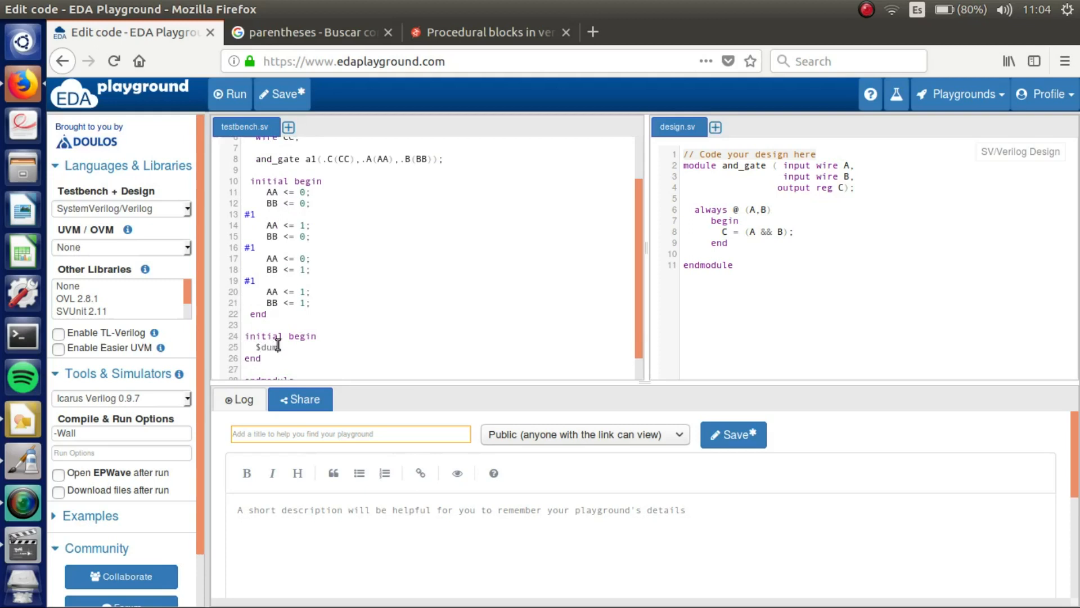
pyautogui.write('pfile')
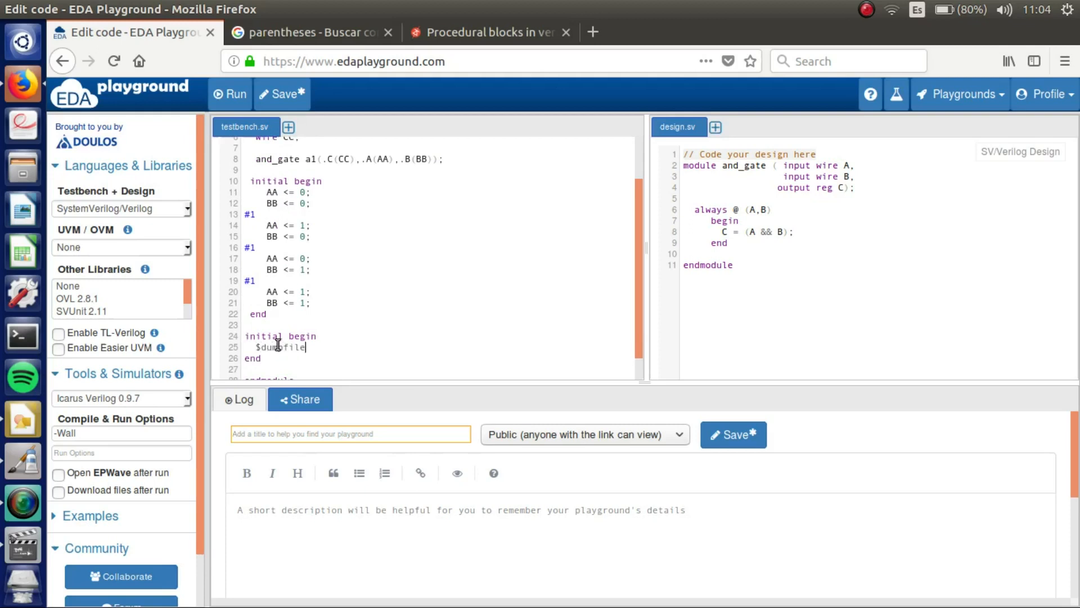
pyautogui.write('();')
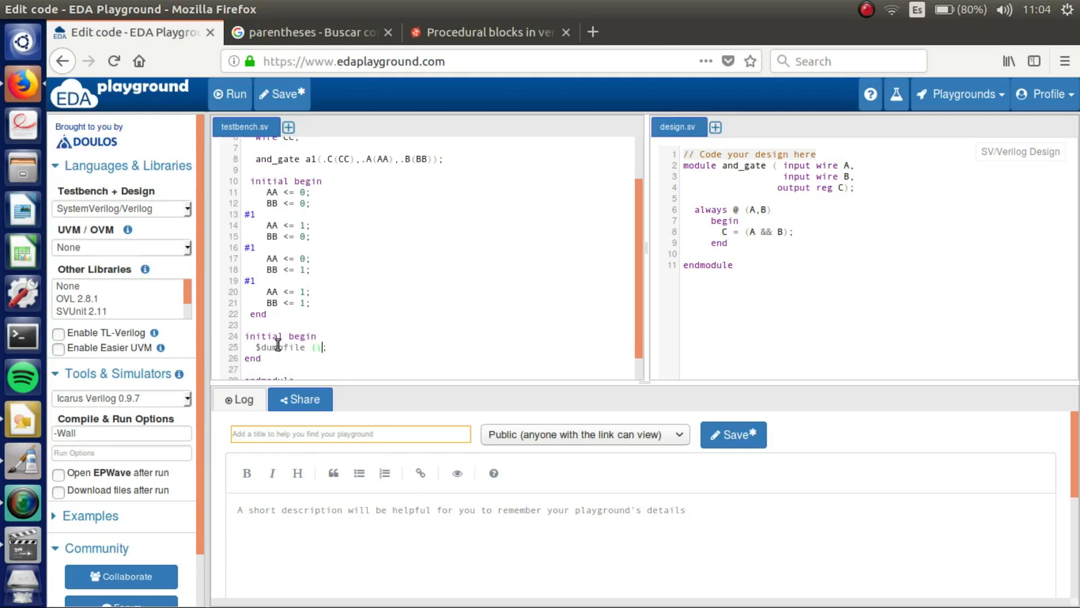
pyautogui.write('""')
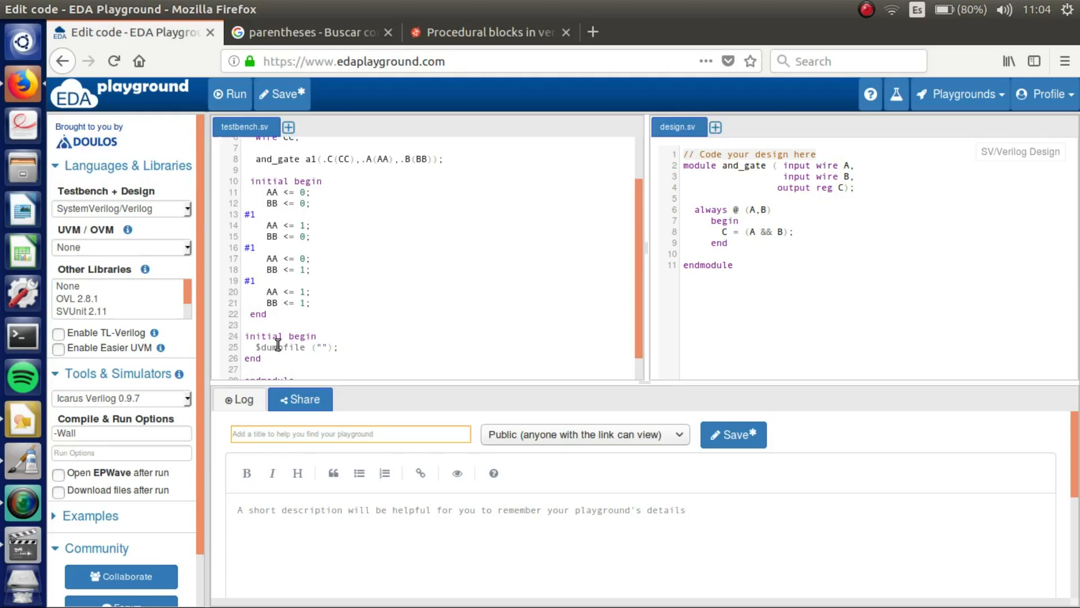
pyautogui.write('test.vcd')
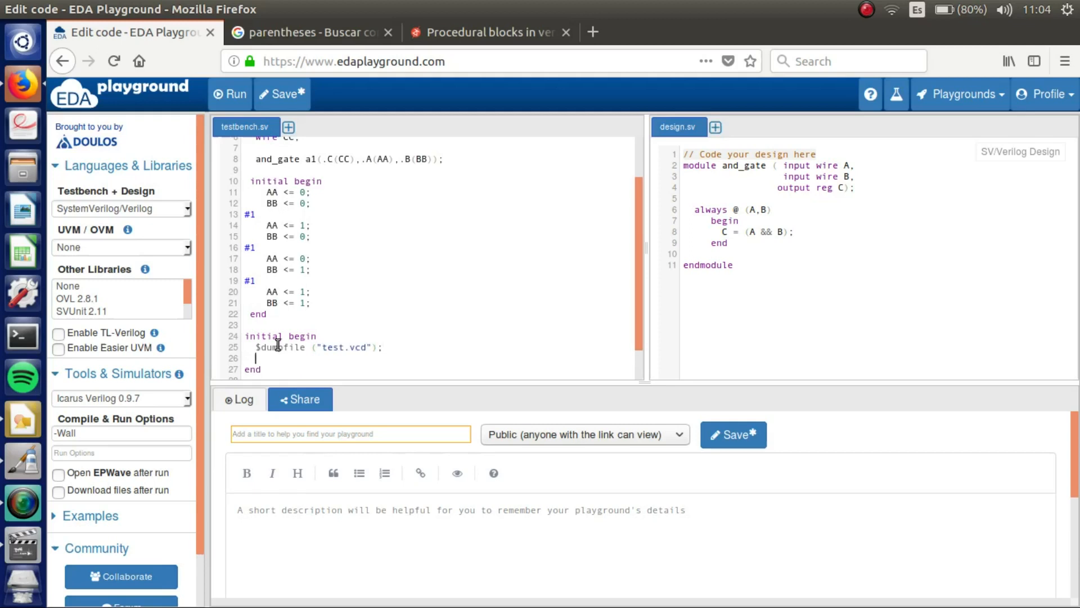
# - Add $dumpvars; and #6 $finish; to that initial block
pyautogui.write('$')
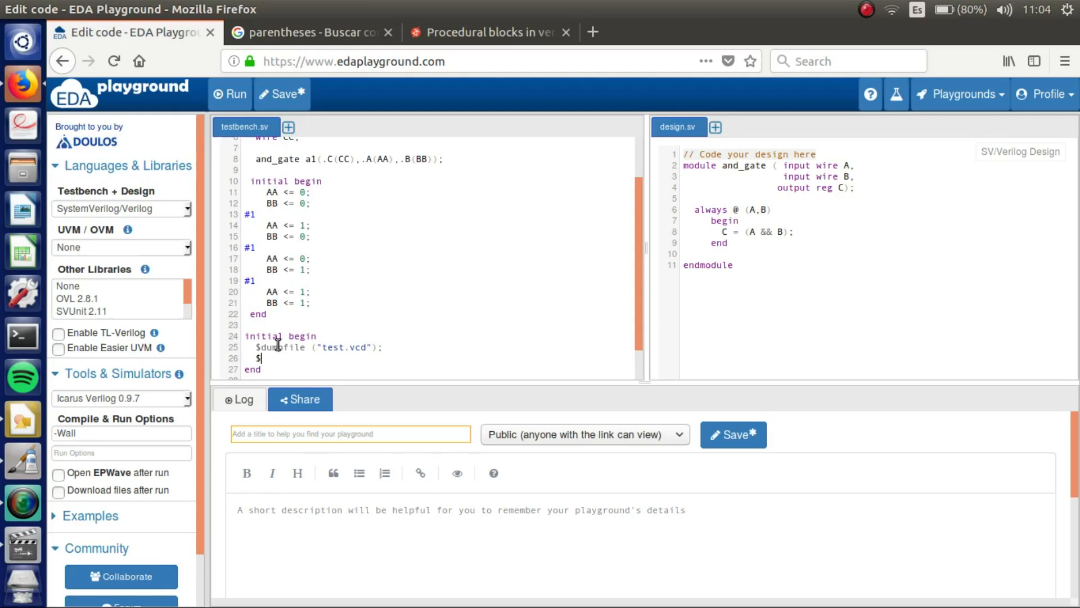
pyautogui.write('dump')
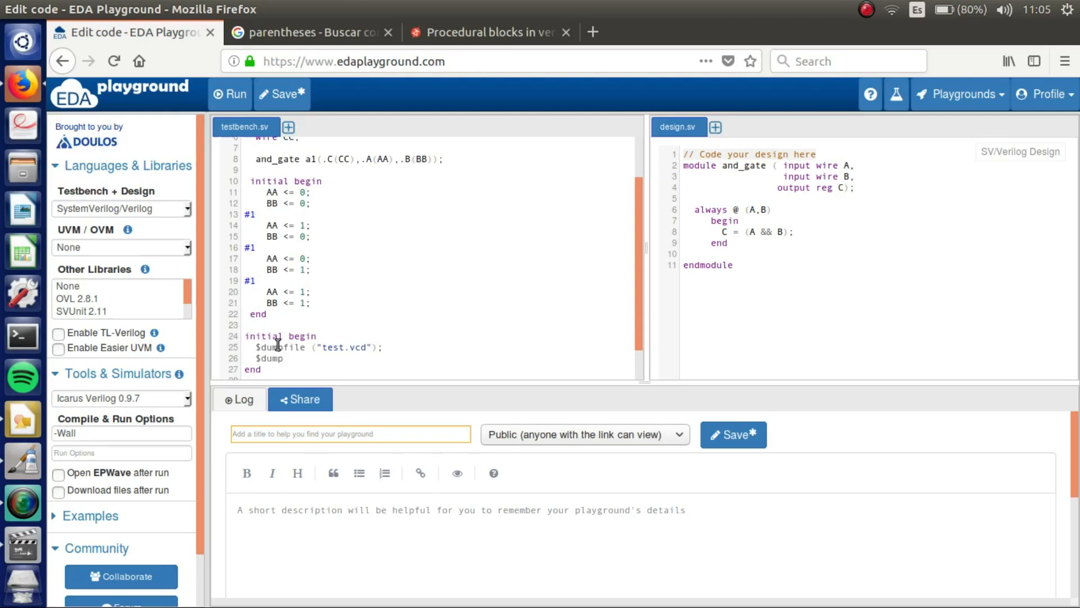
pyautogui.write('vars;')
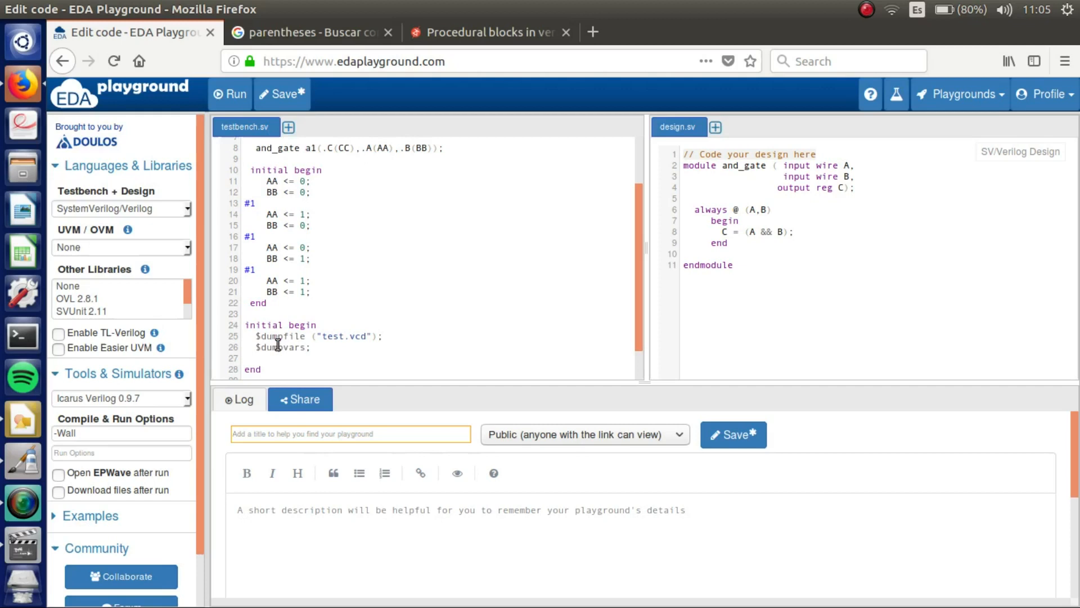
pyautogui.write('$f')
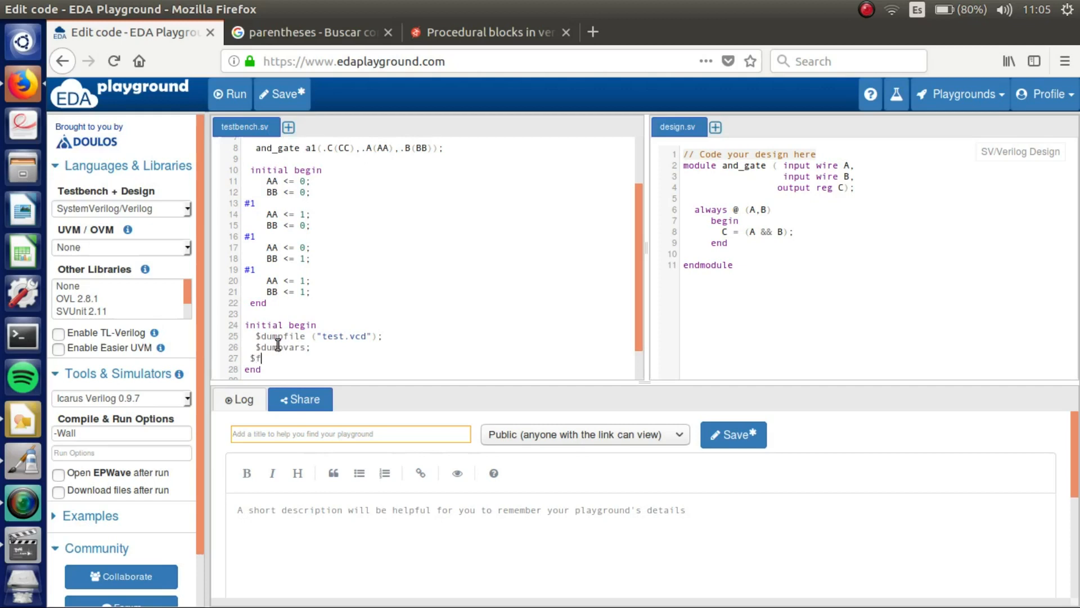
pyautogui.write('inish;')
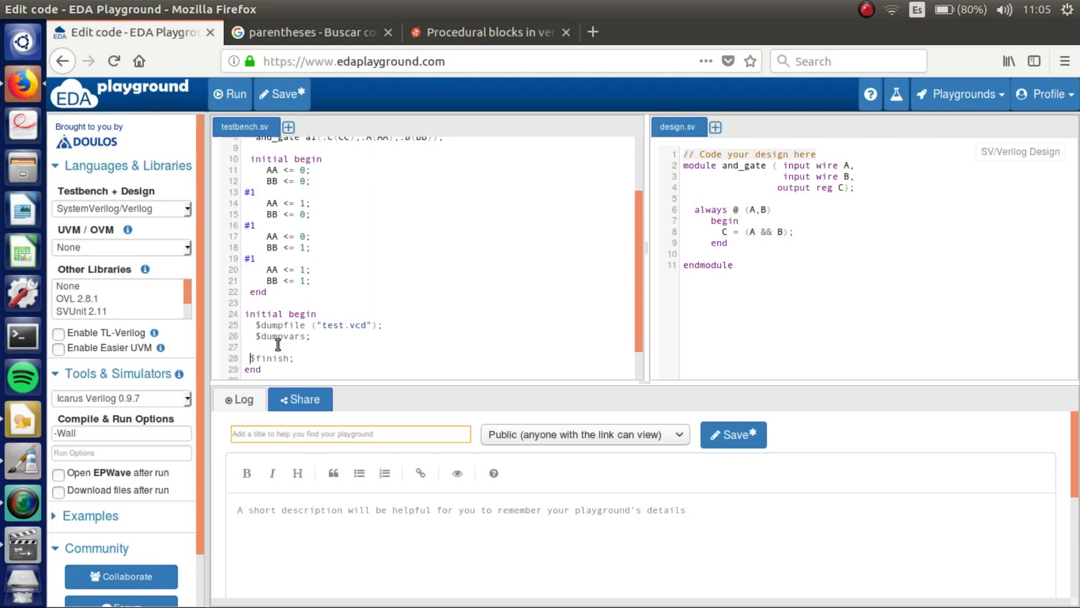
pyautogui.write('#6')
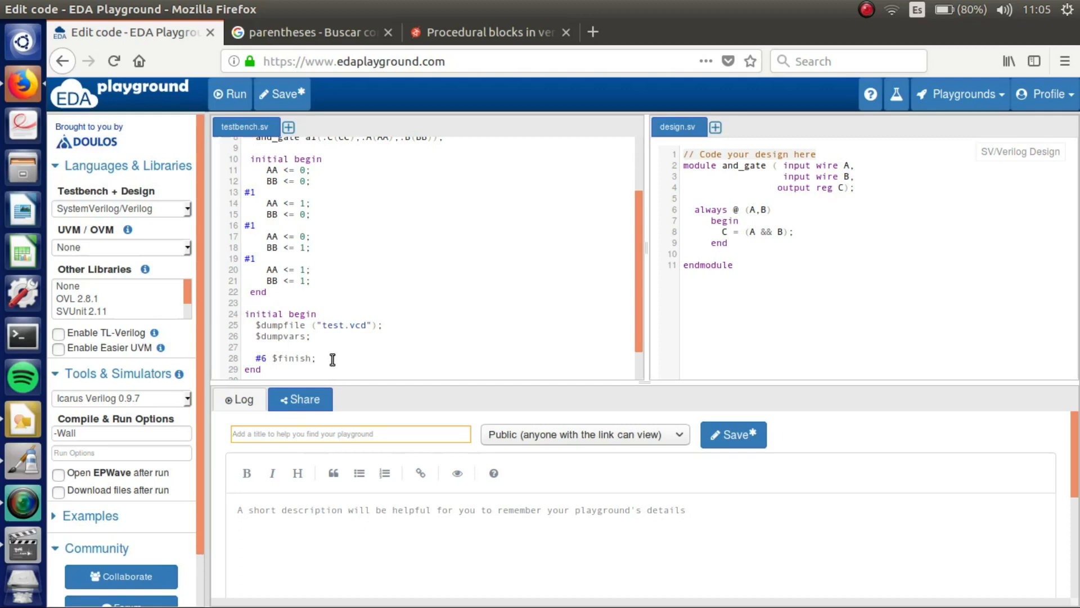
pyautogui.moveTo(347, 361)
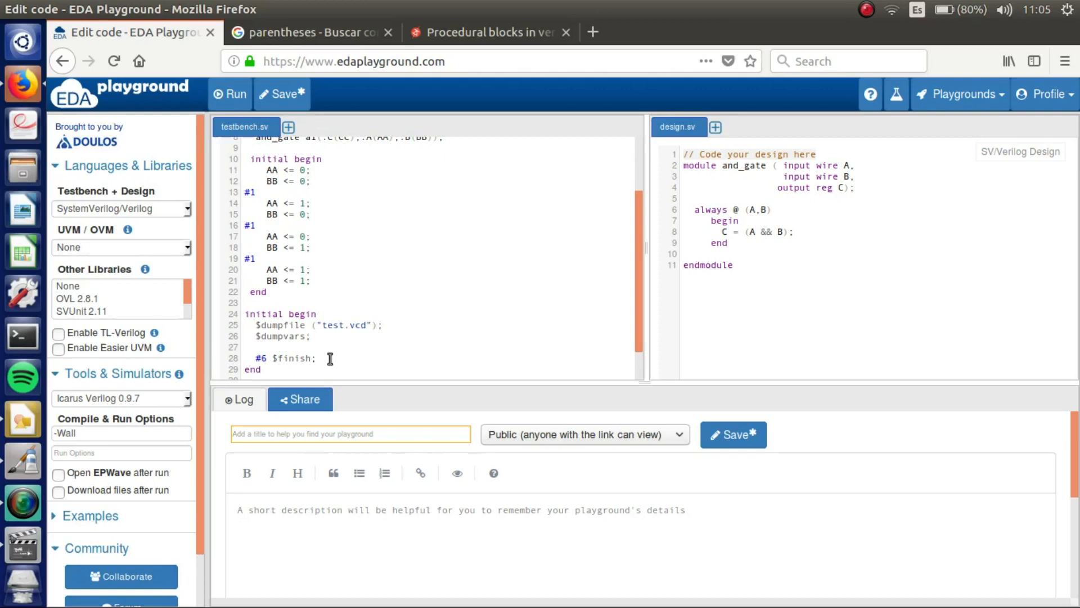
# - Run the simulation and enable 'Open EPWave after run'
pyautogui.scroll(3)
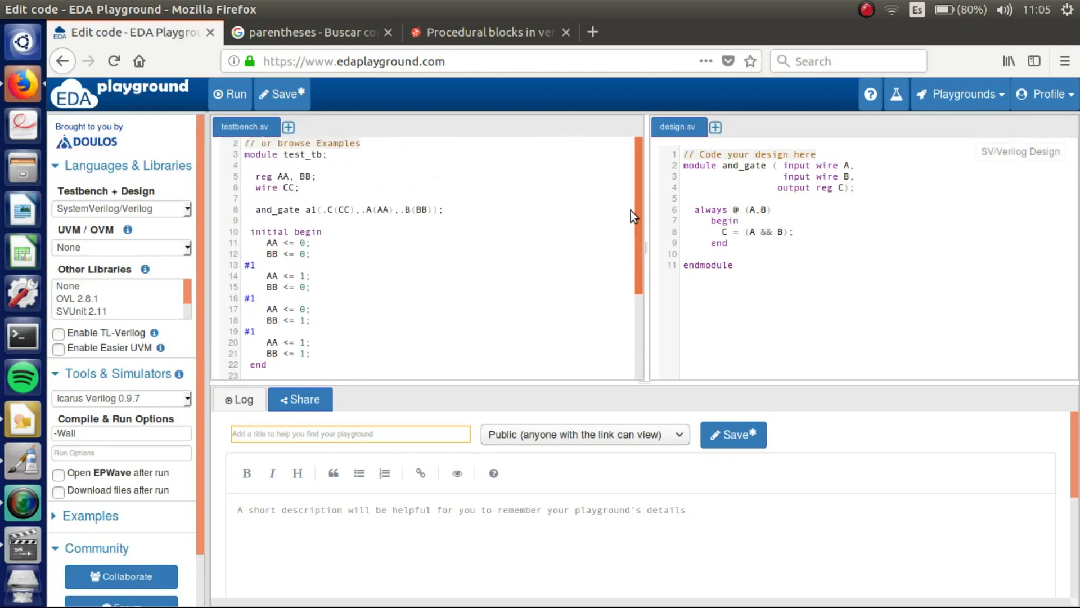
pyautogui.scroll(3)
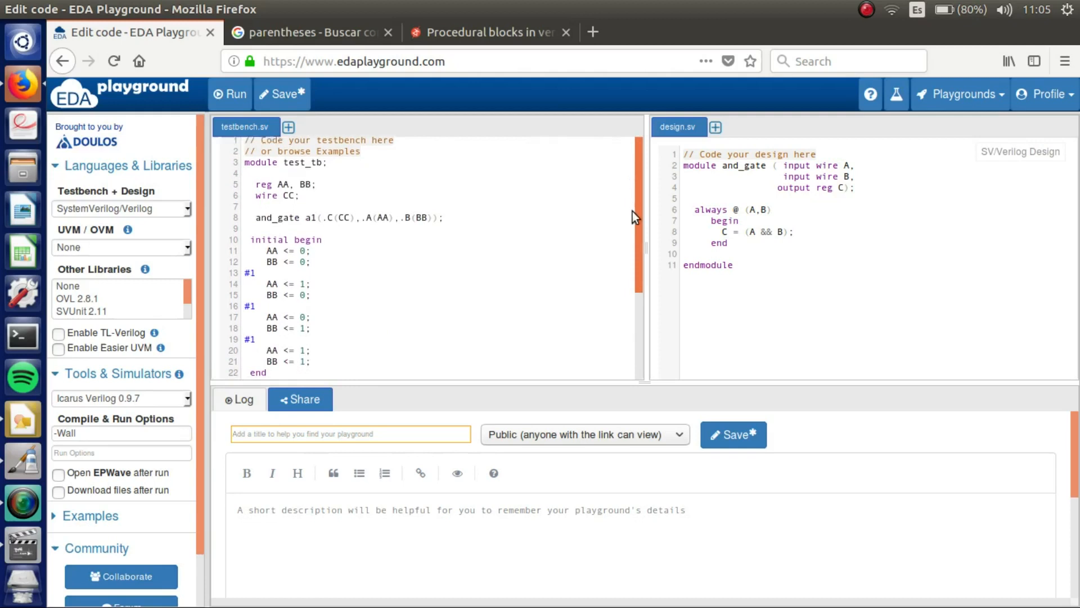
pyautogui.moveTo(231, 93)
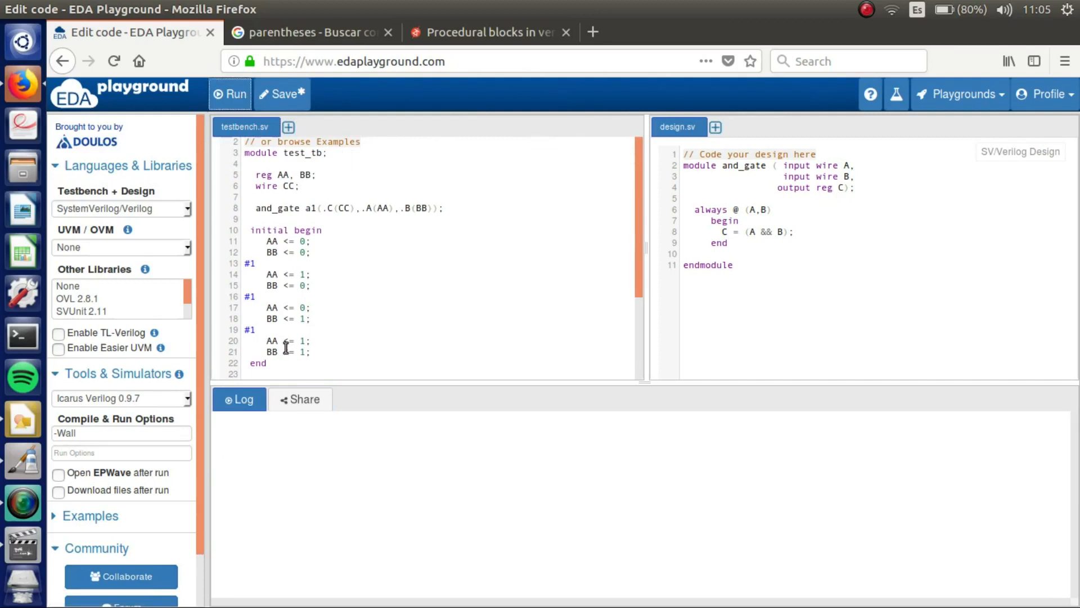
pyautogui.click(231, 94)
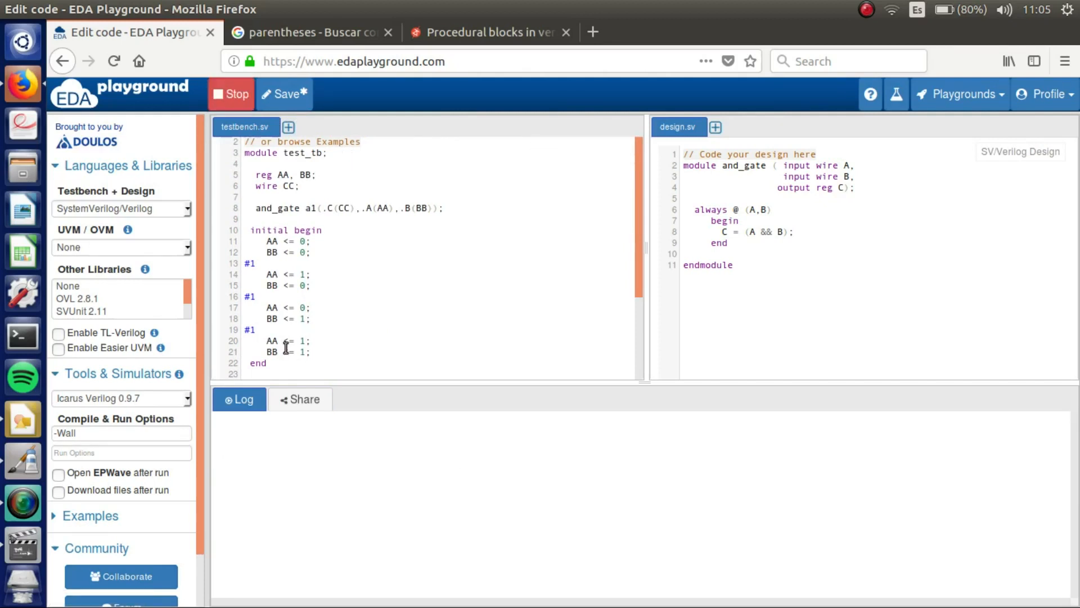
pyautogui.click(229, 95)
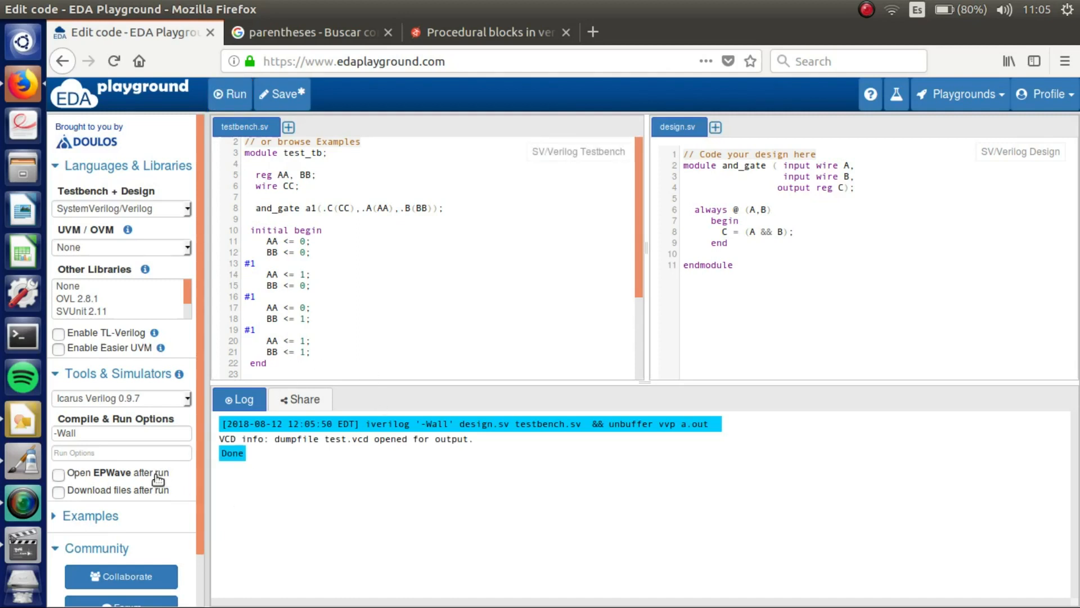
pyautogui.click(58, 475)
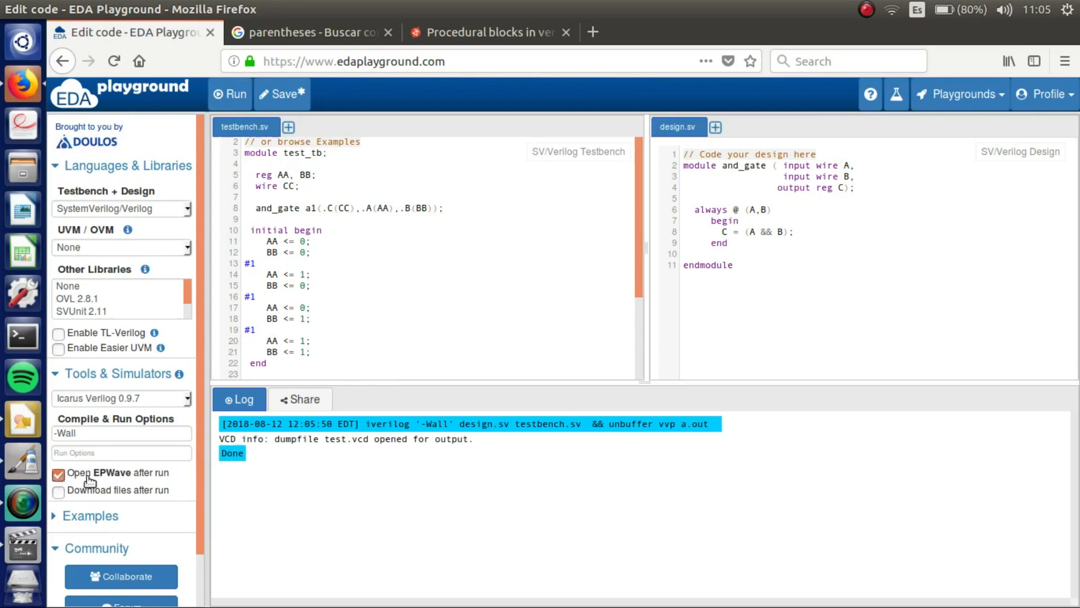
pyautogui.moveTo(134, 481)
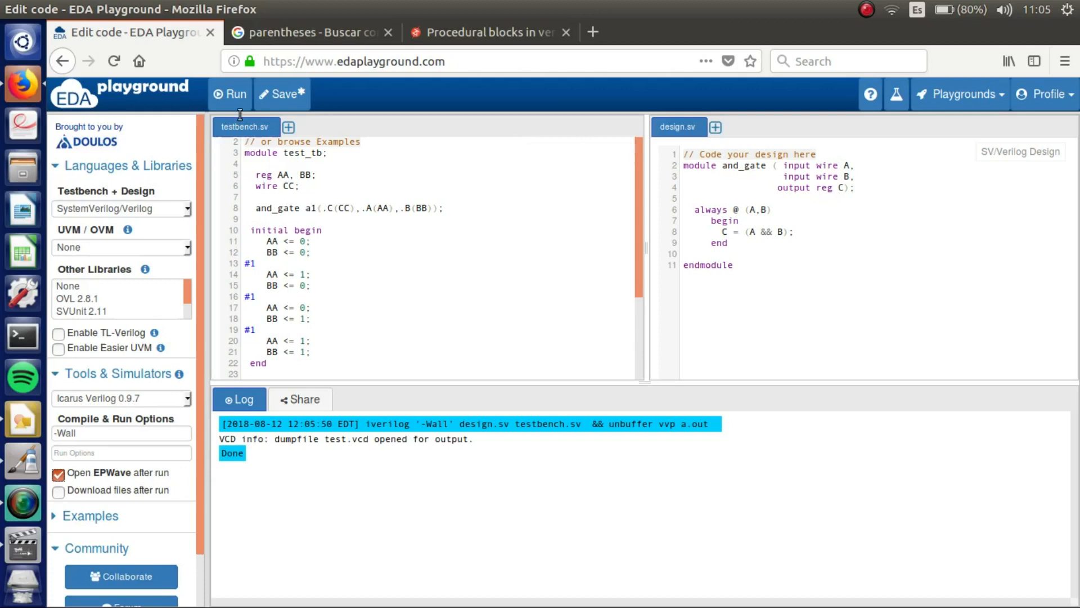
# - Rerun to view the AA, BB, CC waveforms in EPWave, then close the viewer
pyautogui.click(230, 93)
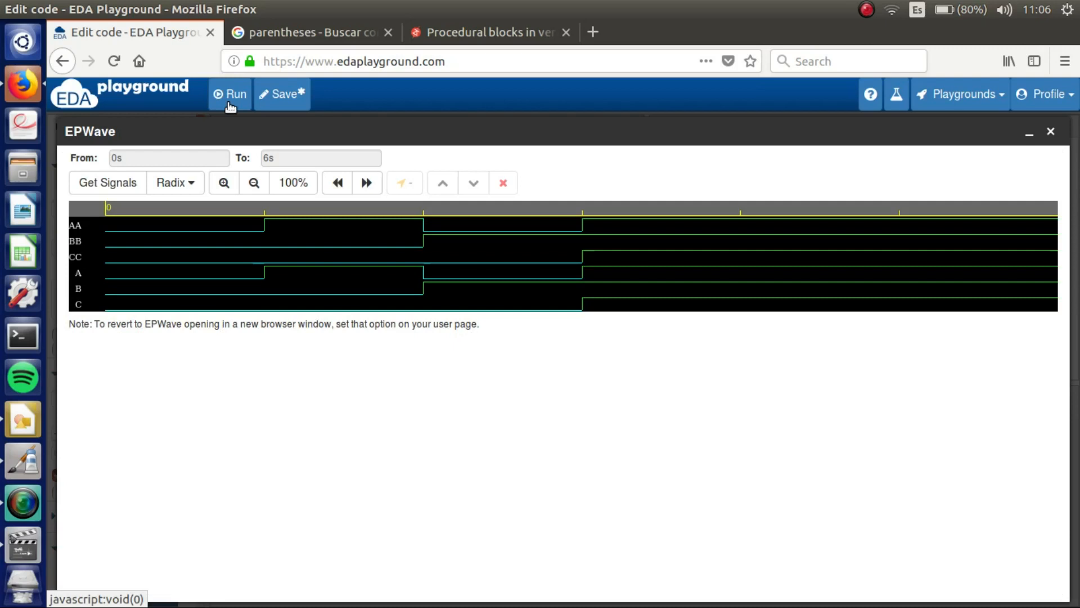
pyautogui.moveTo(81, 279)
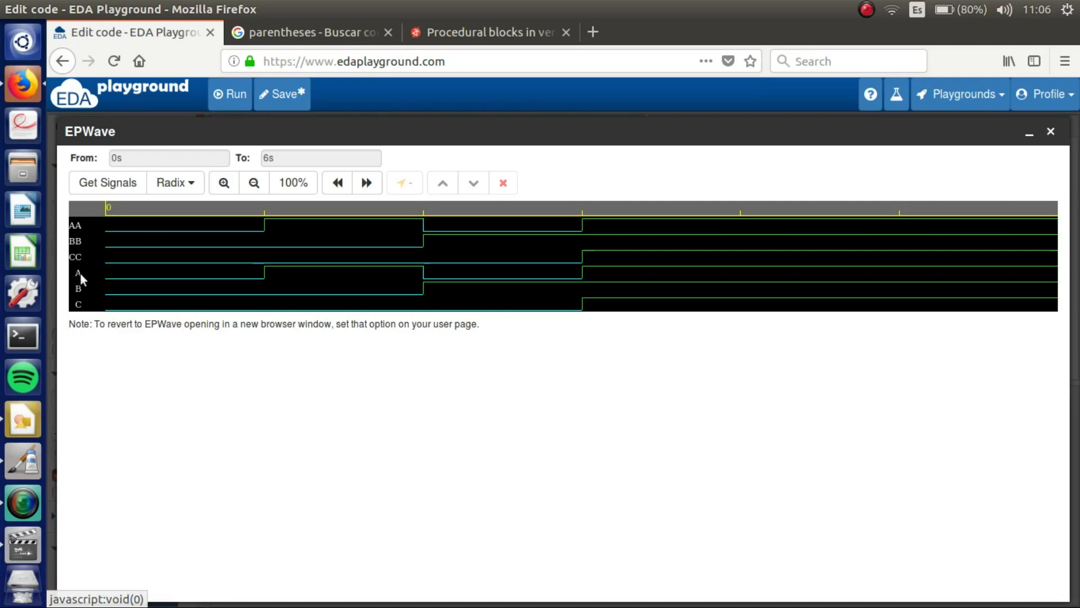
pyautogui.moveTo(88, 255)
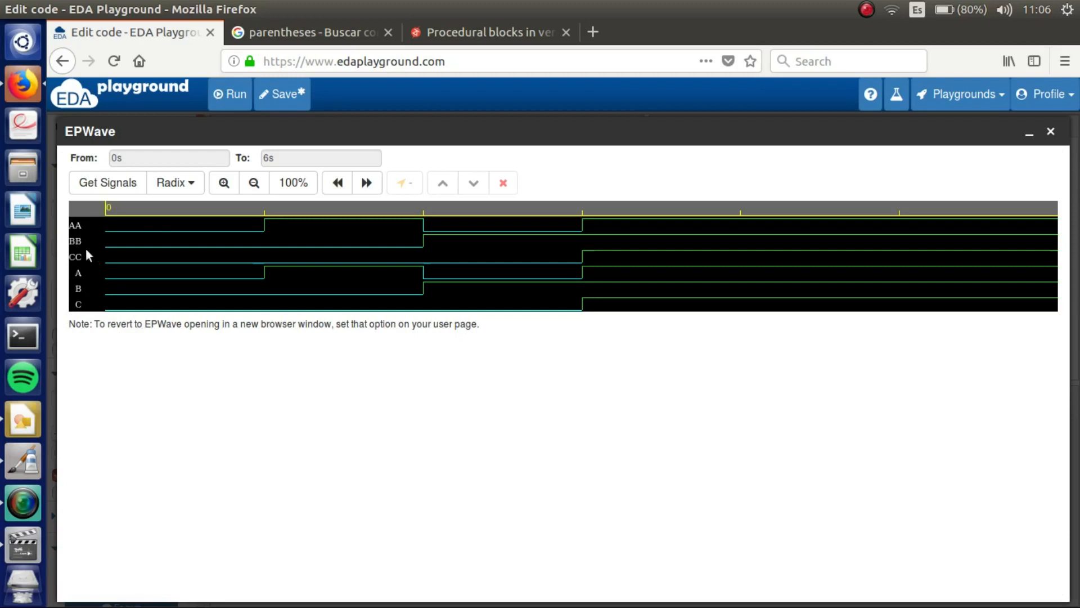
pyautogui.moveTo(113, 221)
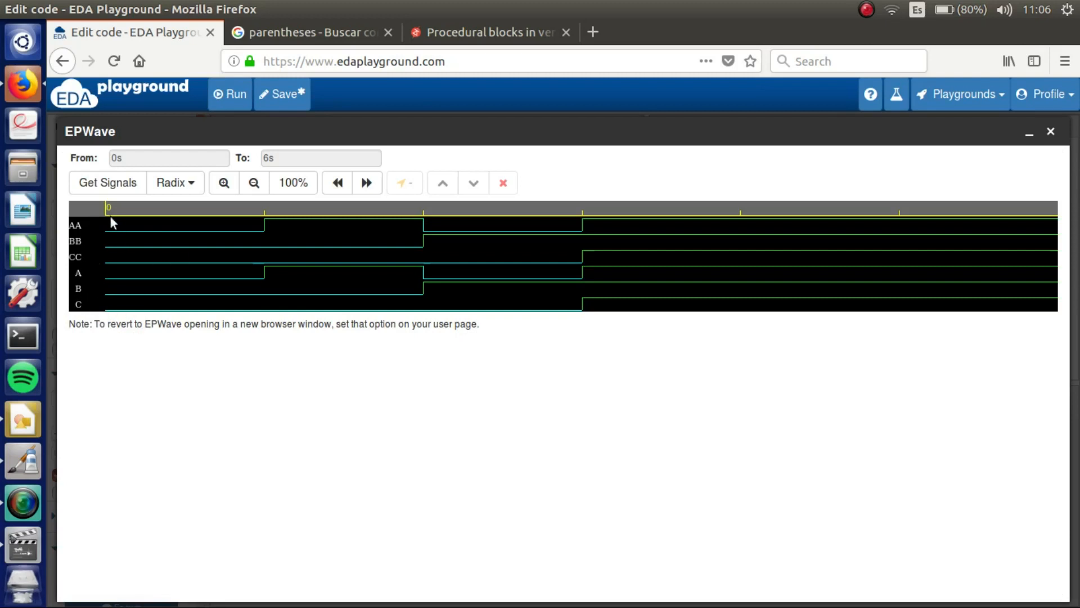
pyautogui.moveTo(77, 237)
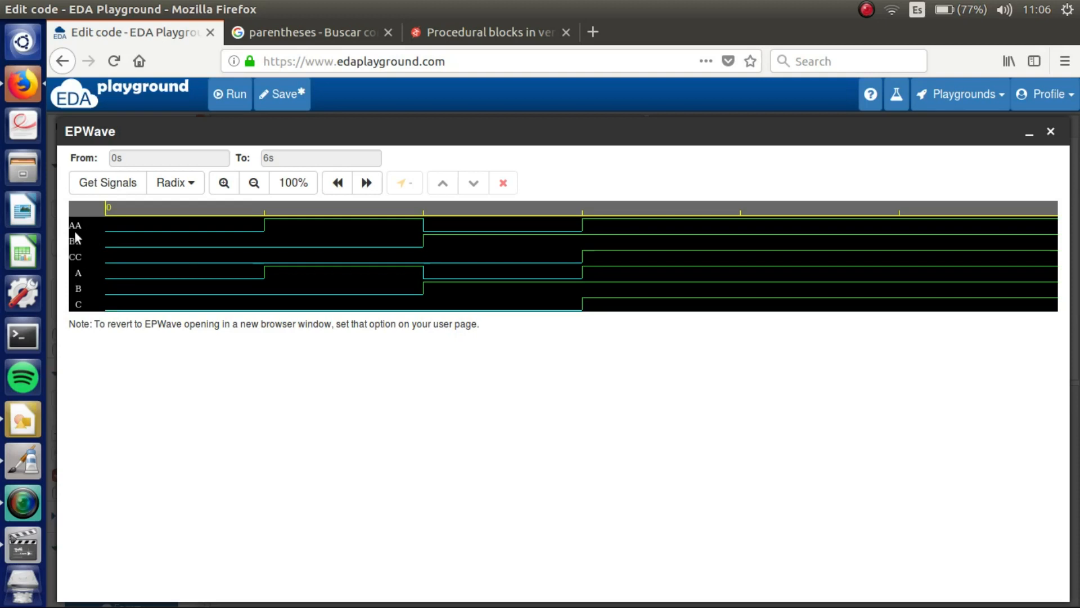
pyautogui.moveTo(640, 250)
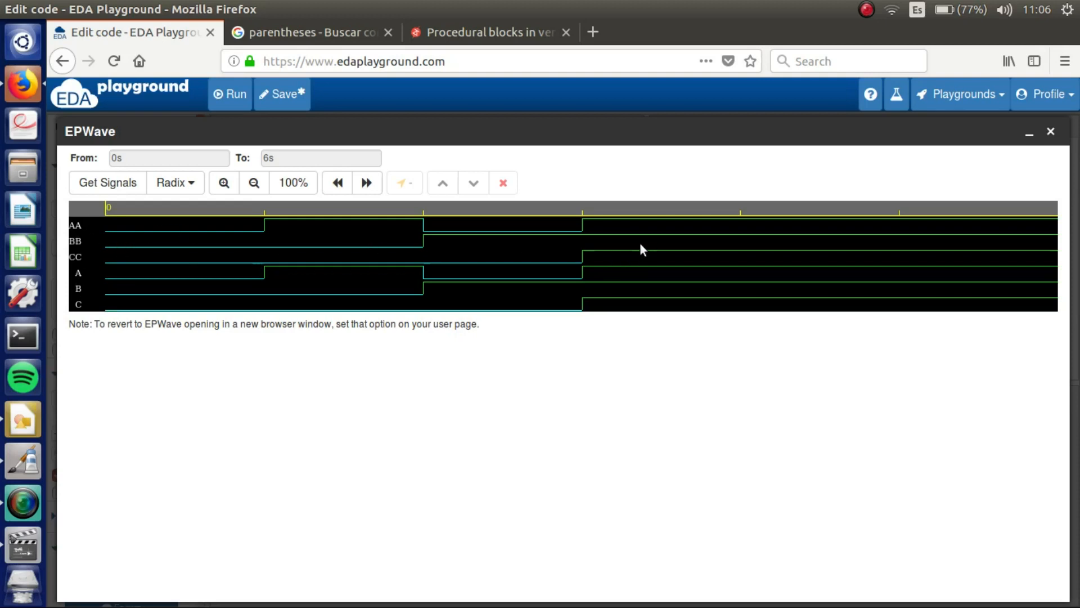
pyautogui.moveTo(623, 256)
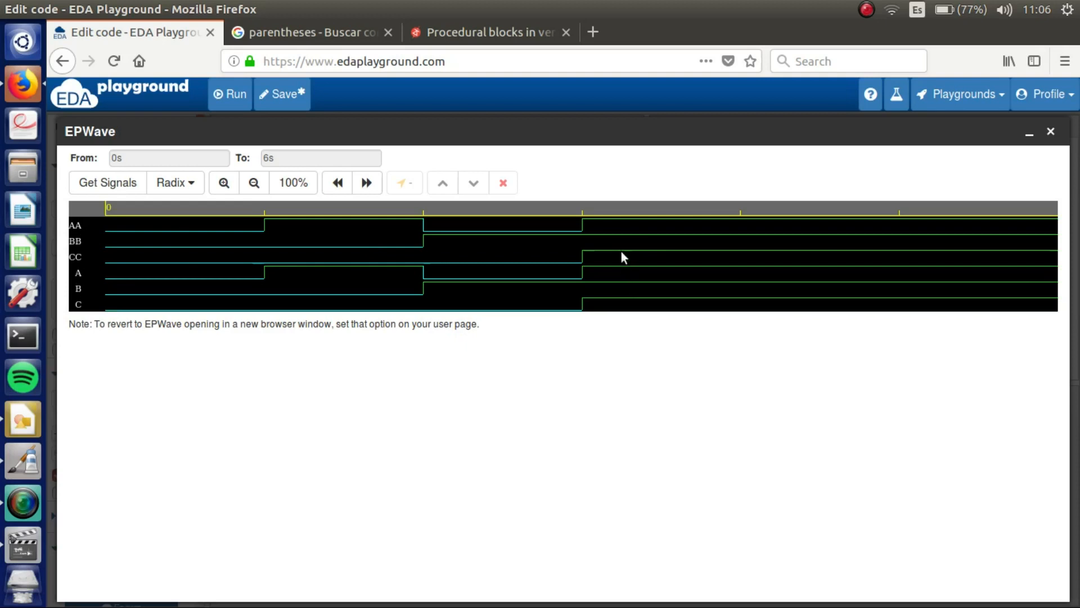
pyautogui.moveTo(851, 227)
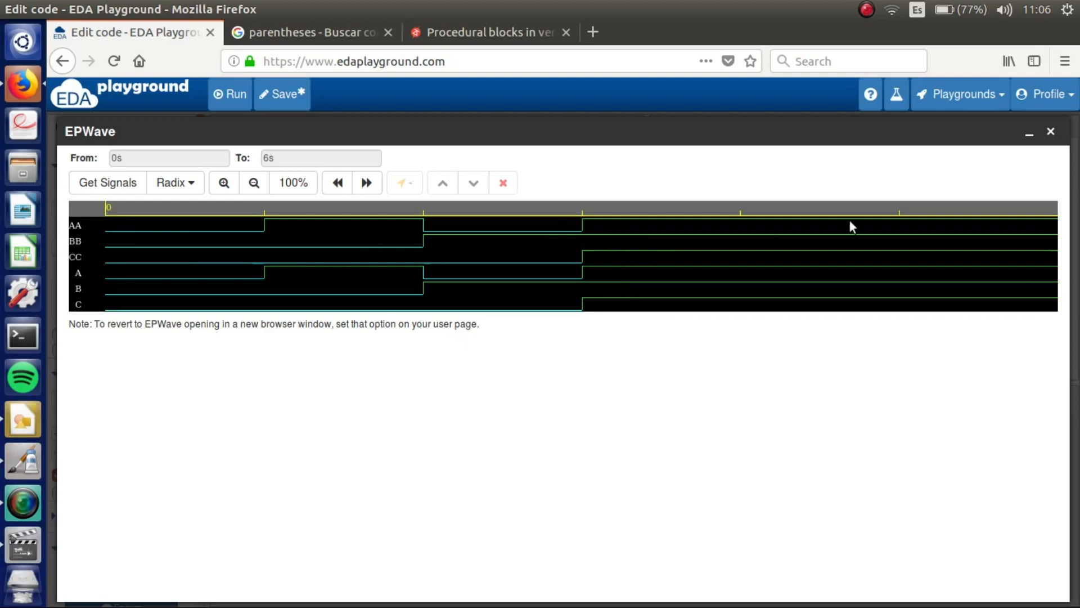
pyautogui.click(1050, 131)
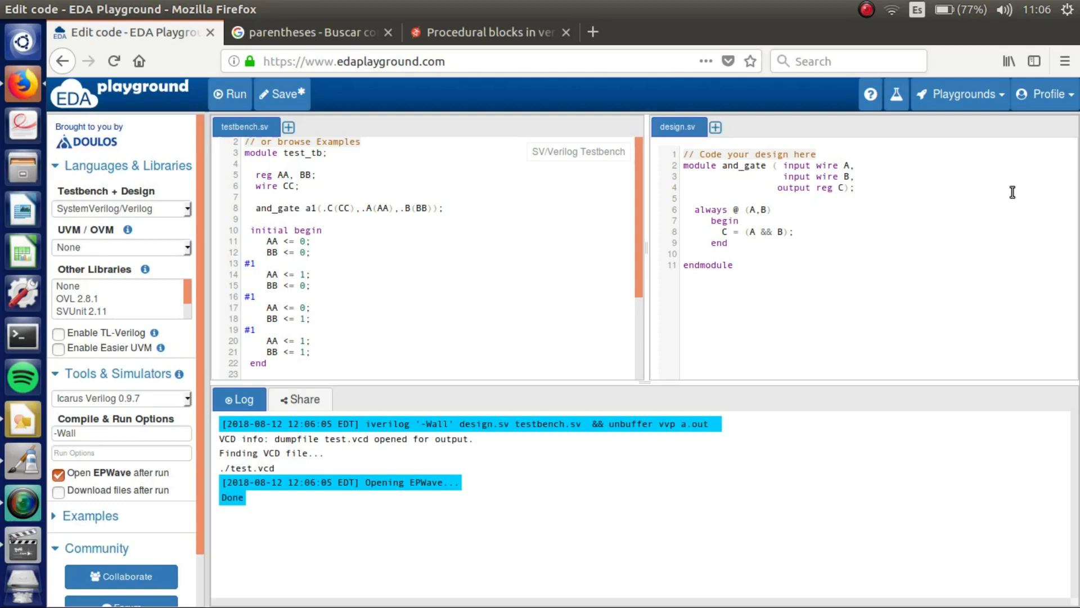
pyautogui.moveTo(999, 195)
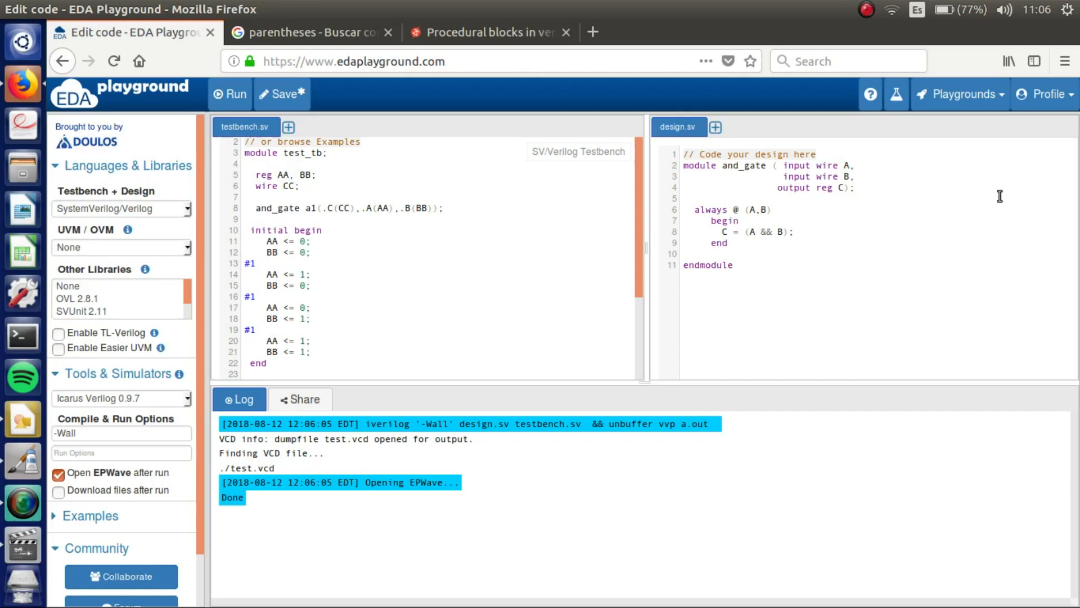
pyautogui.click(867, 10)
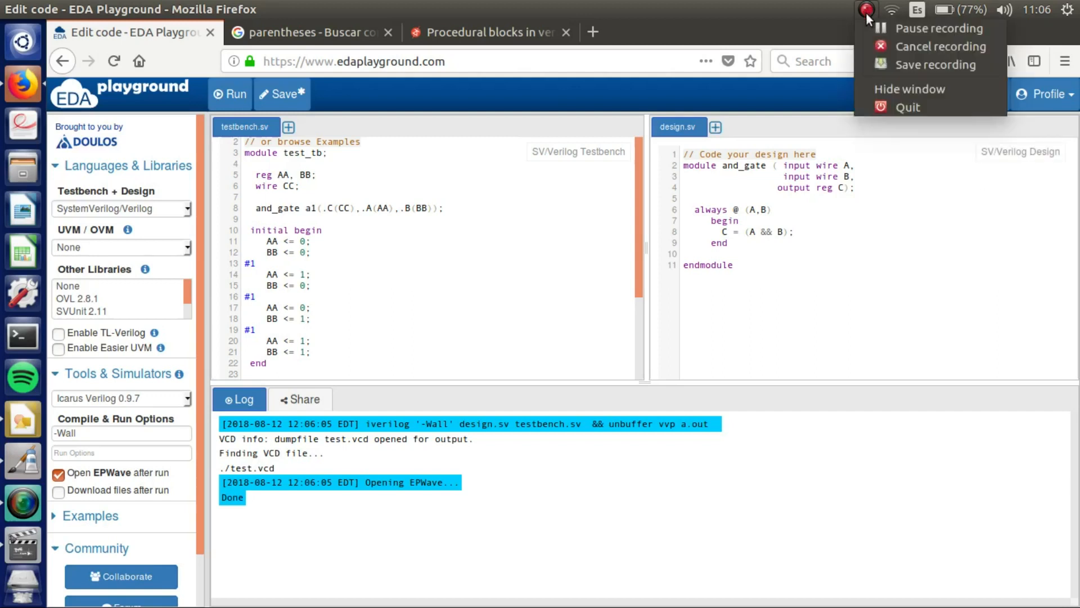
pyautogui.moveTo(809, 78)
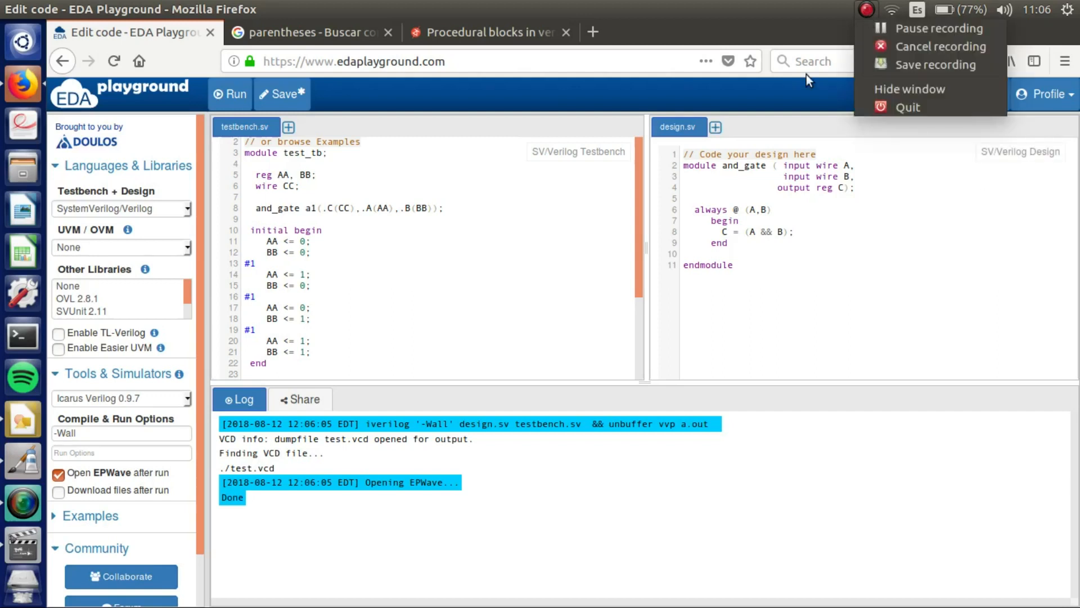
pyautogui.moveTo(843, 308)
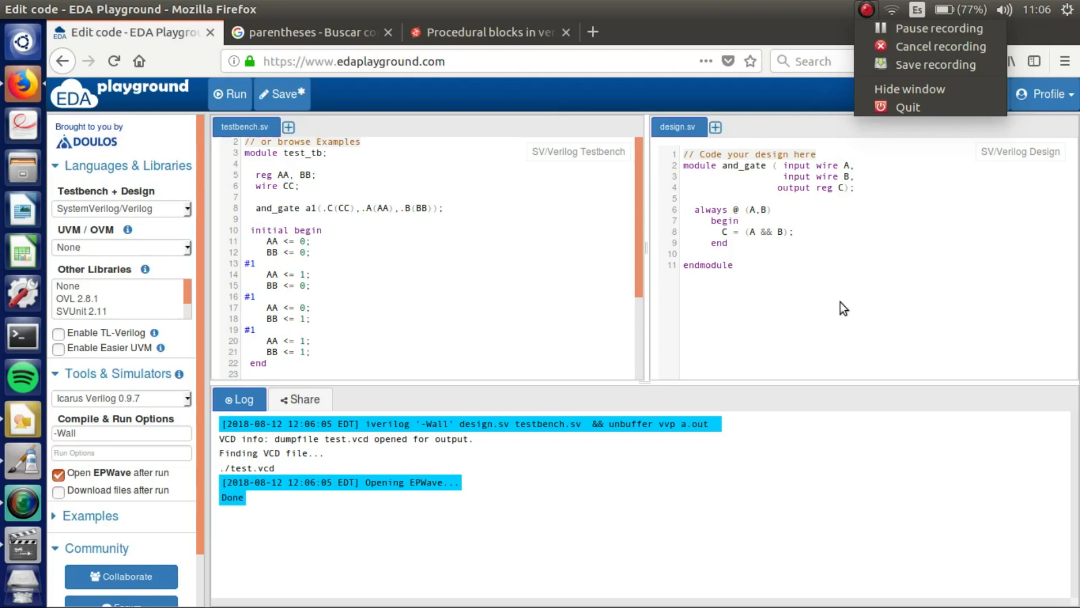
pyautogui.moveTo(937, 64)
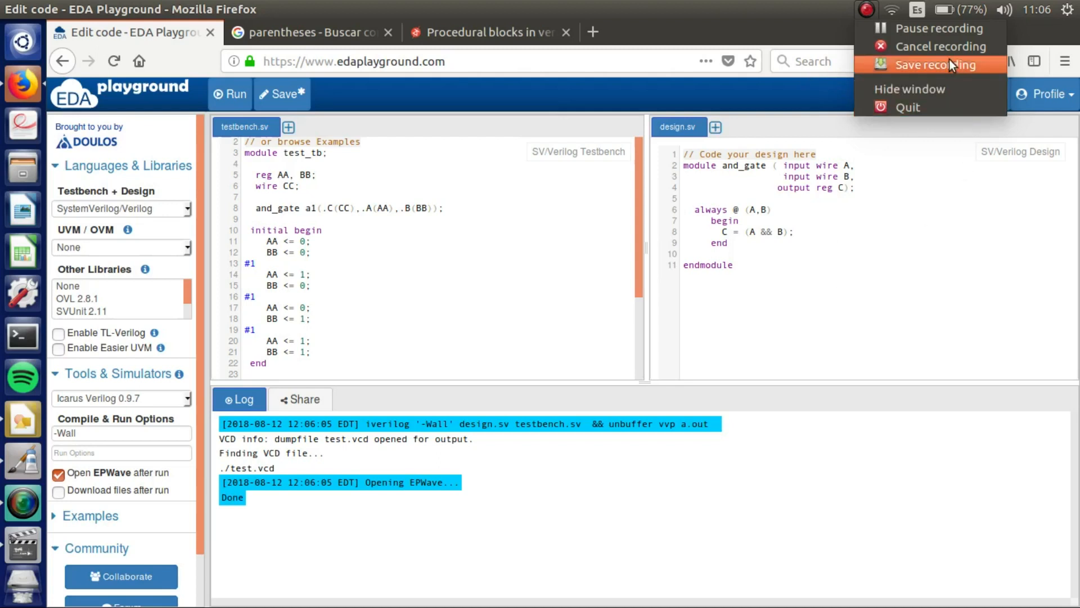